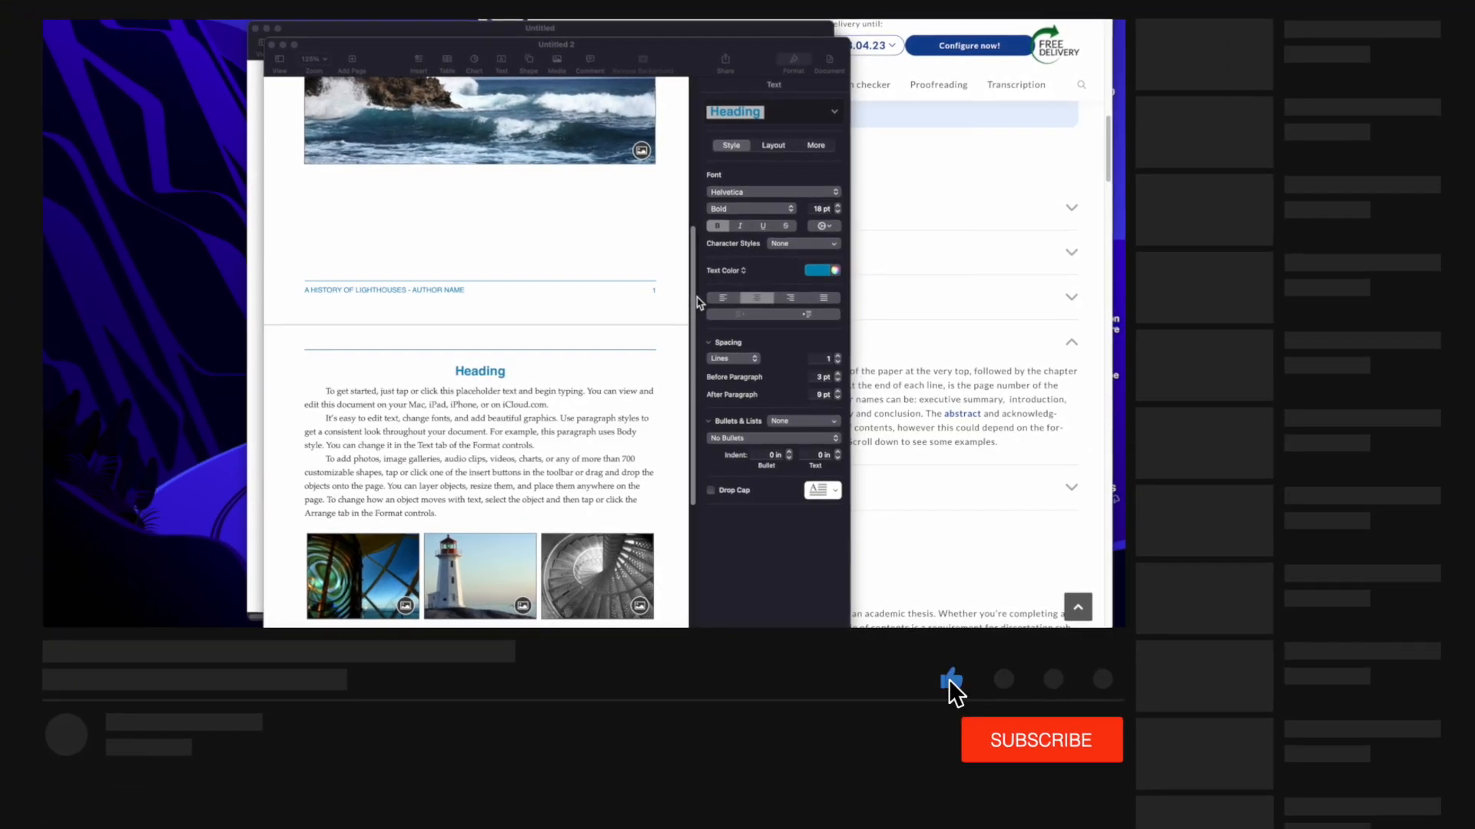
# Bring up the template chooser for a new document and browse through its templates
pyautogui.click(1041, 741)
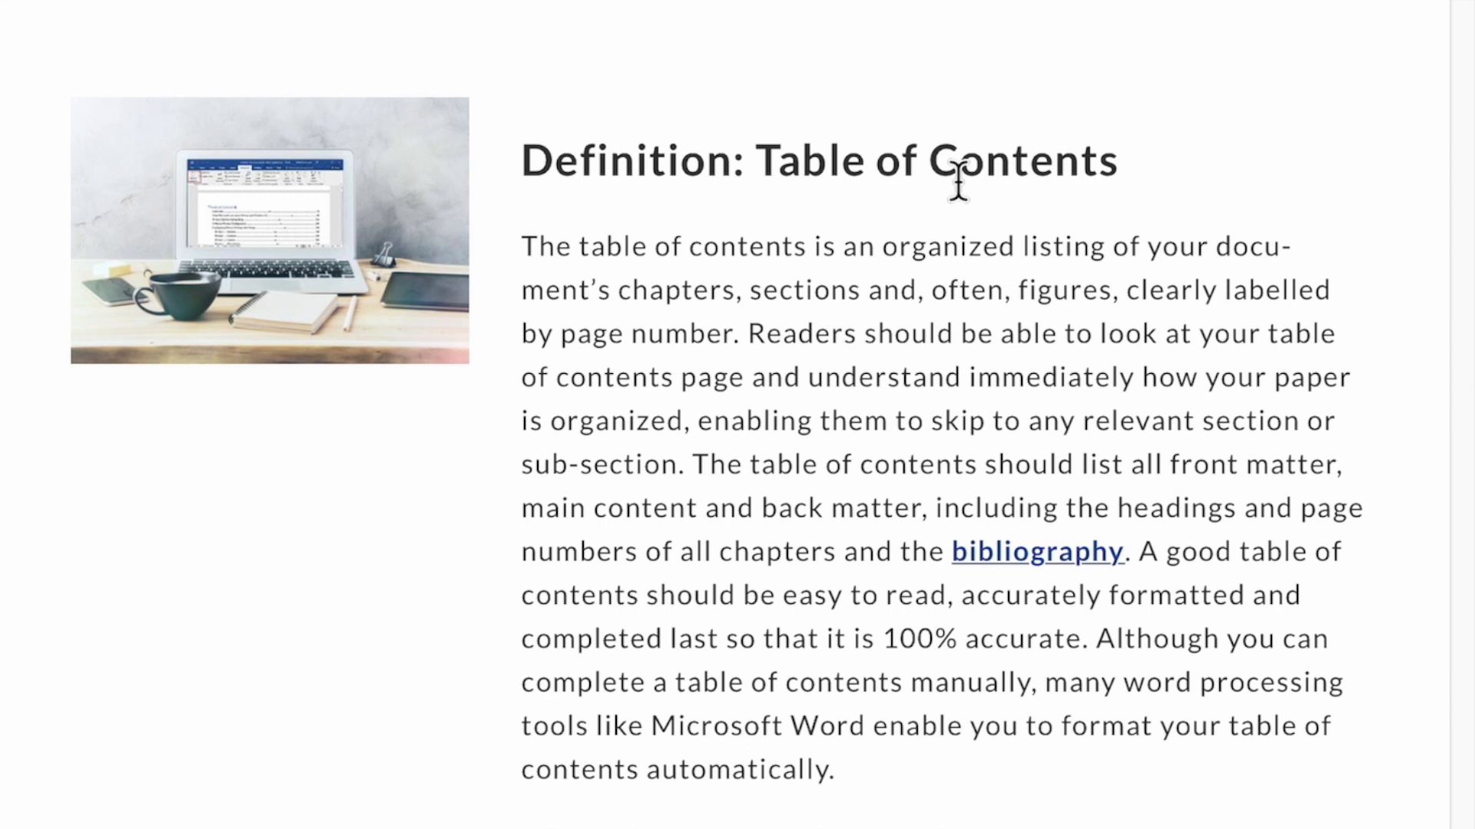
pyautogui.moveTo(744, 522)
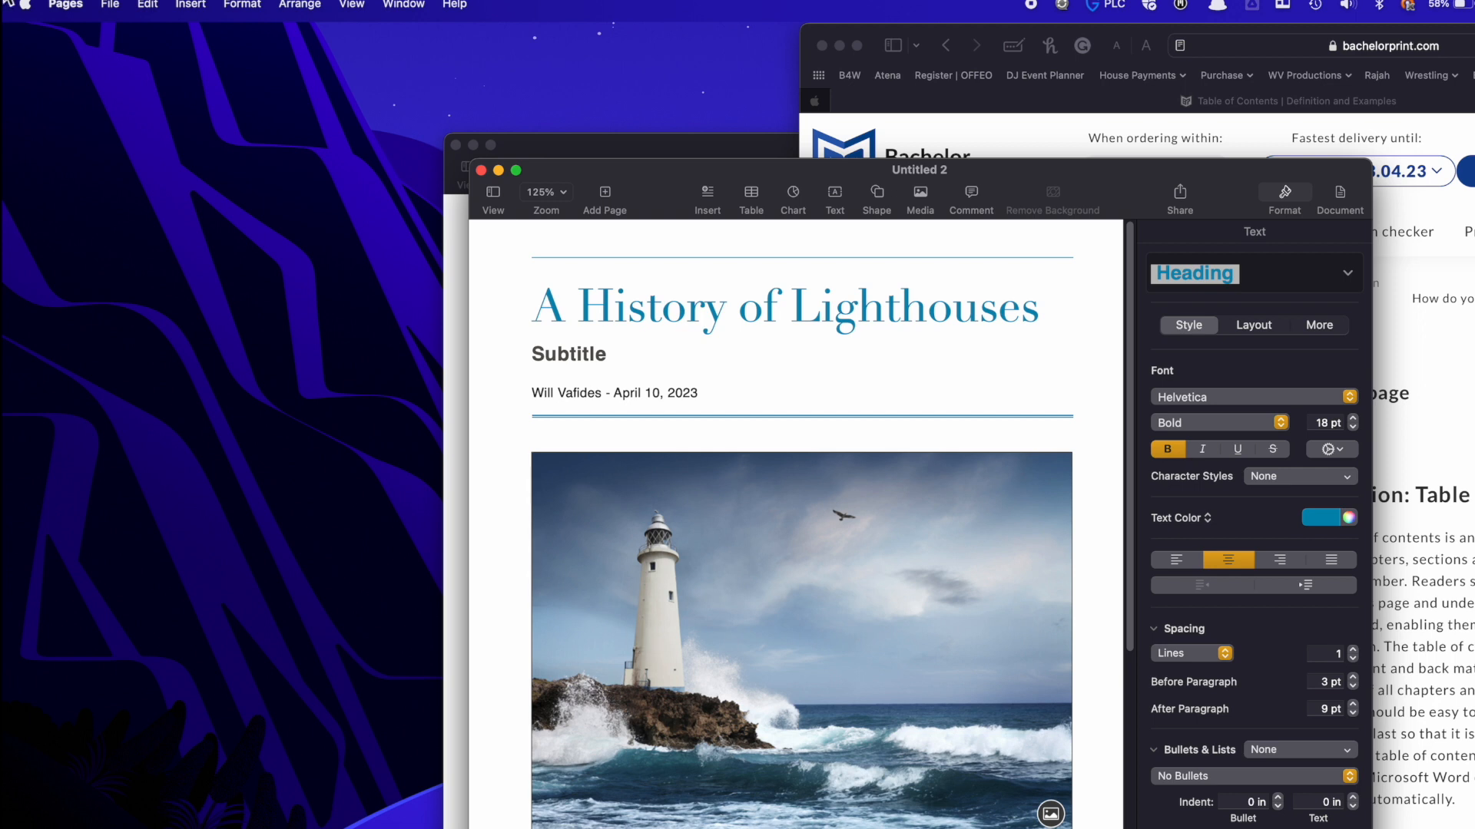
pyautogui.click(109, 6)
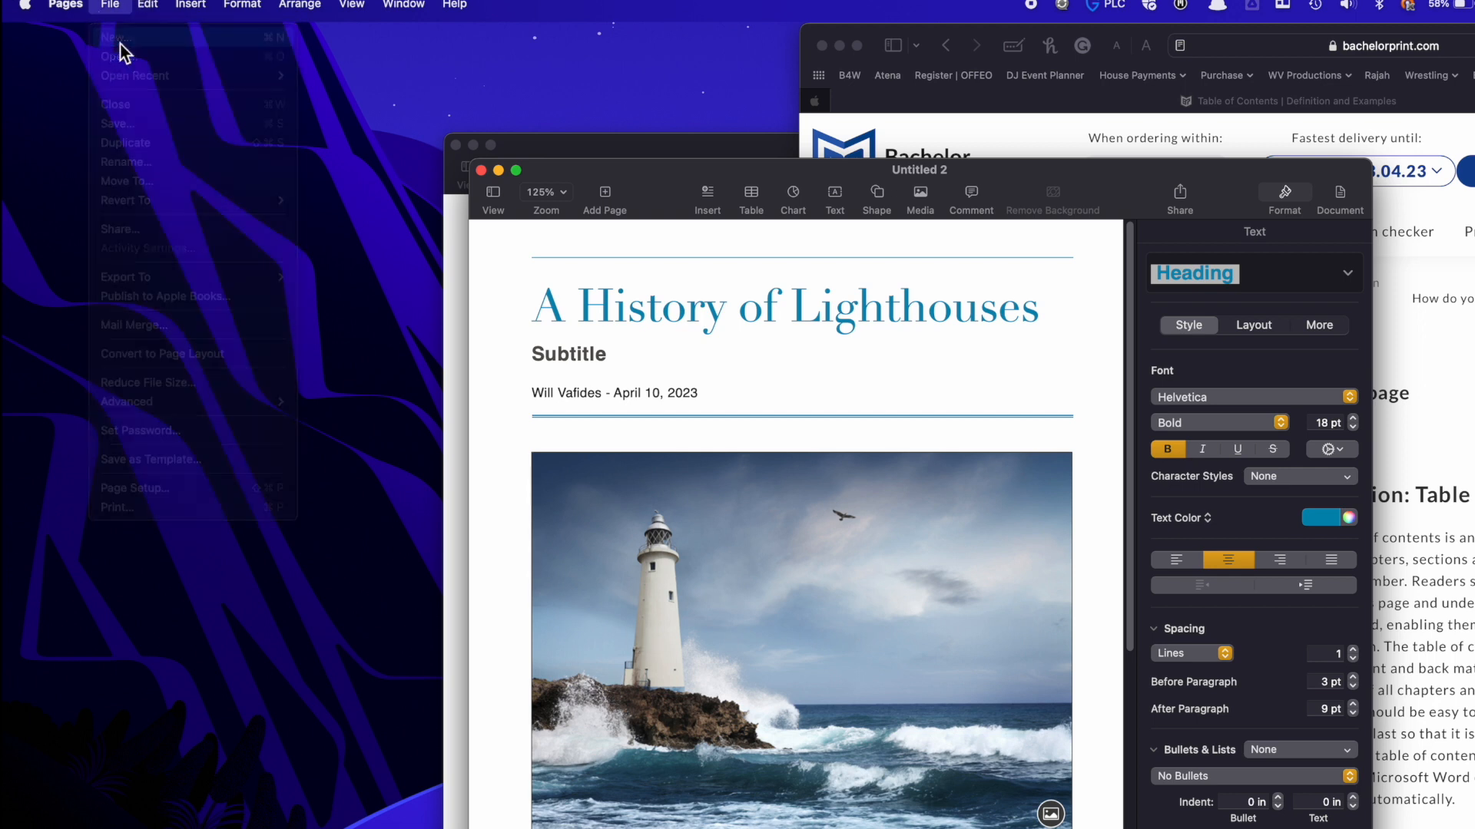
pyautogui.click(112, 37)
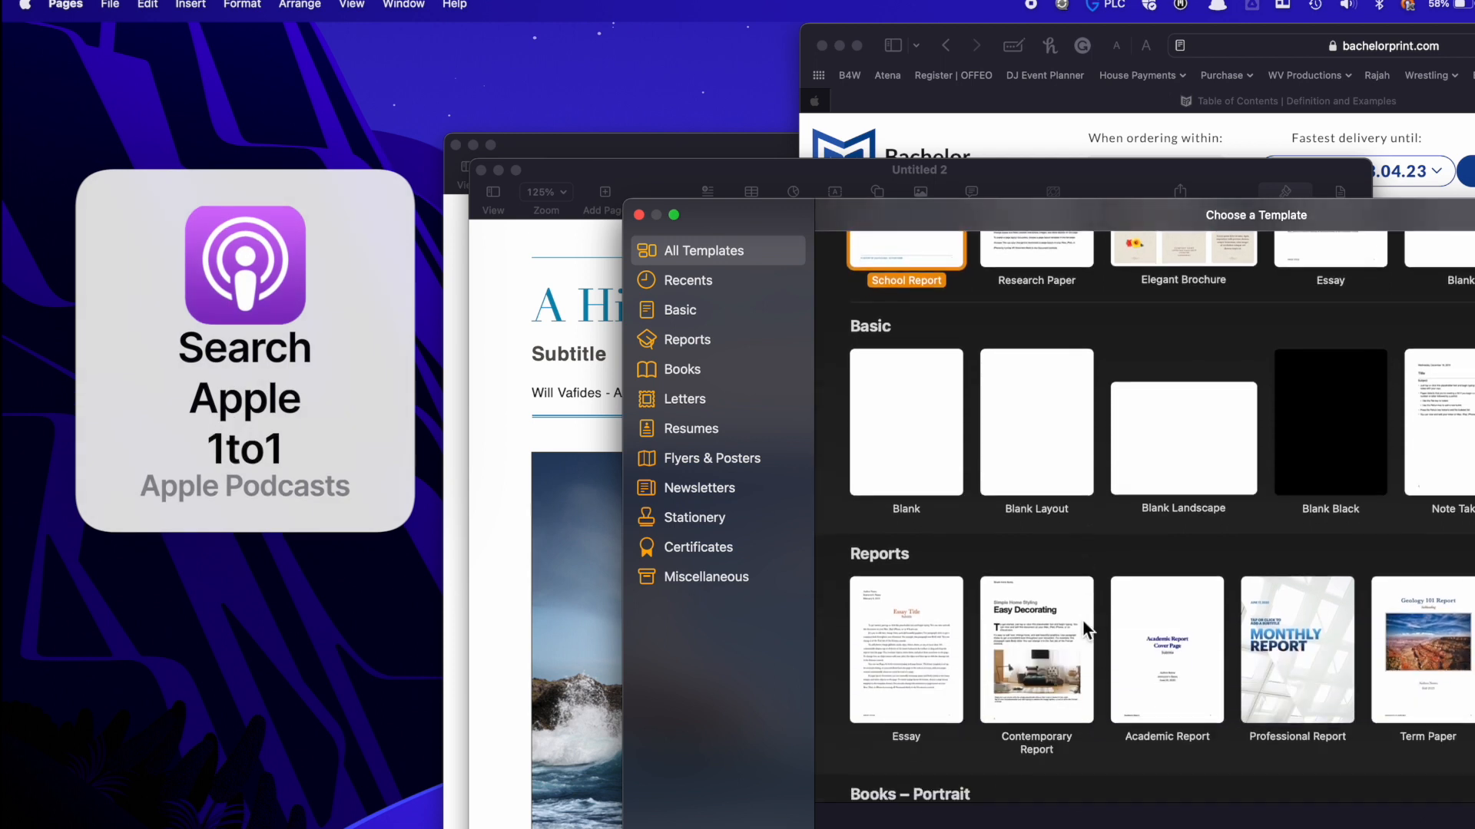
pyautogui.scroll(-3)
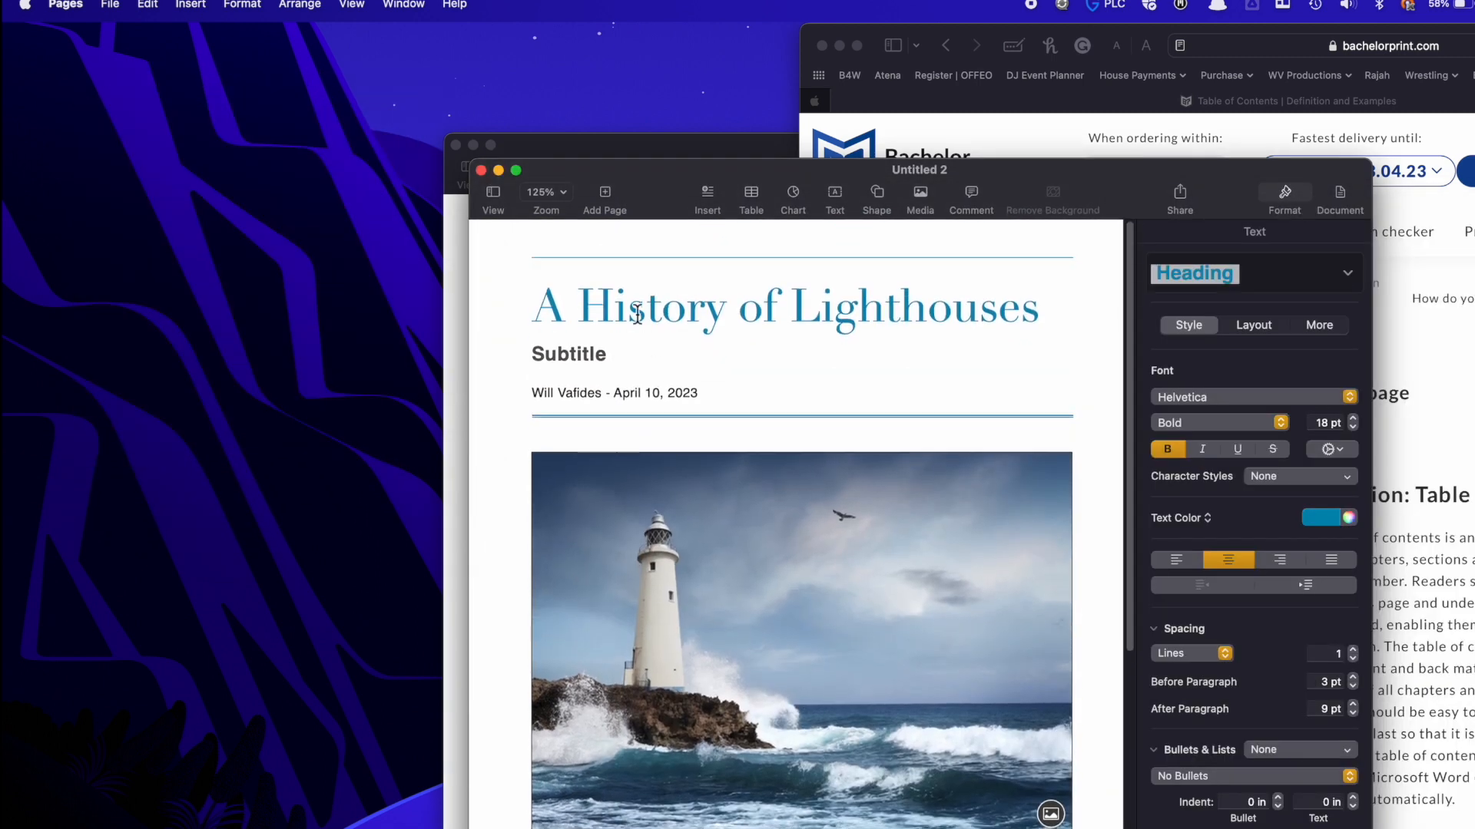
pyautogui.scroll(-3)
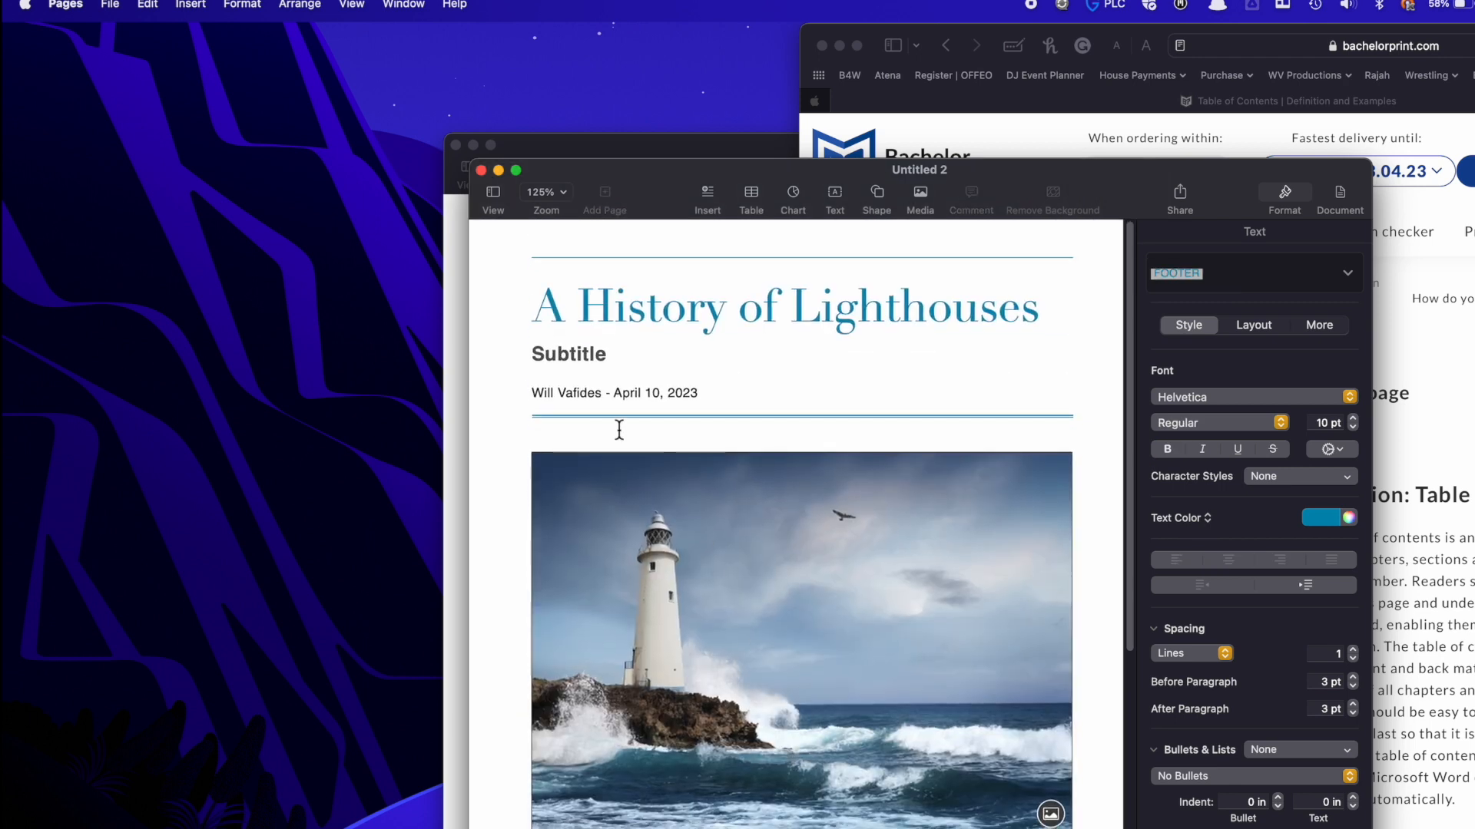
pyautogui.scroll(-3)
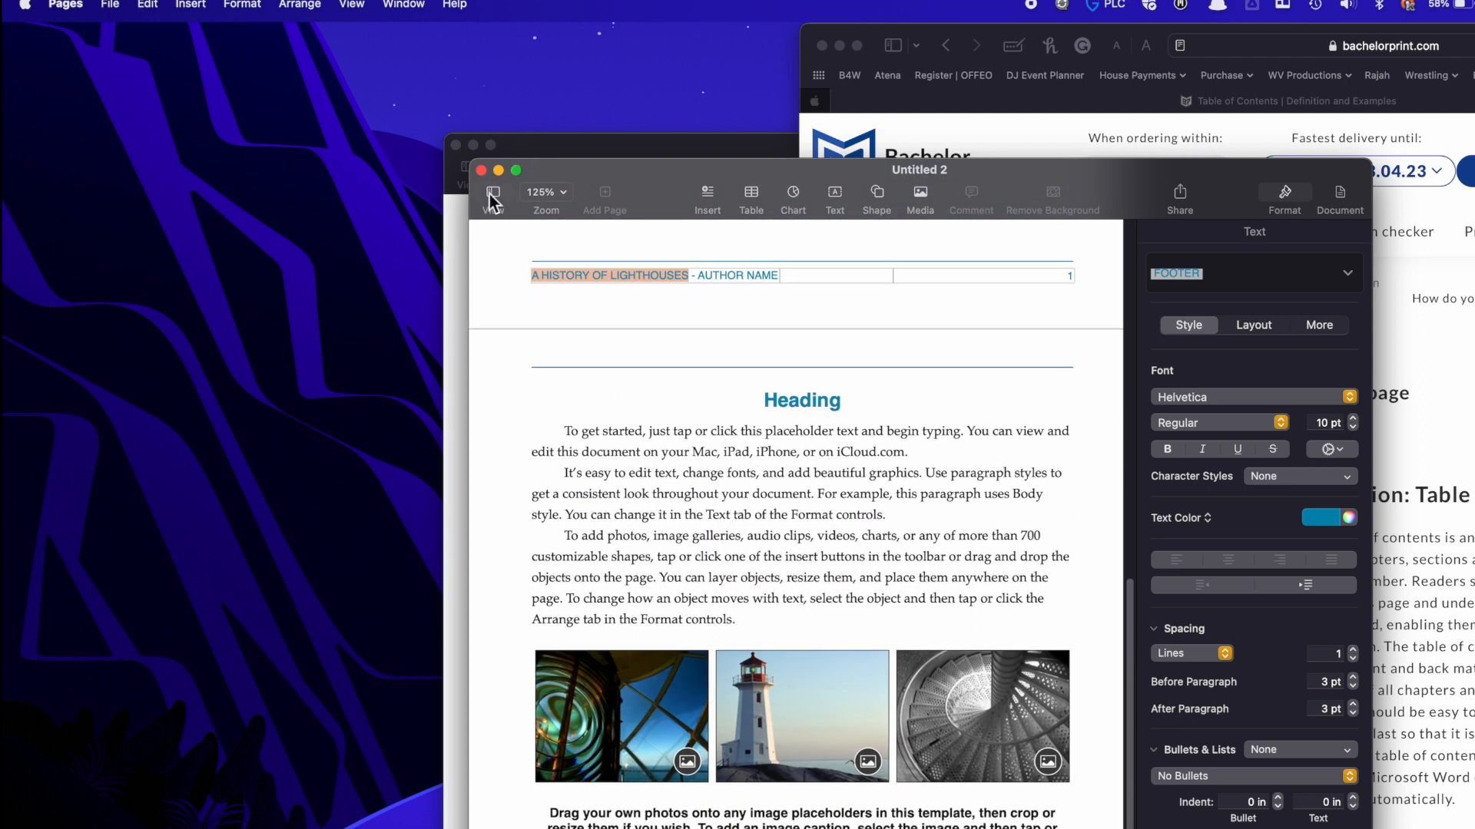
# Show page thumbnails, then switch the sidebar to the table of contents listing the headings
pyautogui.click(493, 198)
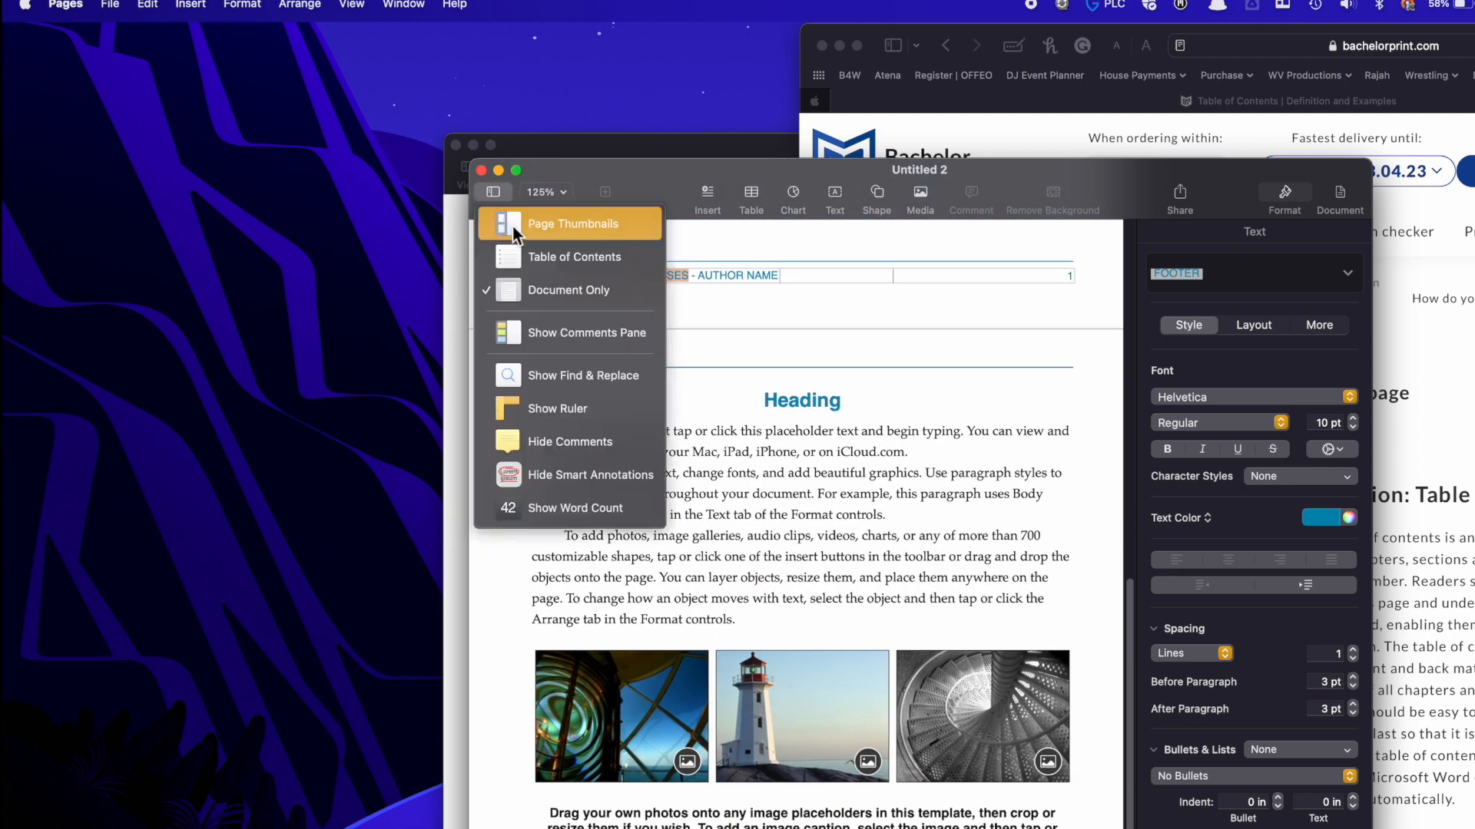
pyautogui.click(573, 224)
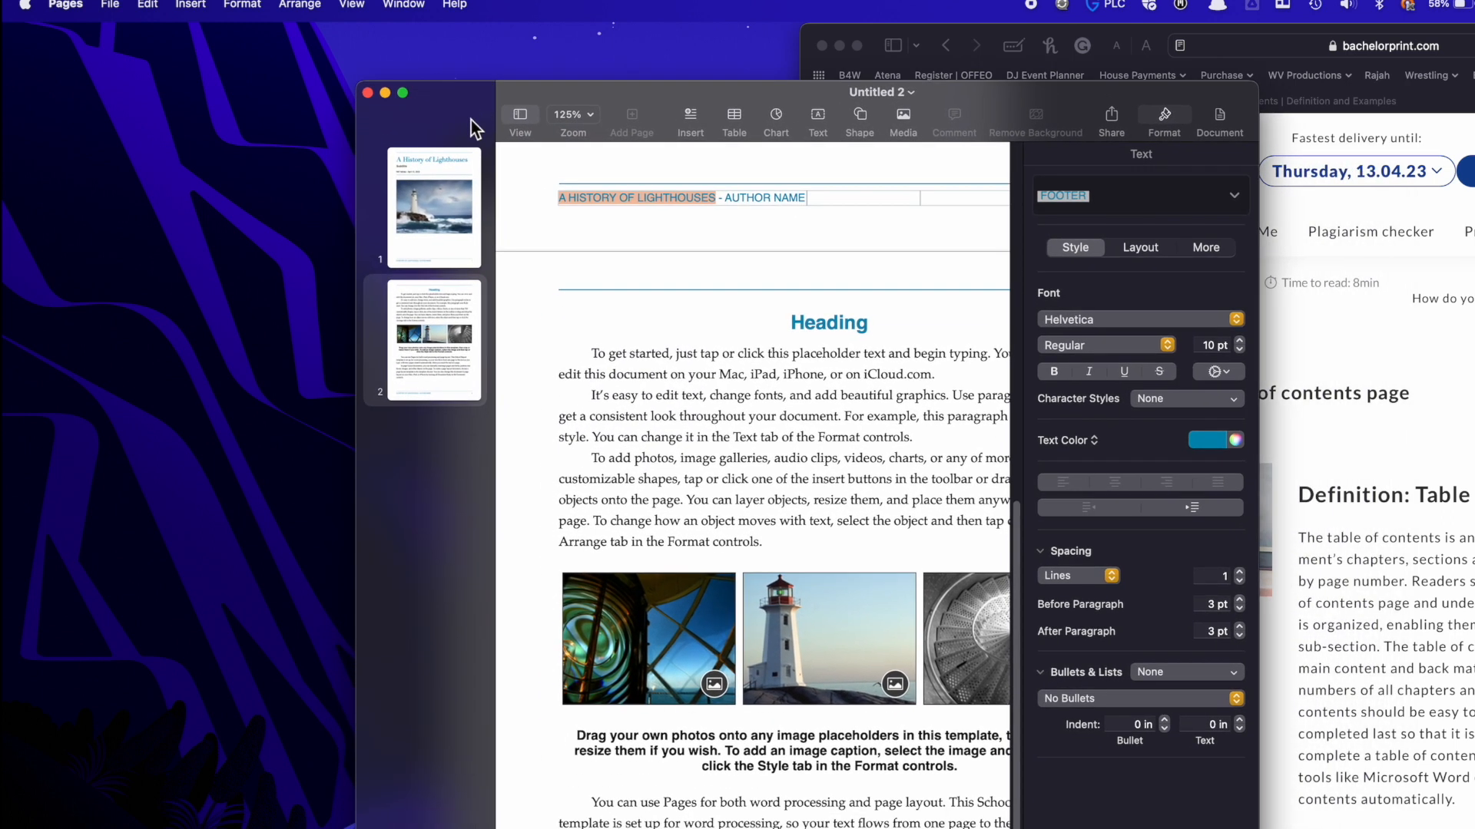
pyautogui.click(519, 114)
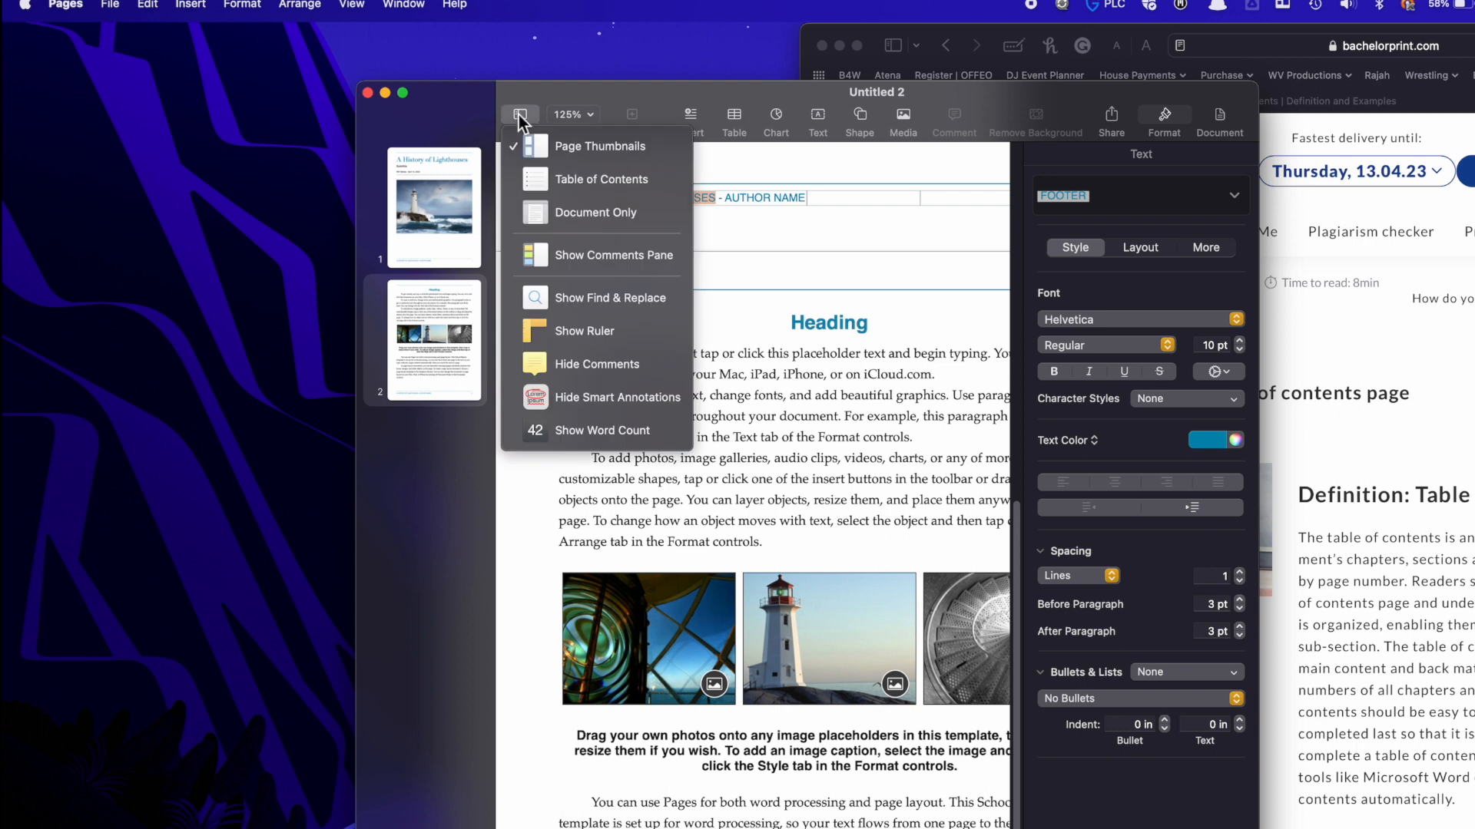
pyautogui.click(602, 178)
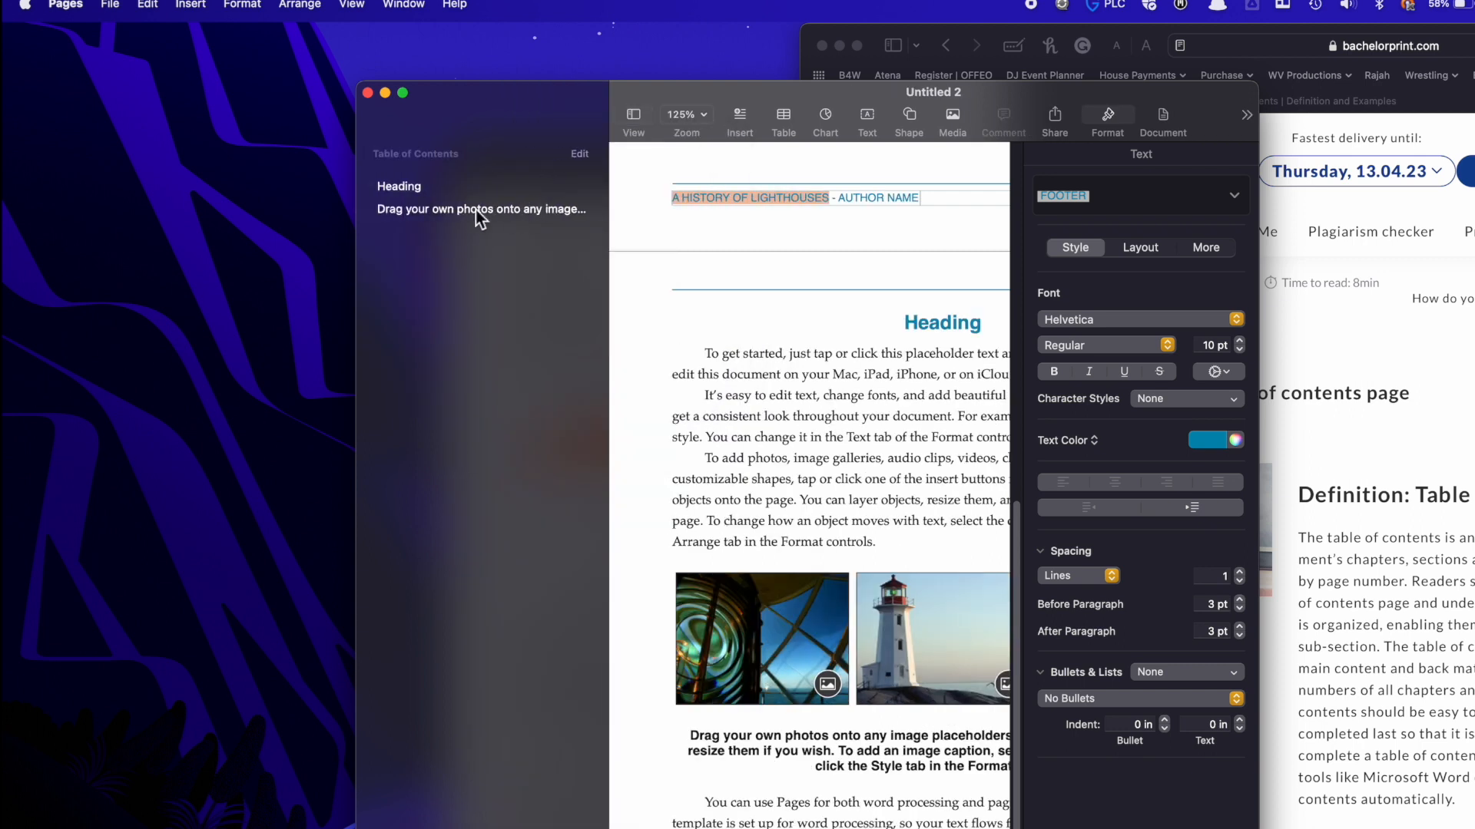
pyautogui.moveTo(401, 244)
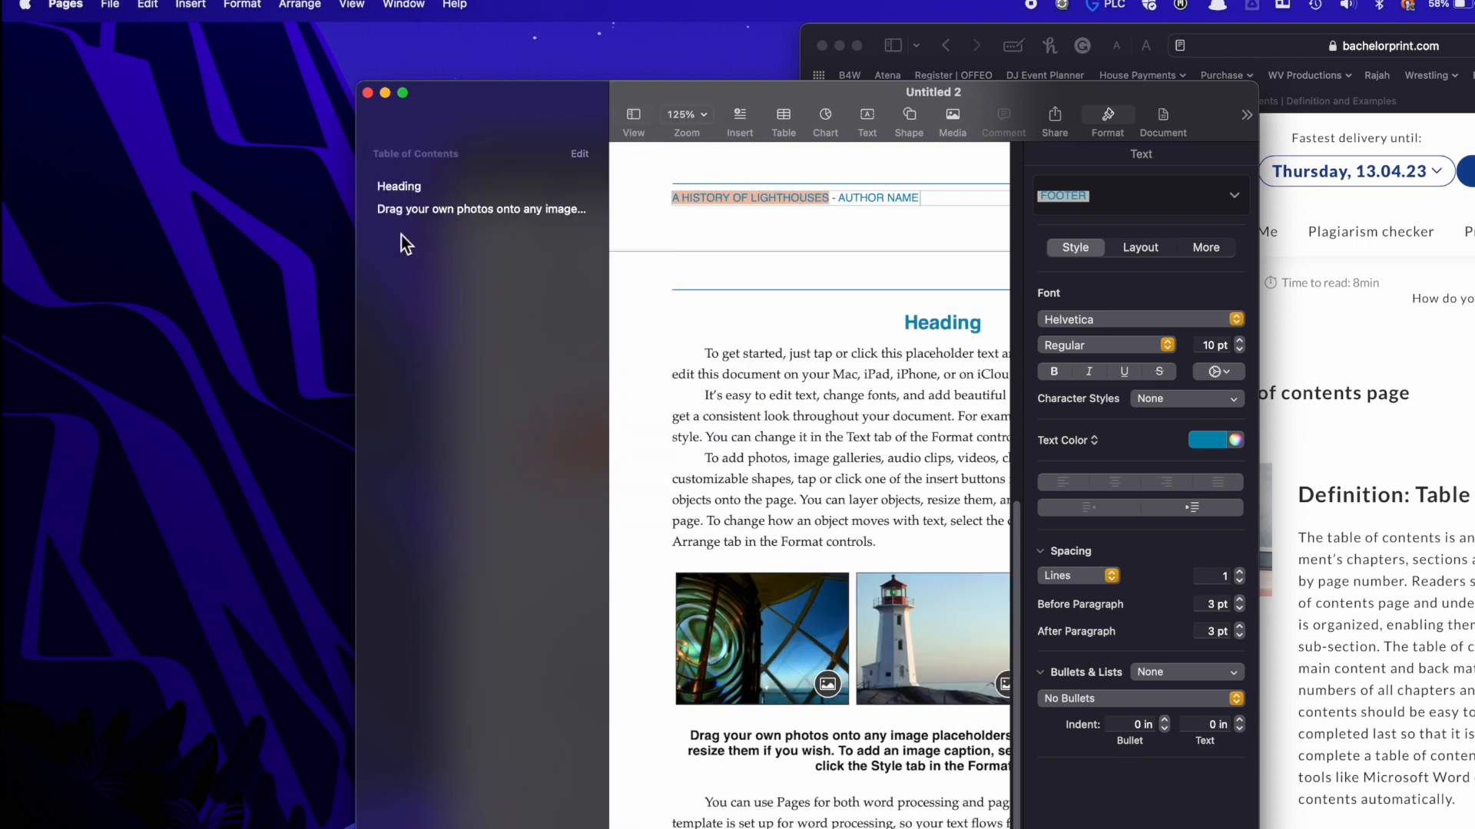
pyautogui.moveTo(421, 217)
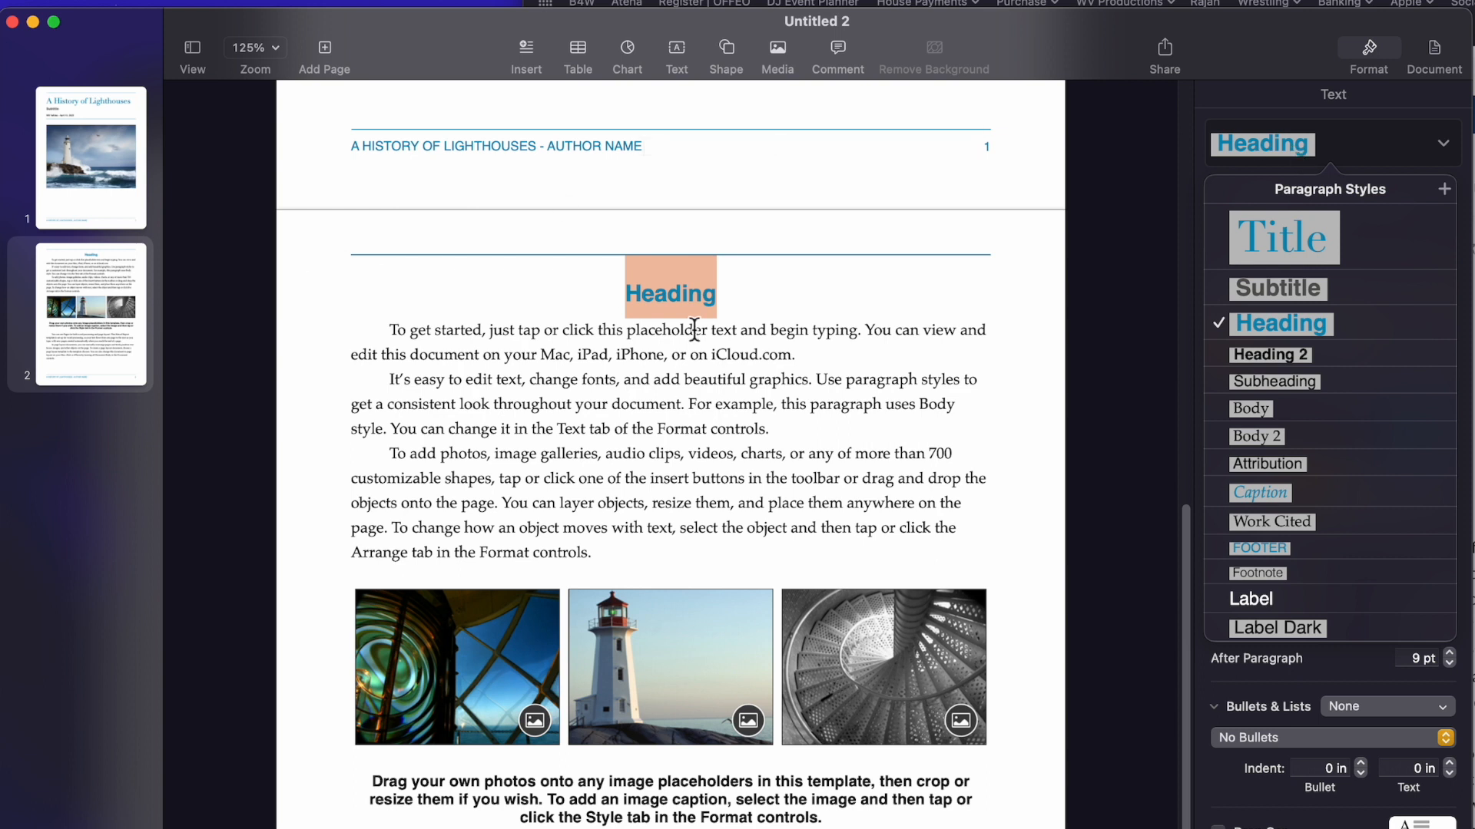
# Replace the page-2 placeholder heading with 'Chapter 1' in Heading style
pyautogui.click(1255, 204)
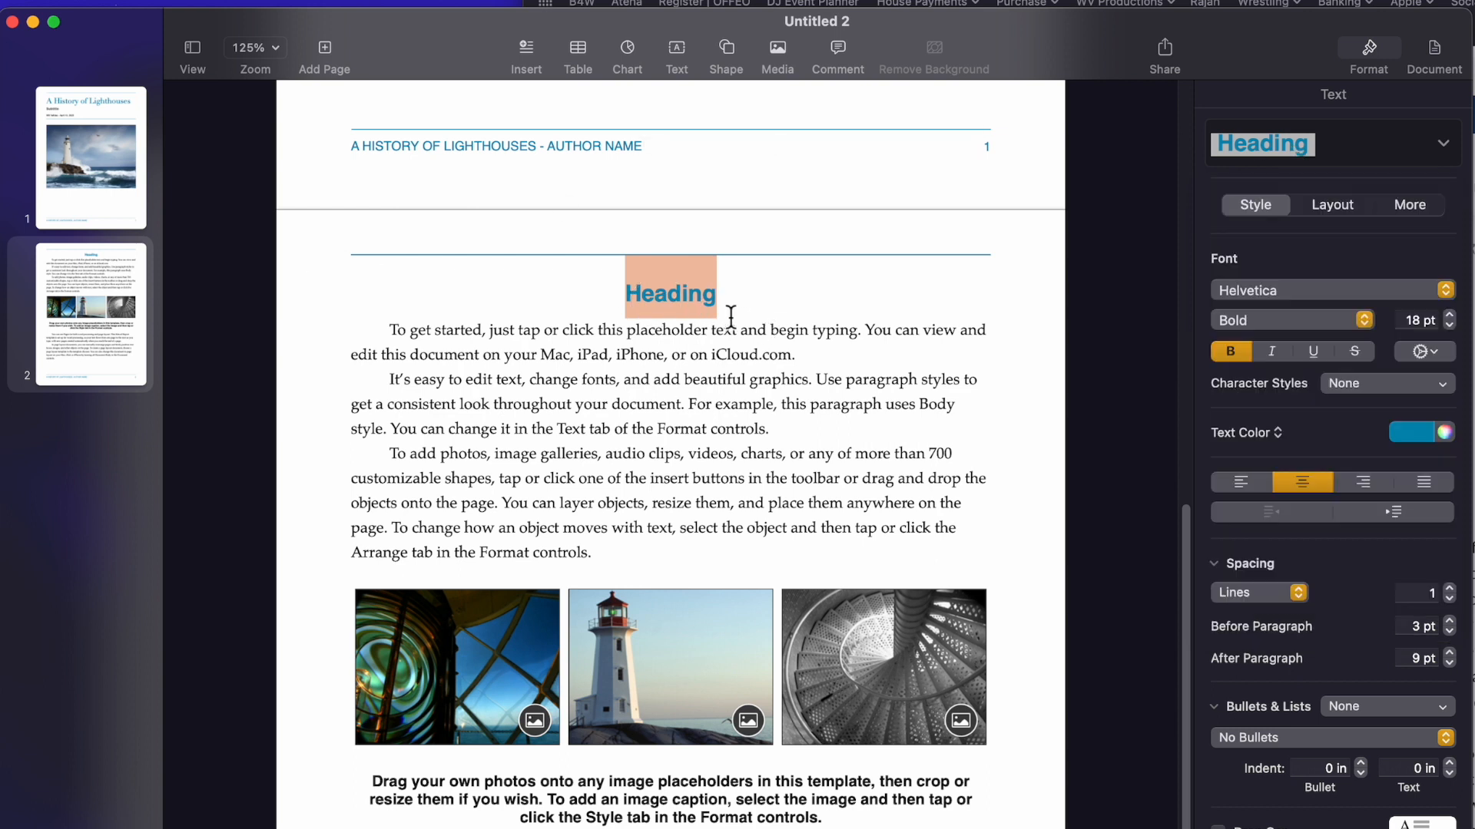
pyautogui.write('Ch')
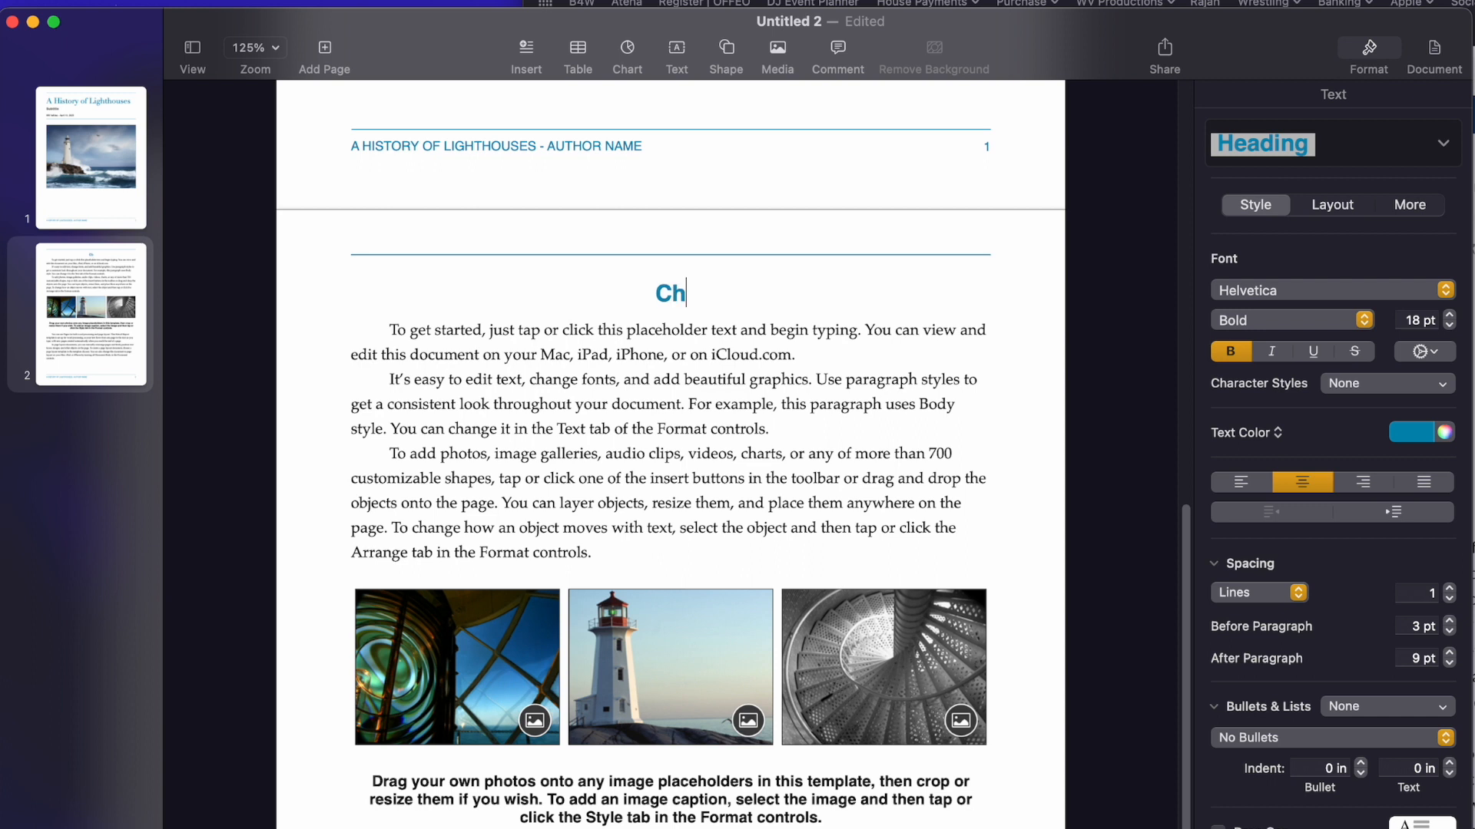
pyautogui.write('apter')
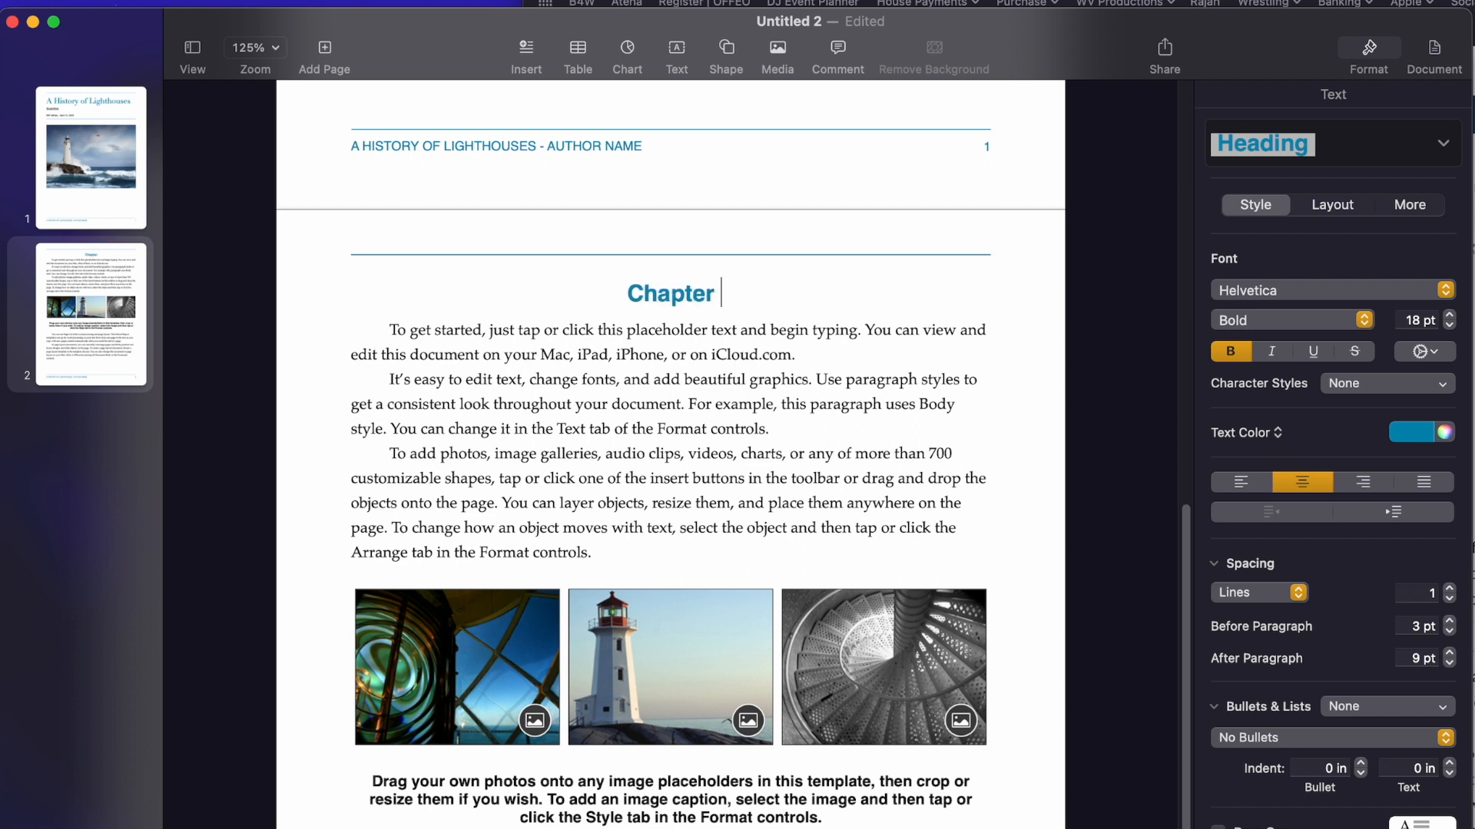
pyautogui.write('1')
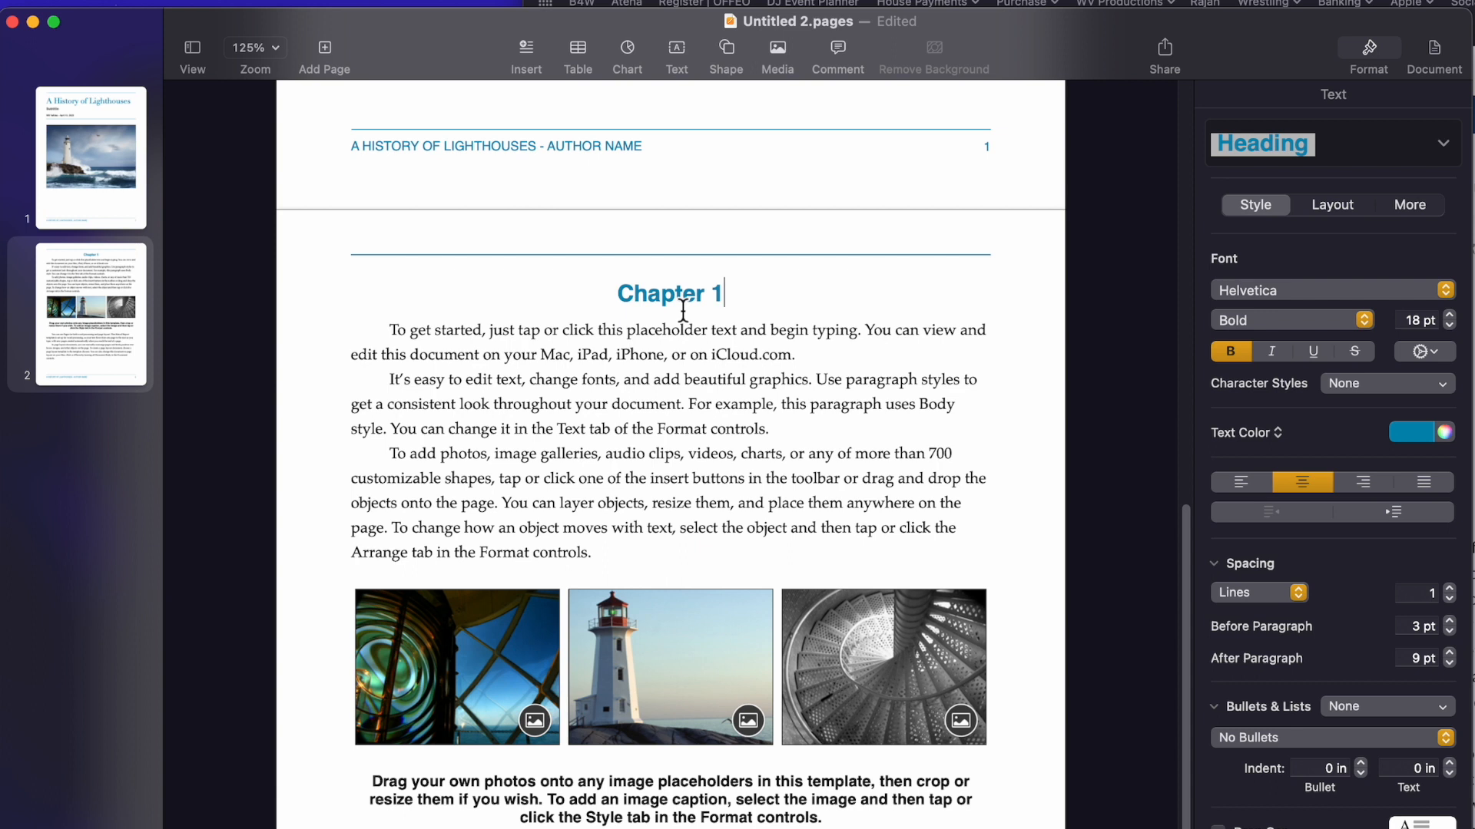
pyautogui.scroll(-3)
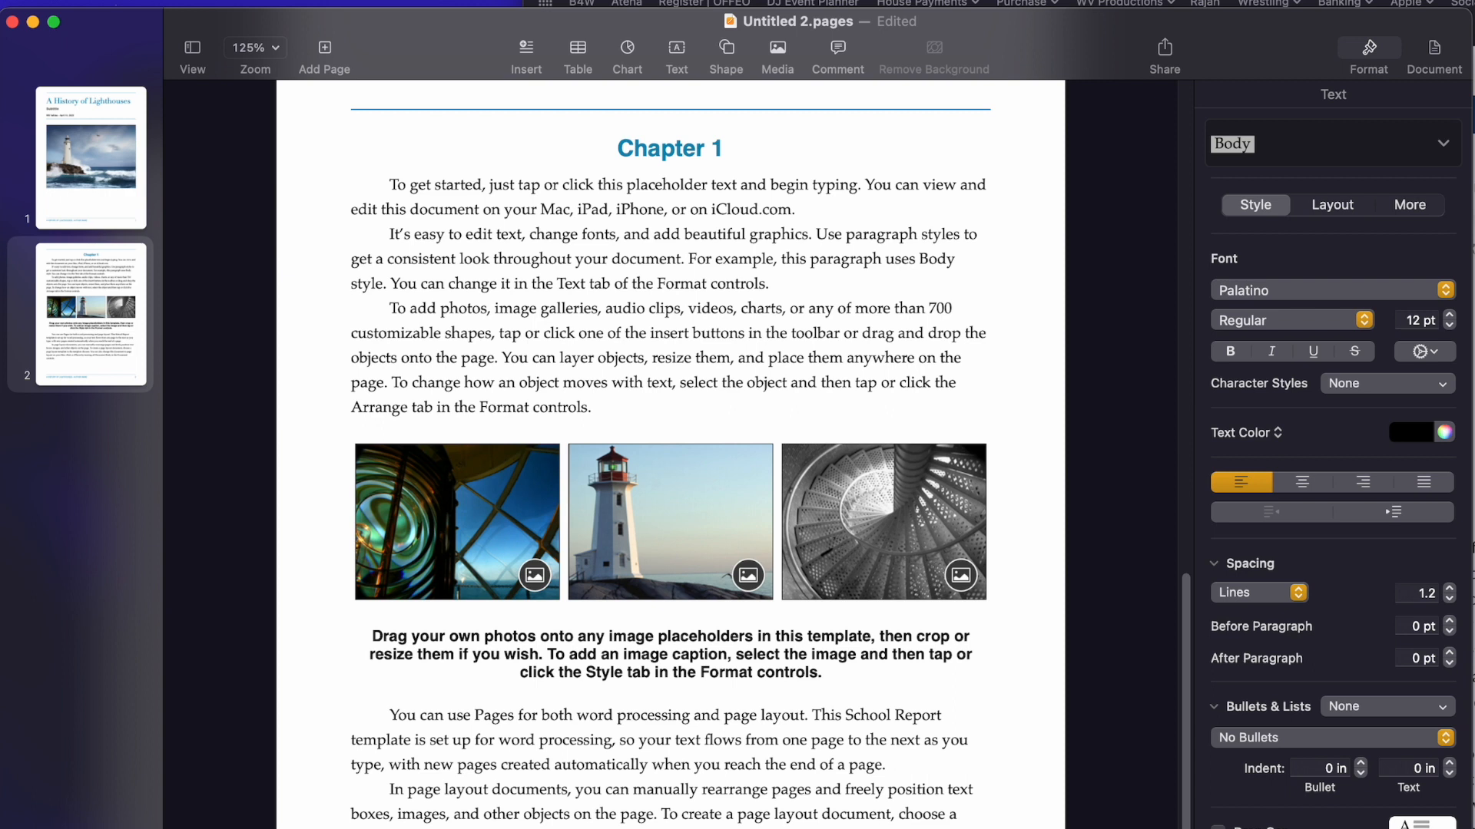
pyautogui.scroll(-3)
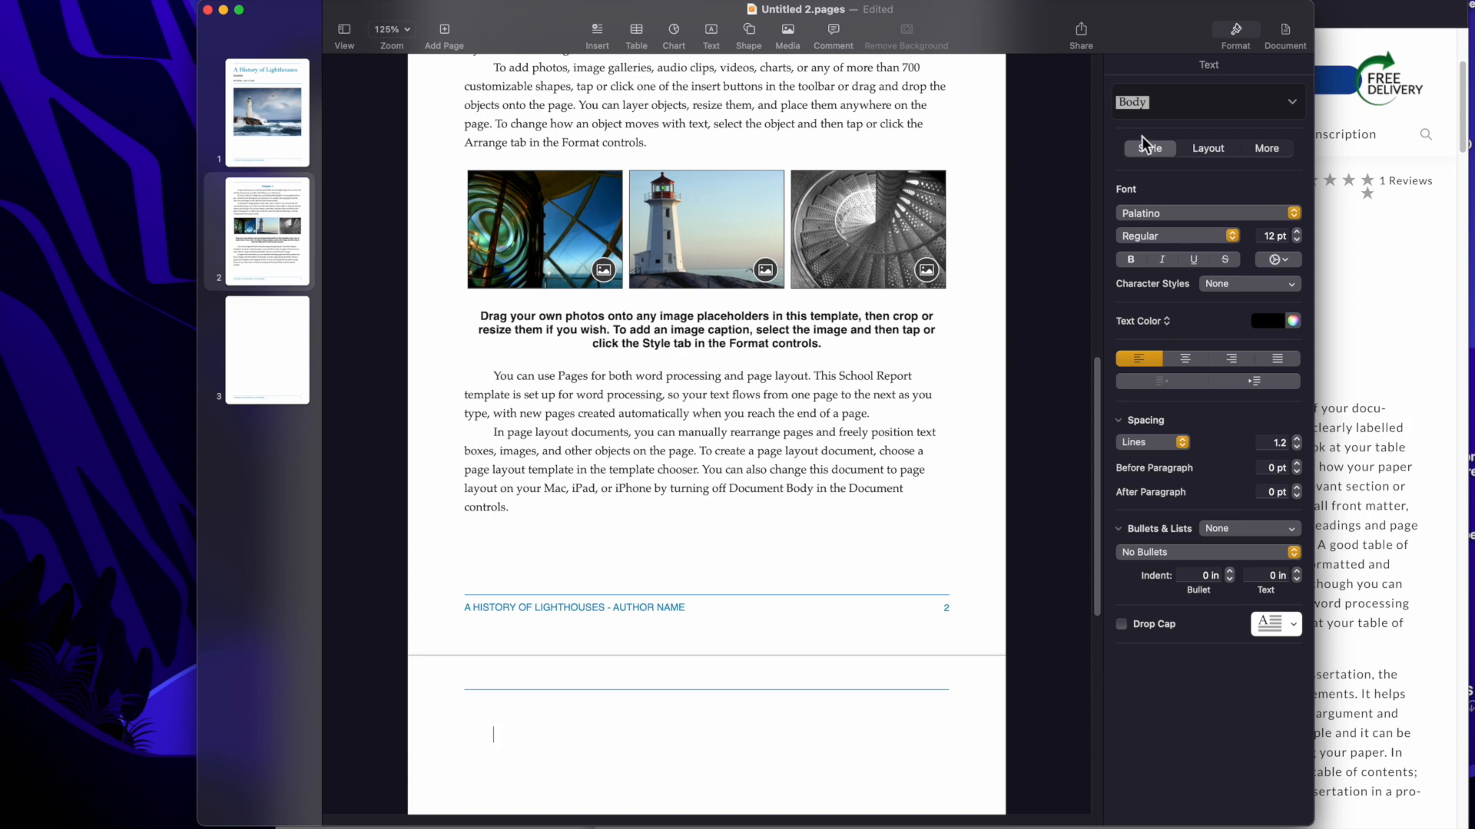
# Head page 3 with 'Chapter 2' in the Heading paragraph style
pyautogui.click(1291, 101)
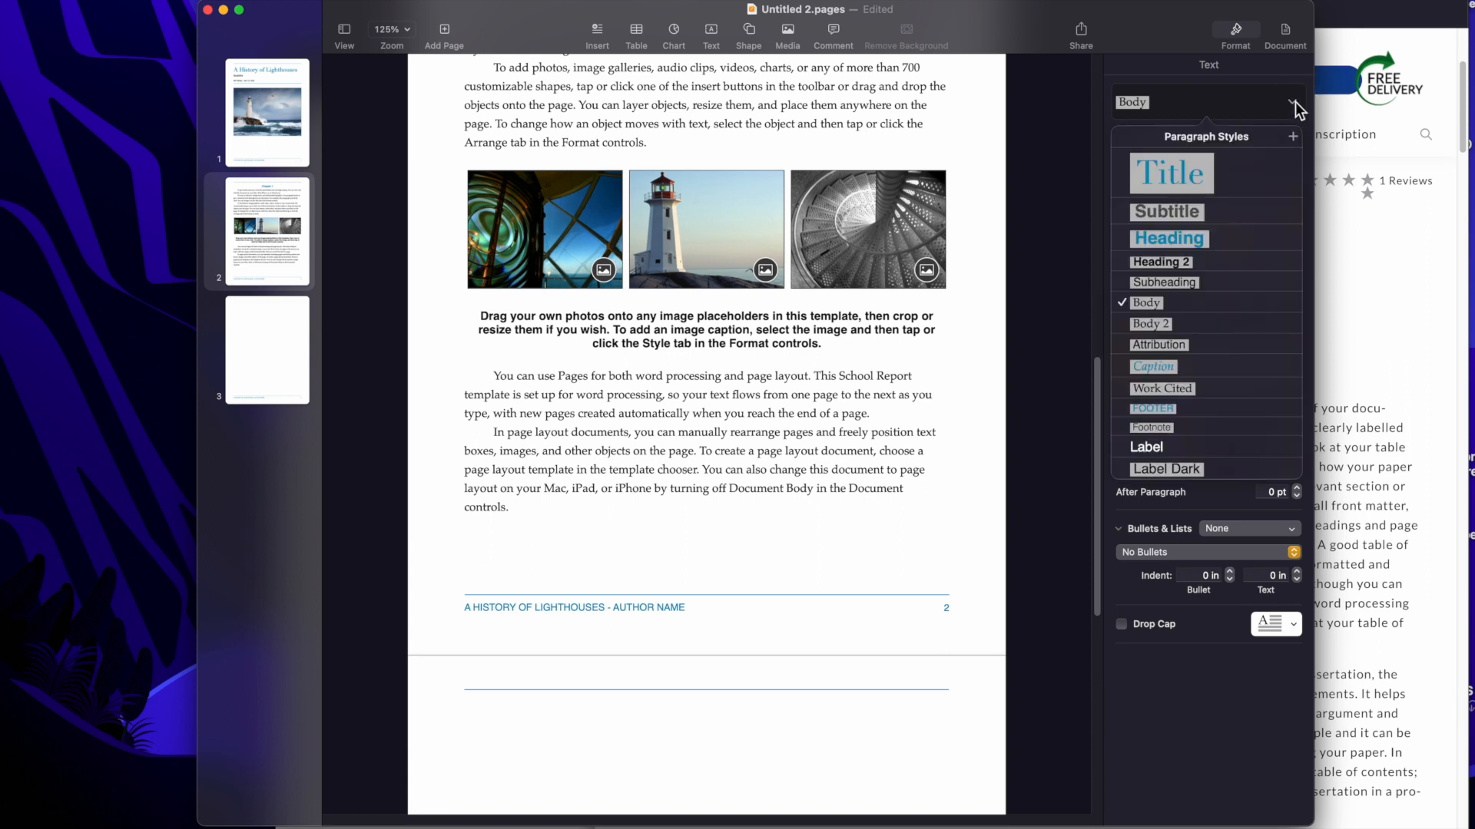
pyautogui.moveTo(1173, 244)
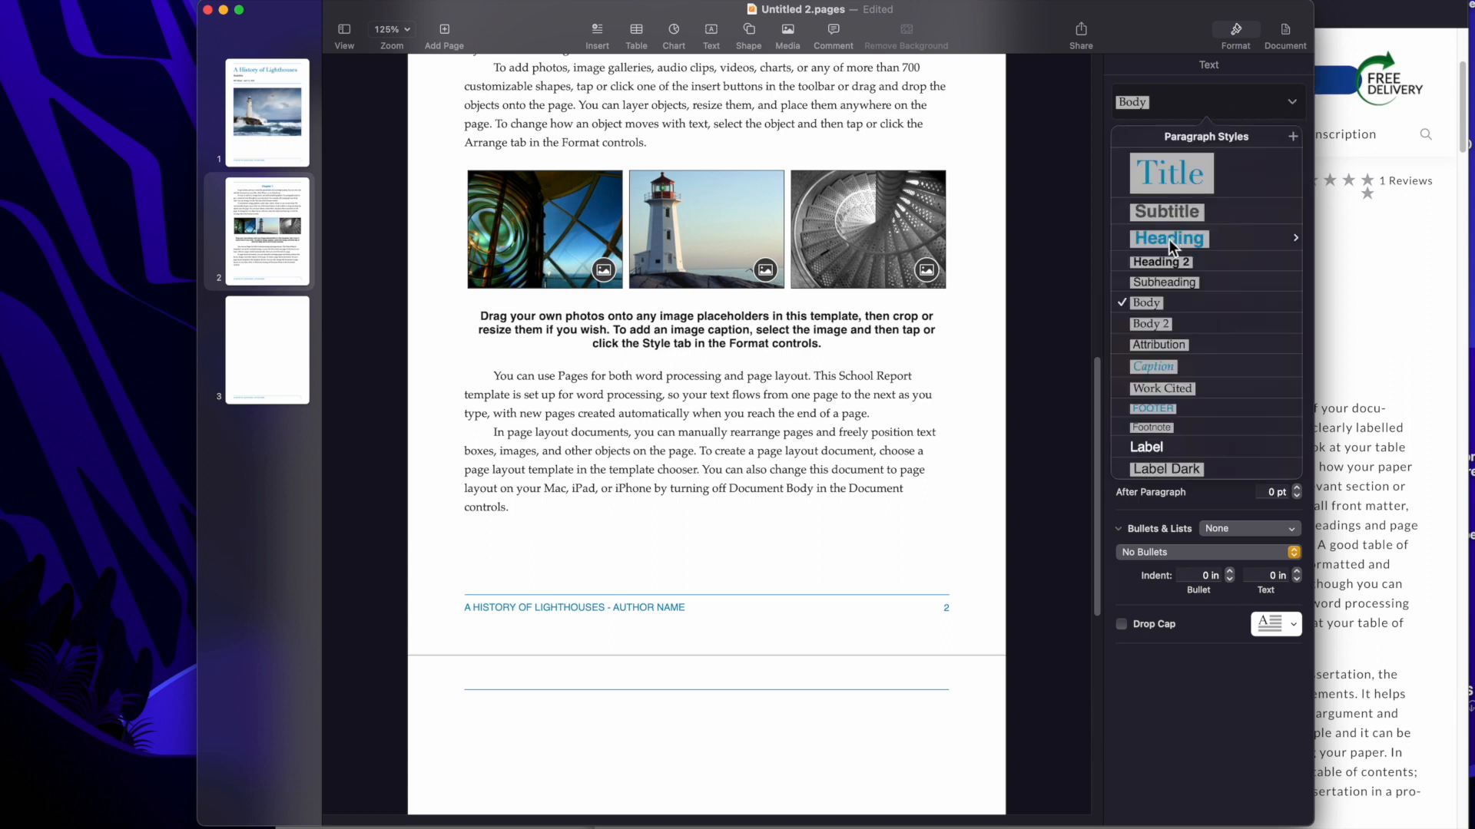
pyautogui.moveTo(1169, 238)
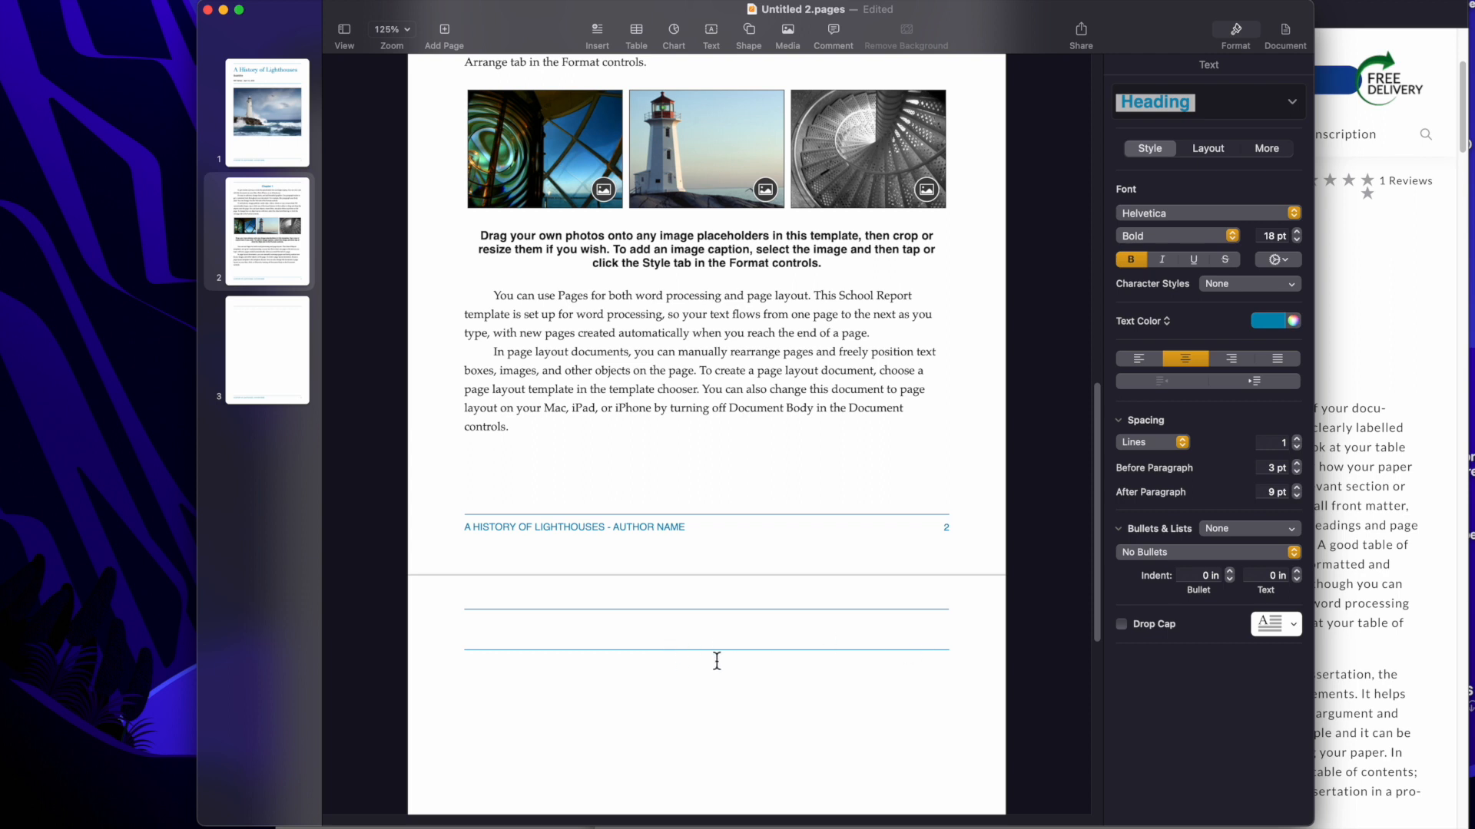
pyautogui.write('C')
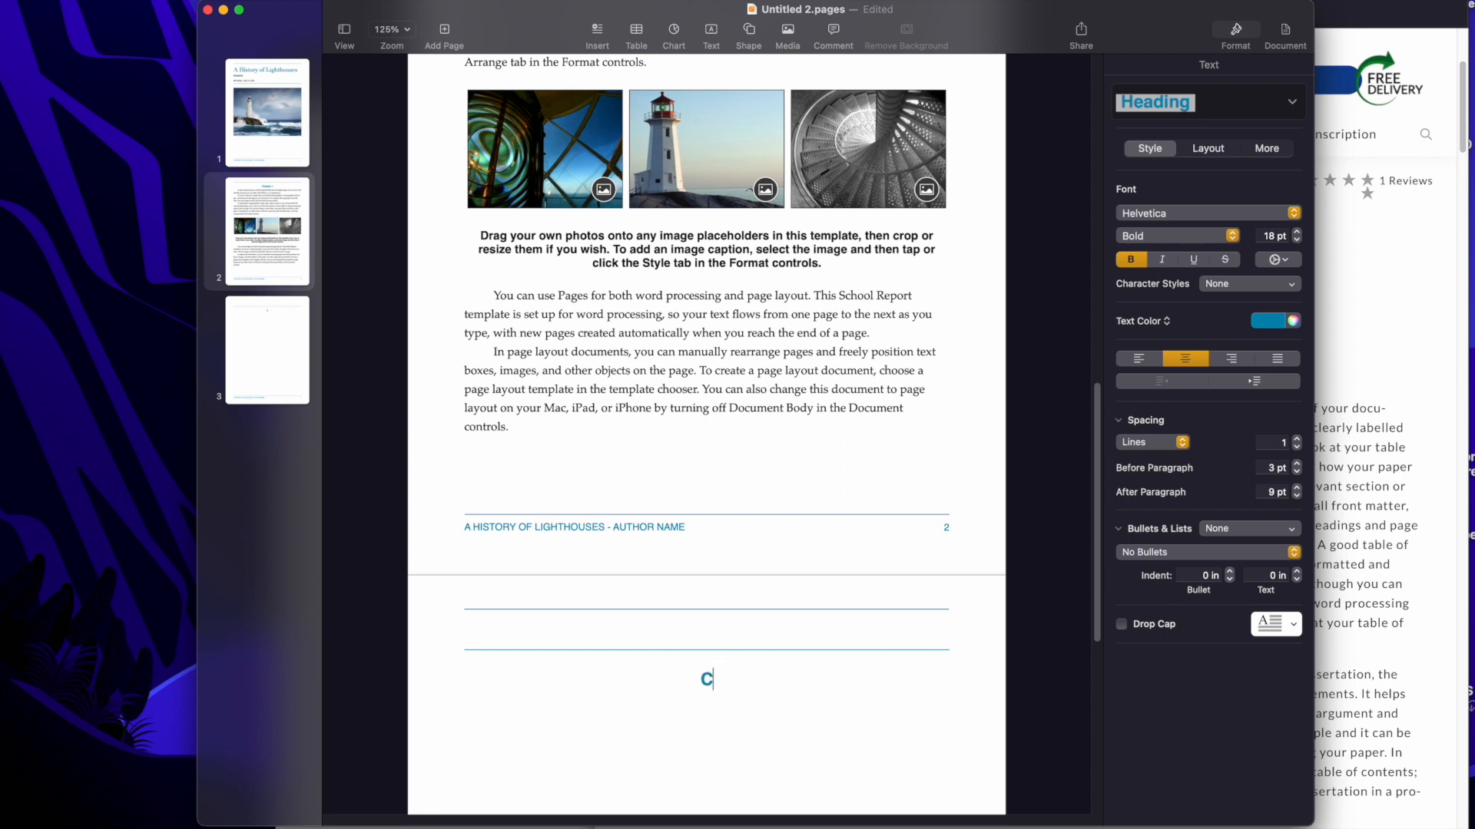
pyautogui.write('hapter')
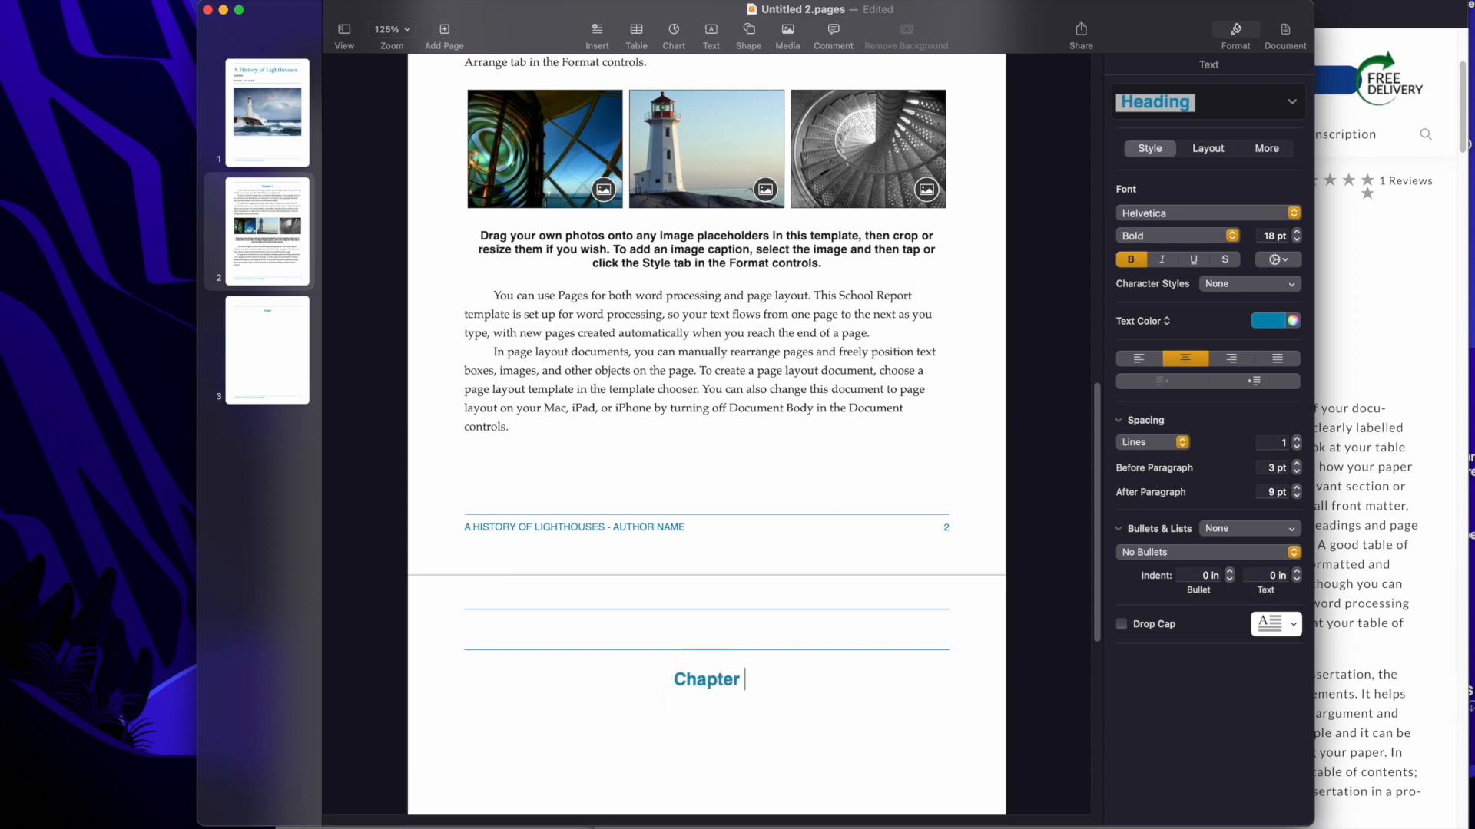
pyautogui.write('2')
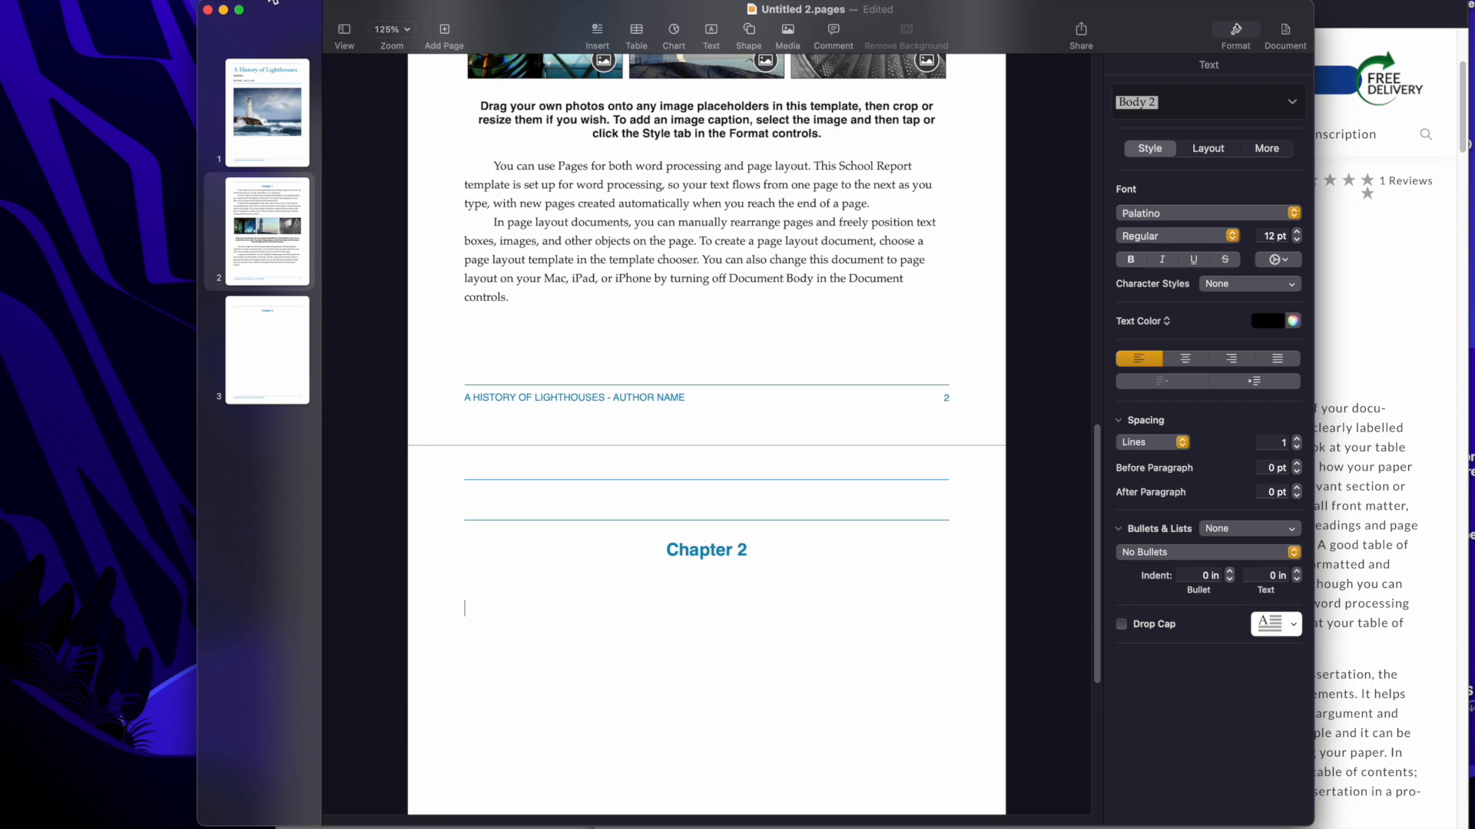
# Insert a page break after Chapter 2 to create a blank fourth page
pyautogui.click(375, 14)
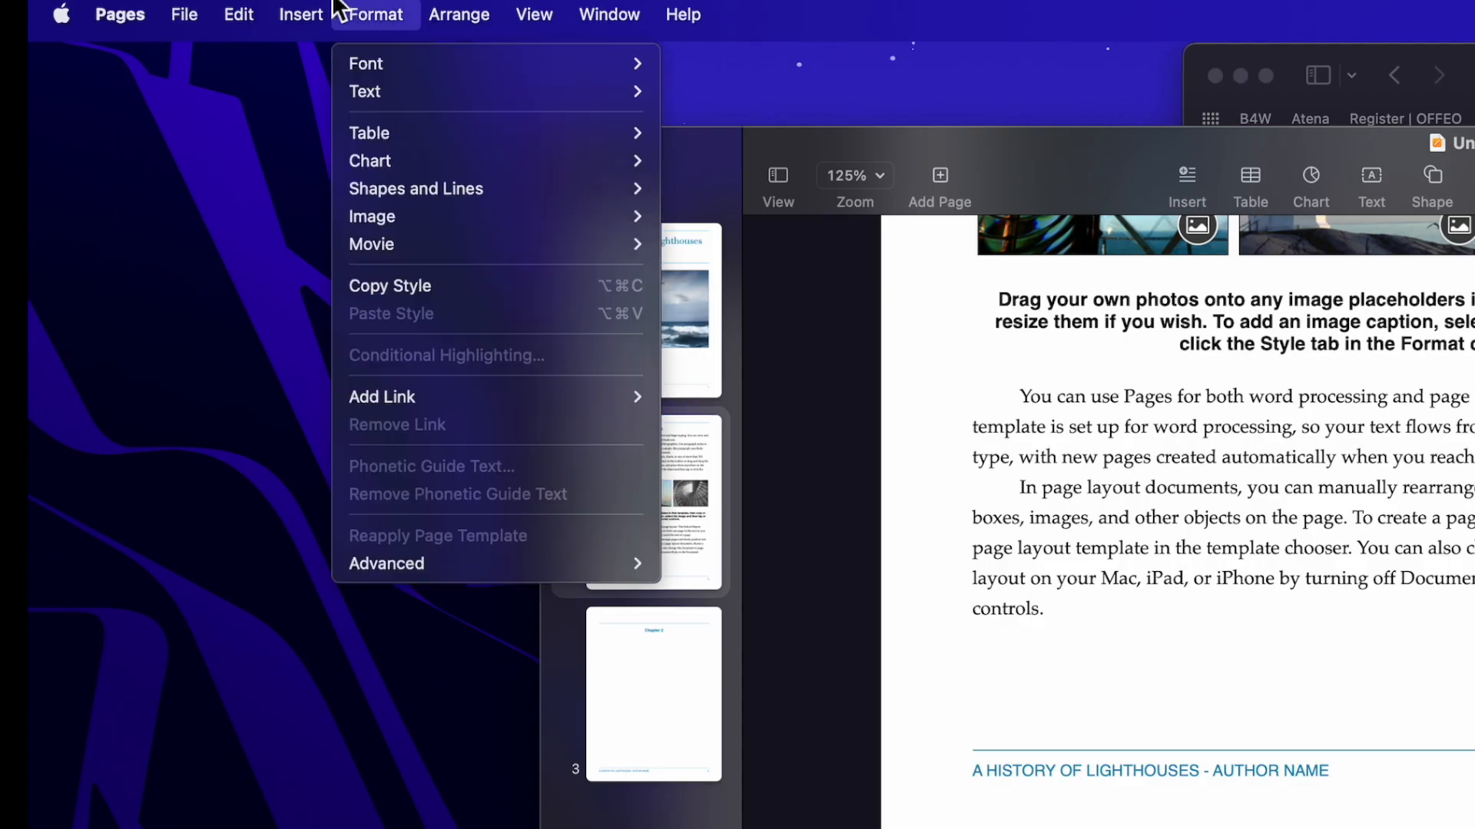
pyautogui.click(301, 16)
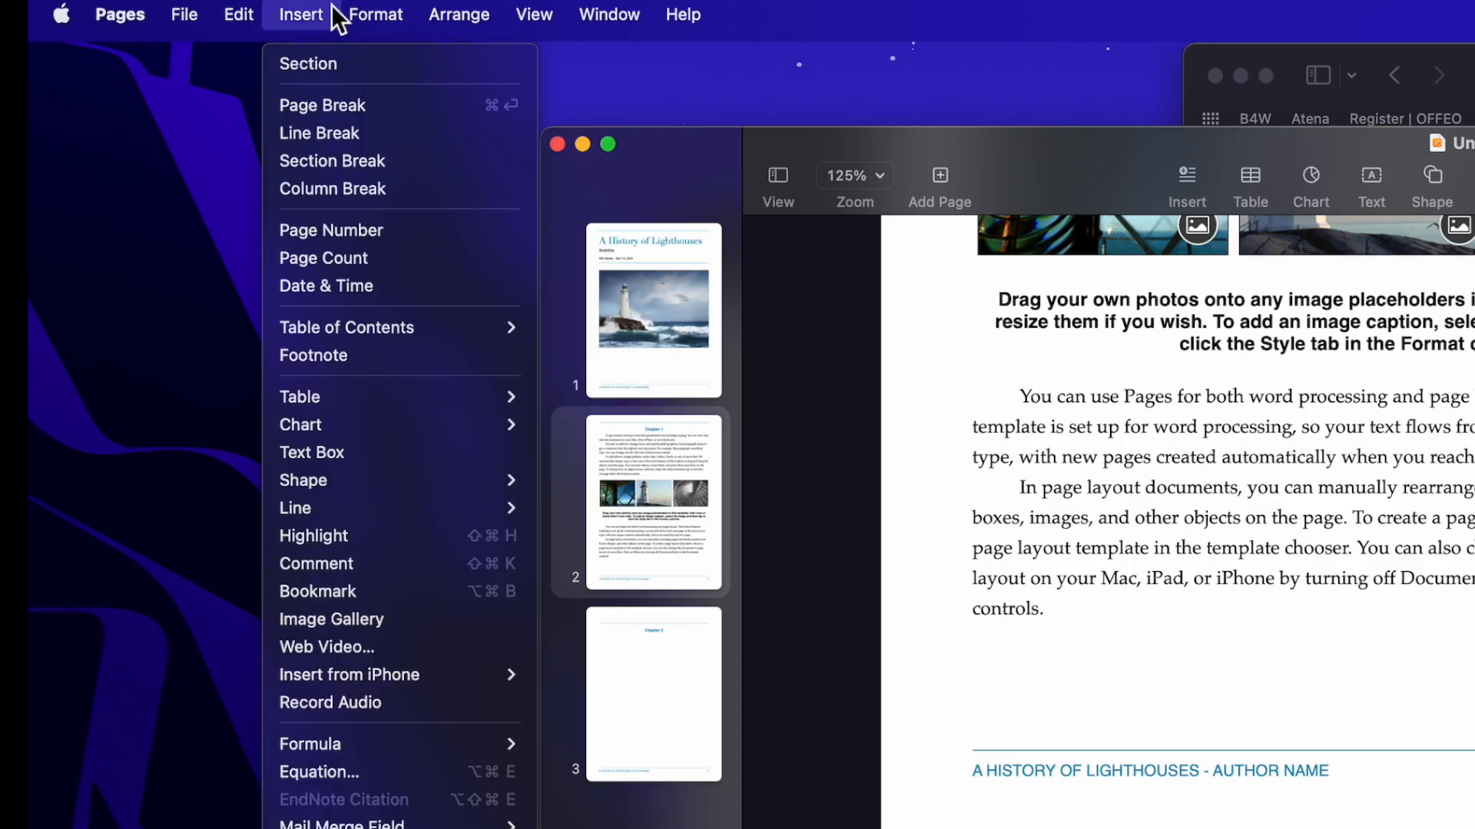
pyautogui.moveTo(323, 104)
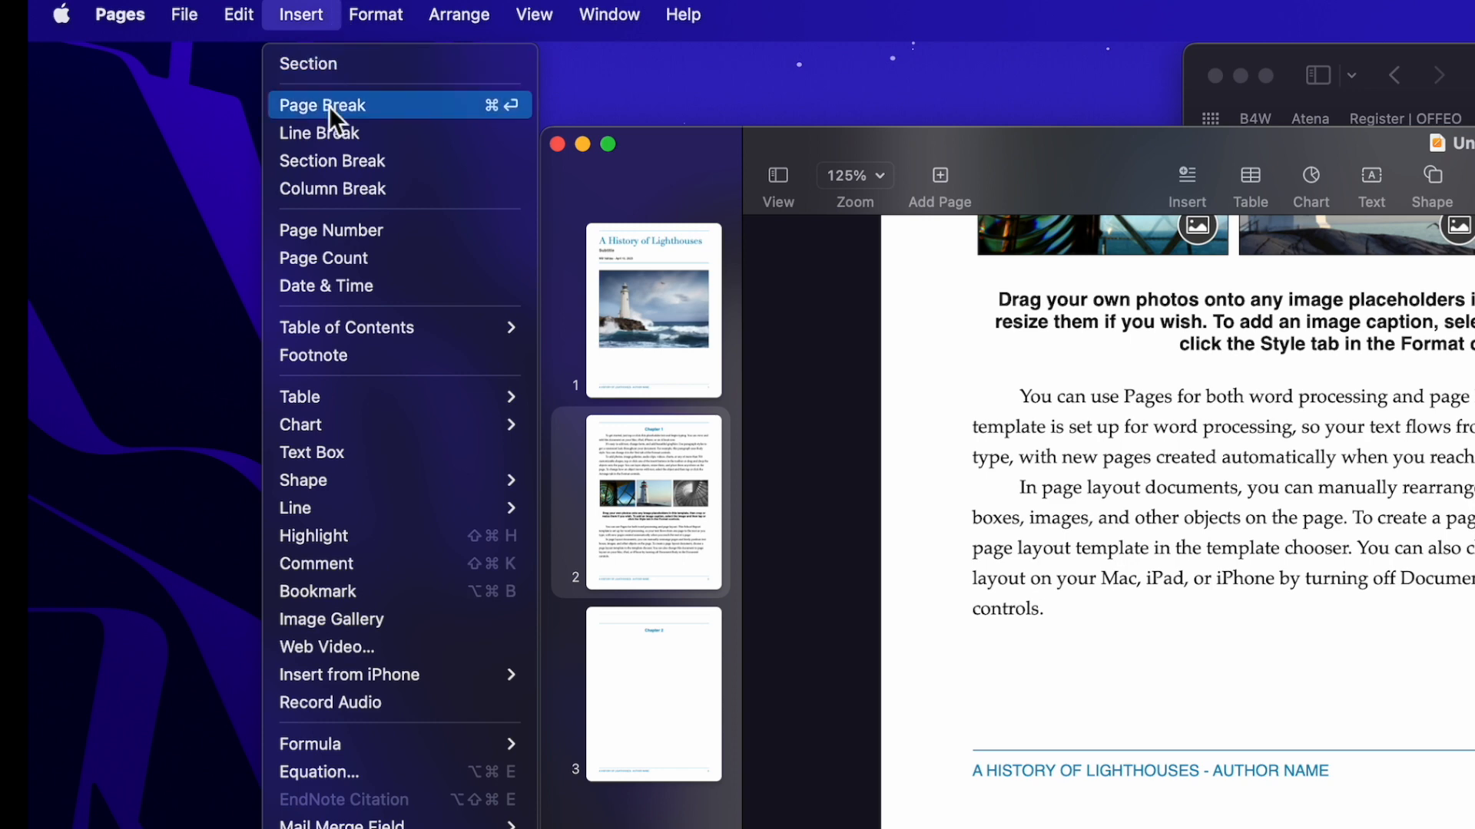
pyautogui.click(324, 105)
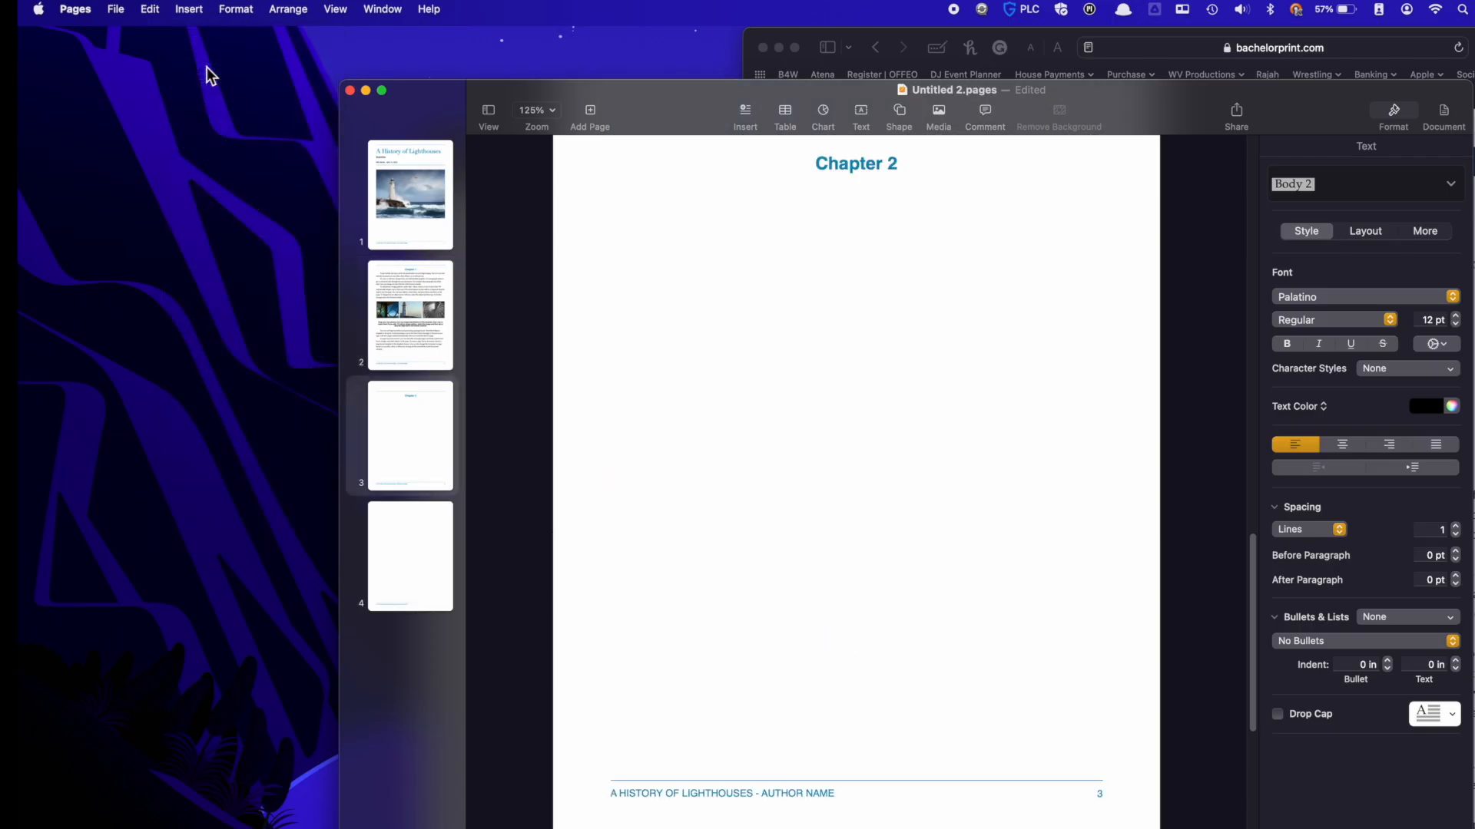
pyautogui.scroll(-3)
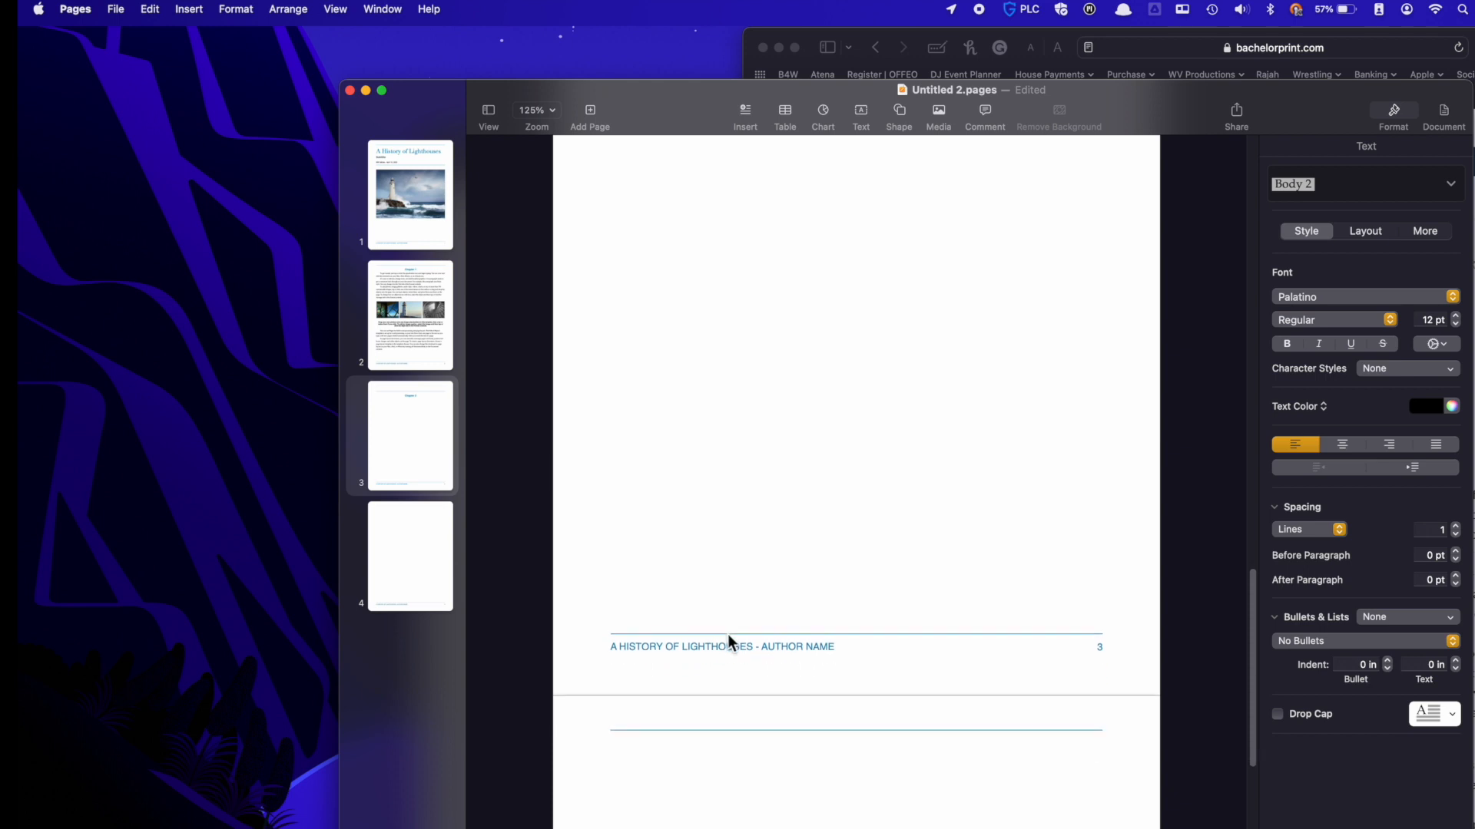
pyautogui.scroll(-3)
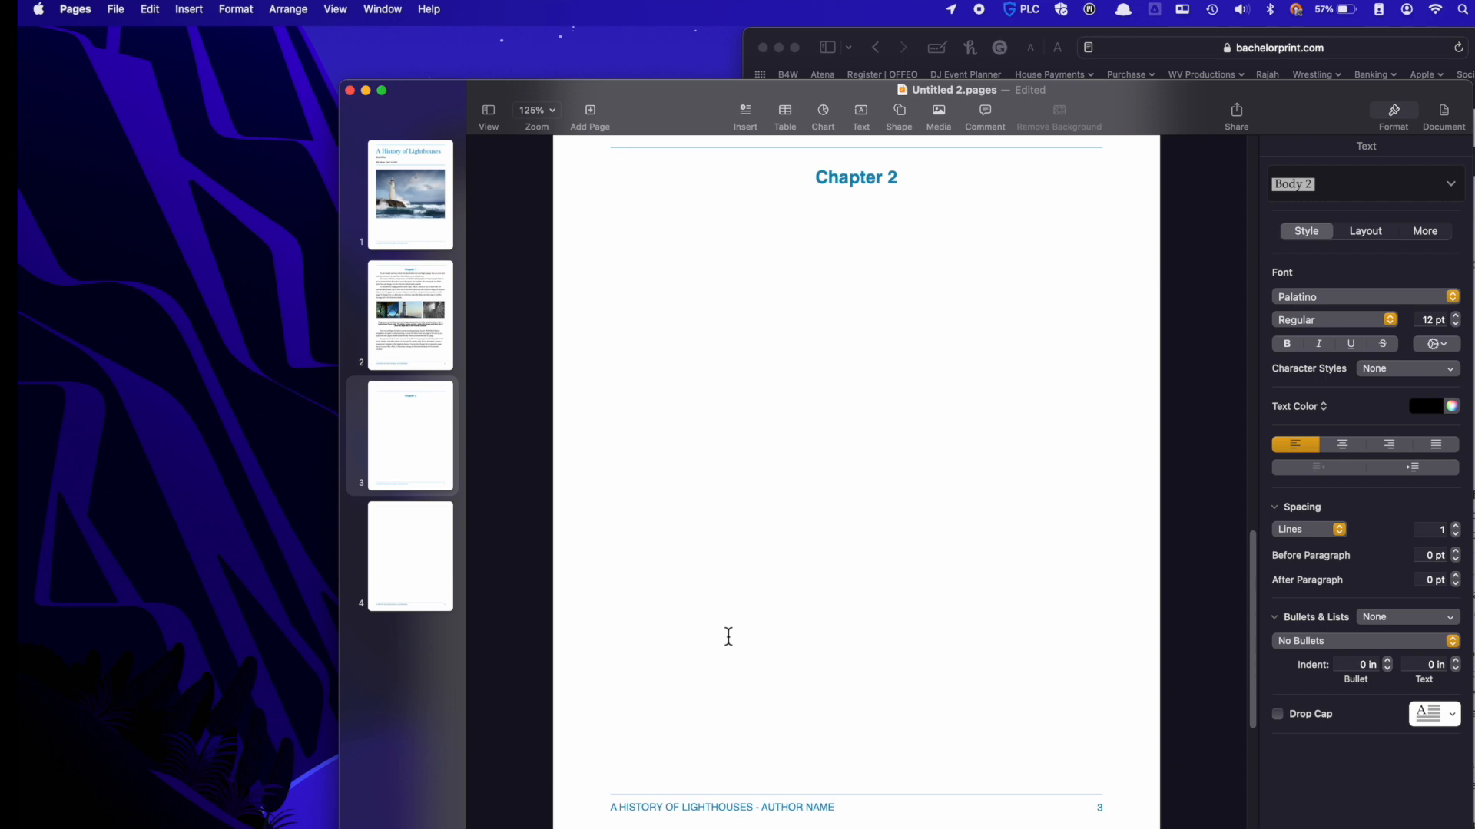
pyautogui.scroll(-3)
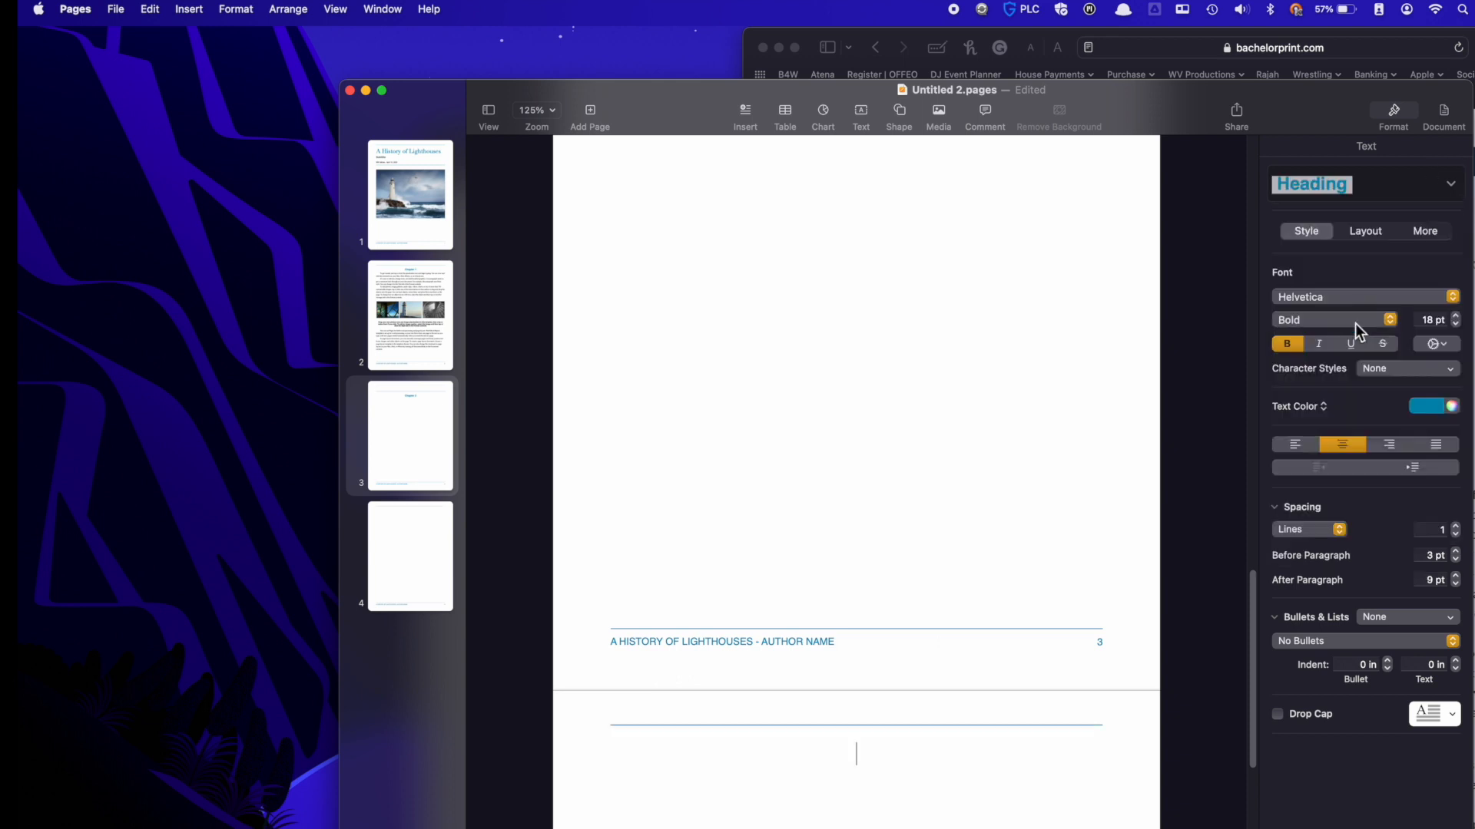
# Head page 4 with 'Chapter 3' and insert a page break for a fifth page
pyautogui.write('Chapter 3')
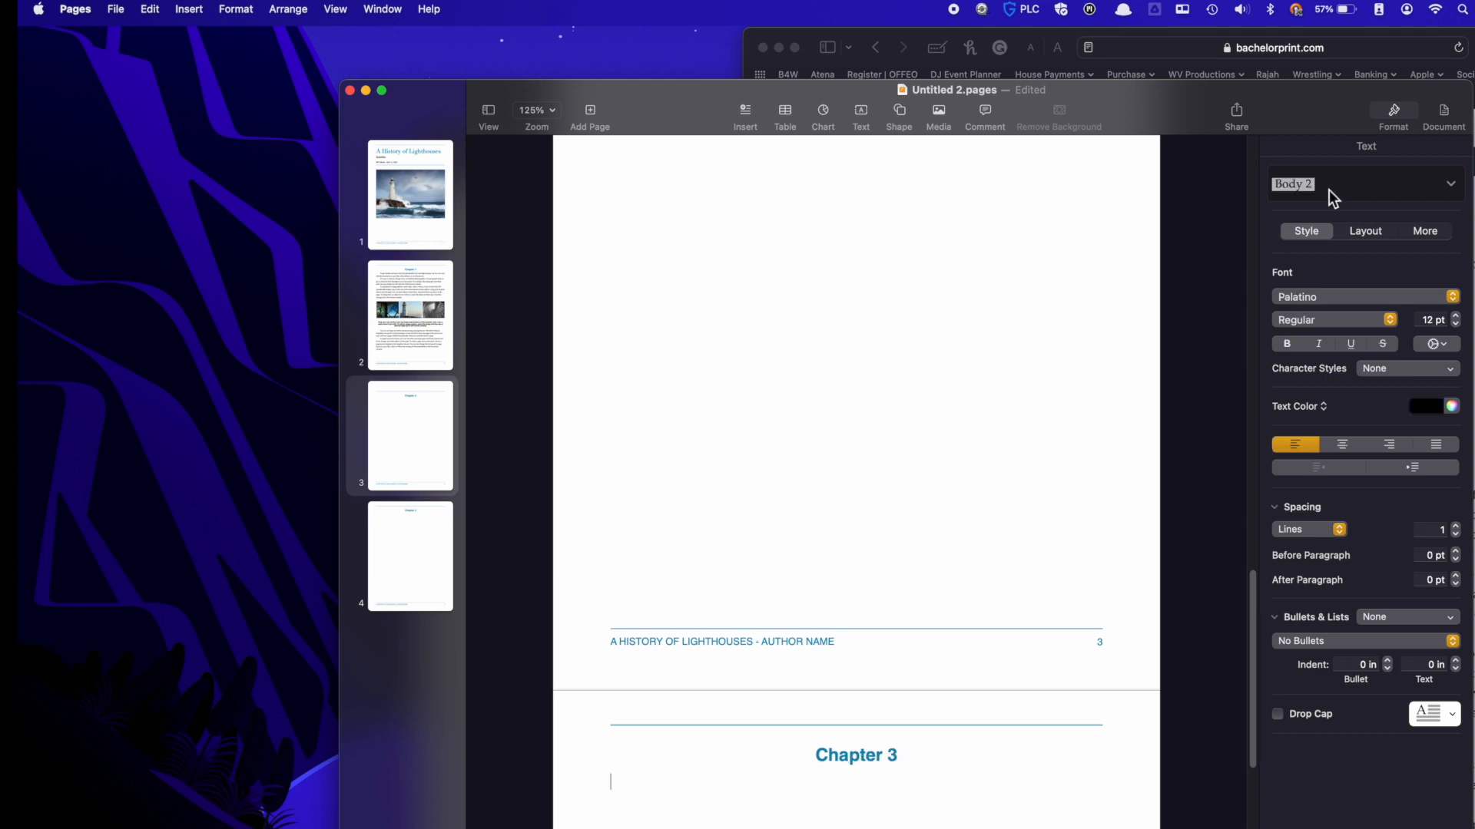
pyautogui.click(187, 10)
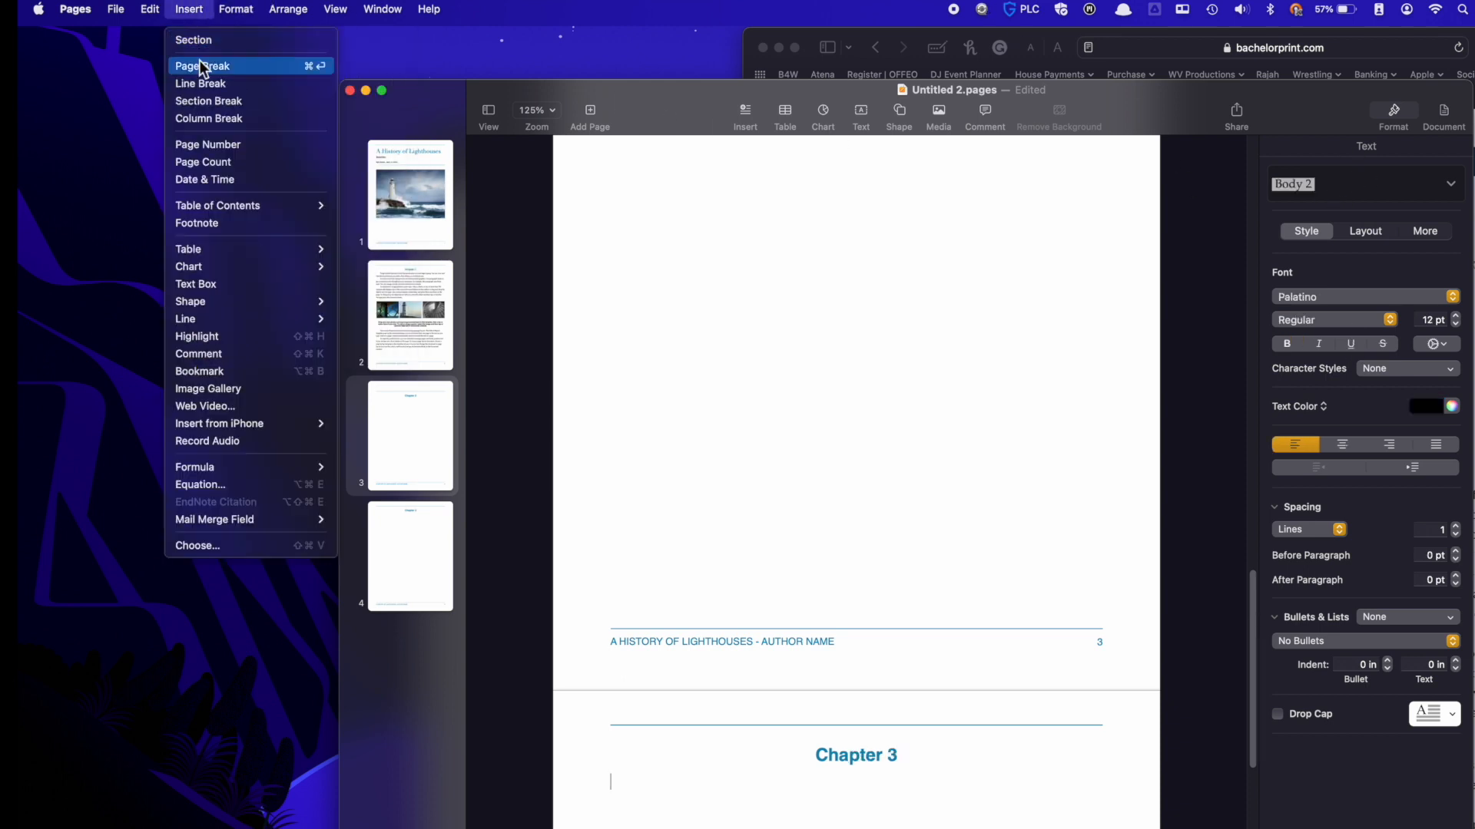
pyautogui.click(198, 66)
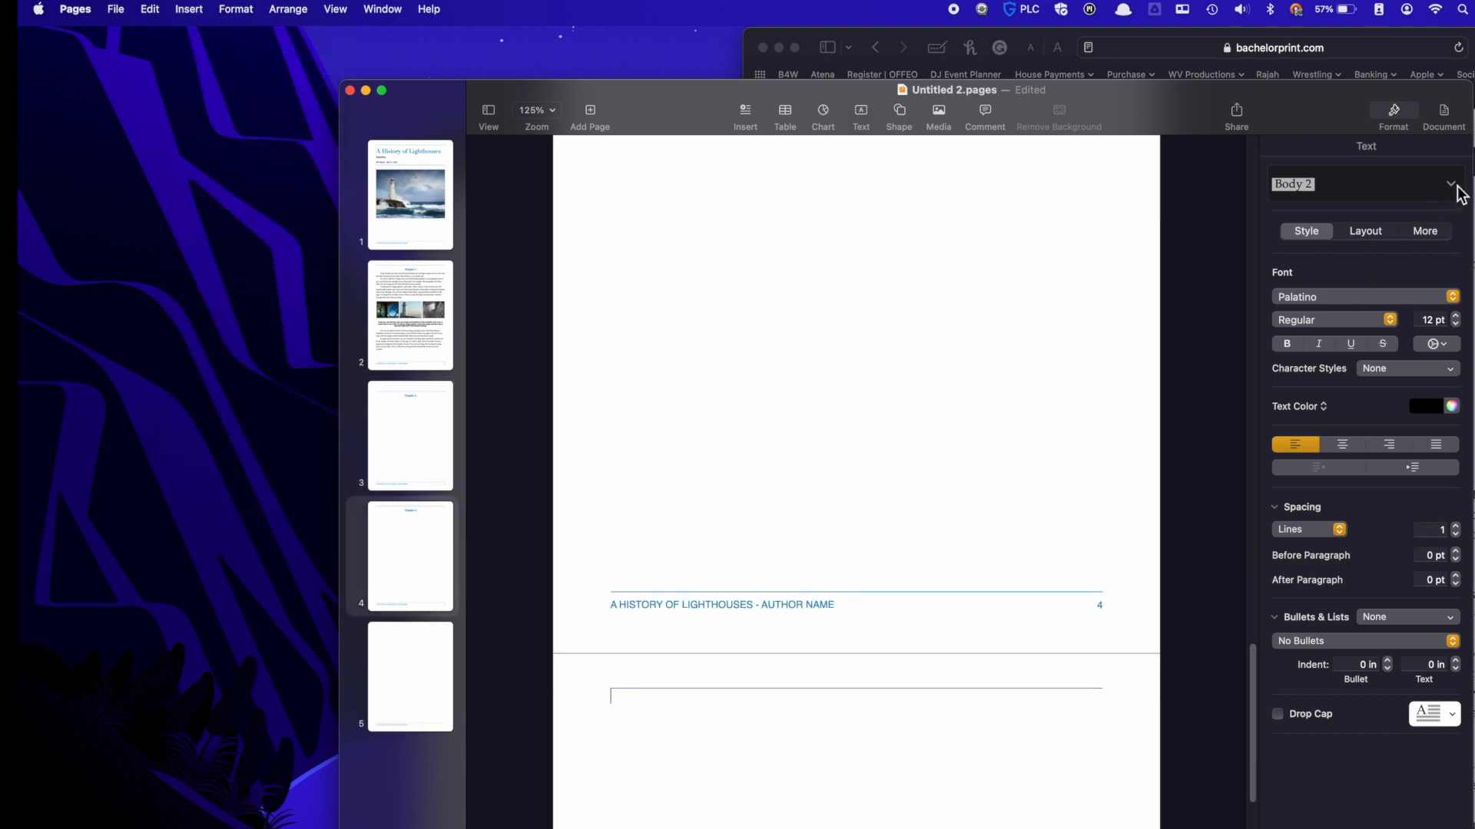
# Type the fifth page's chapter heading, correcting a typo, and check pages 4 and 5
pyautogui.write('C')
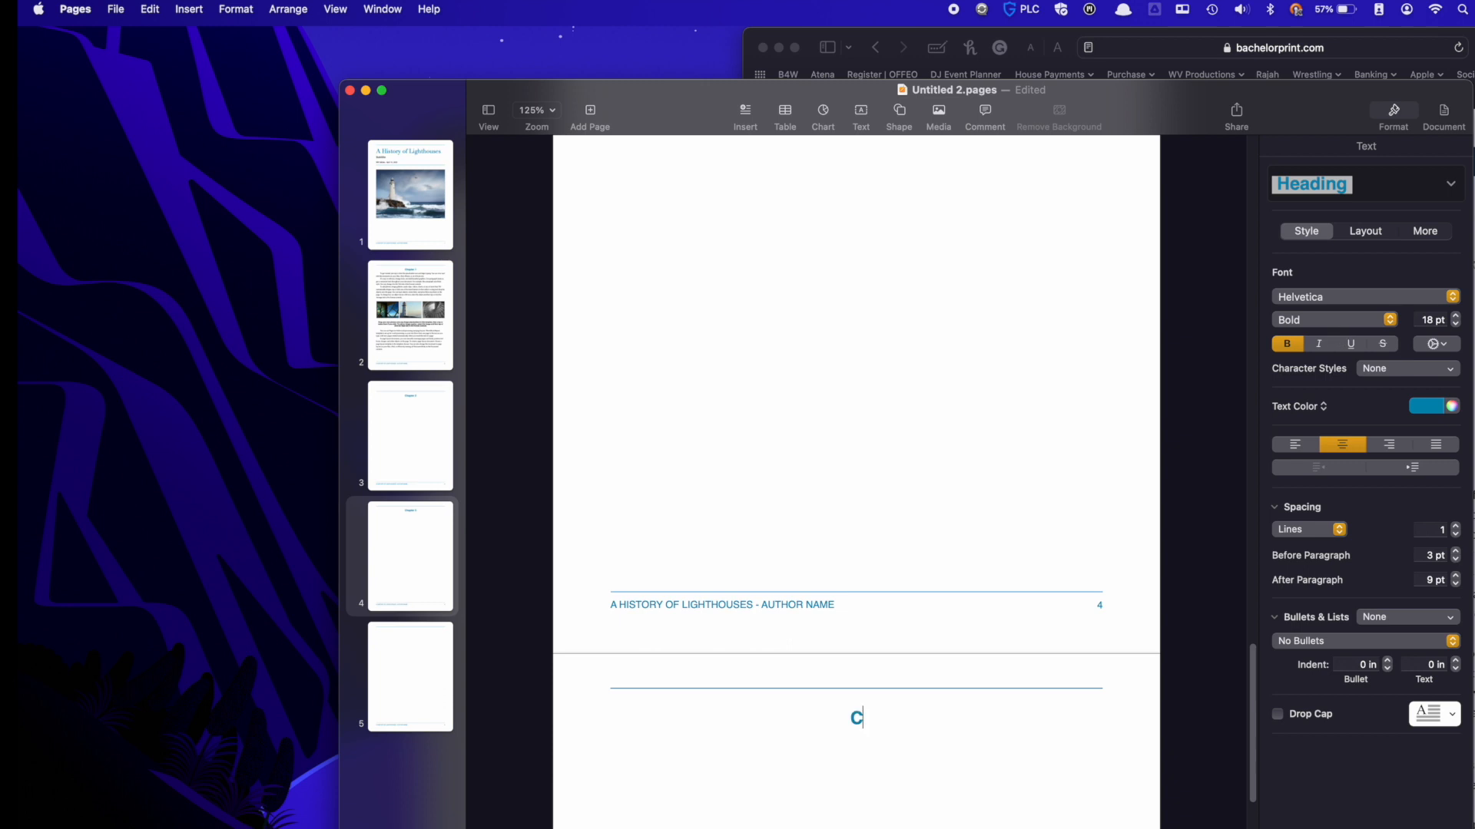
pyautogui.write('apter')
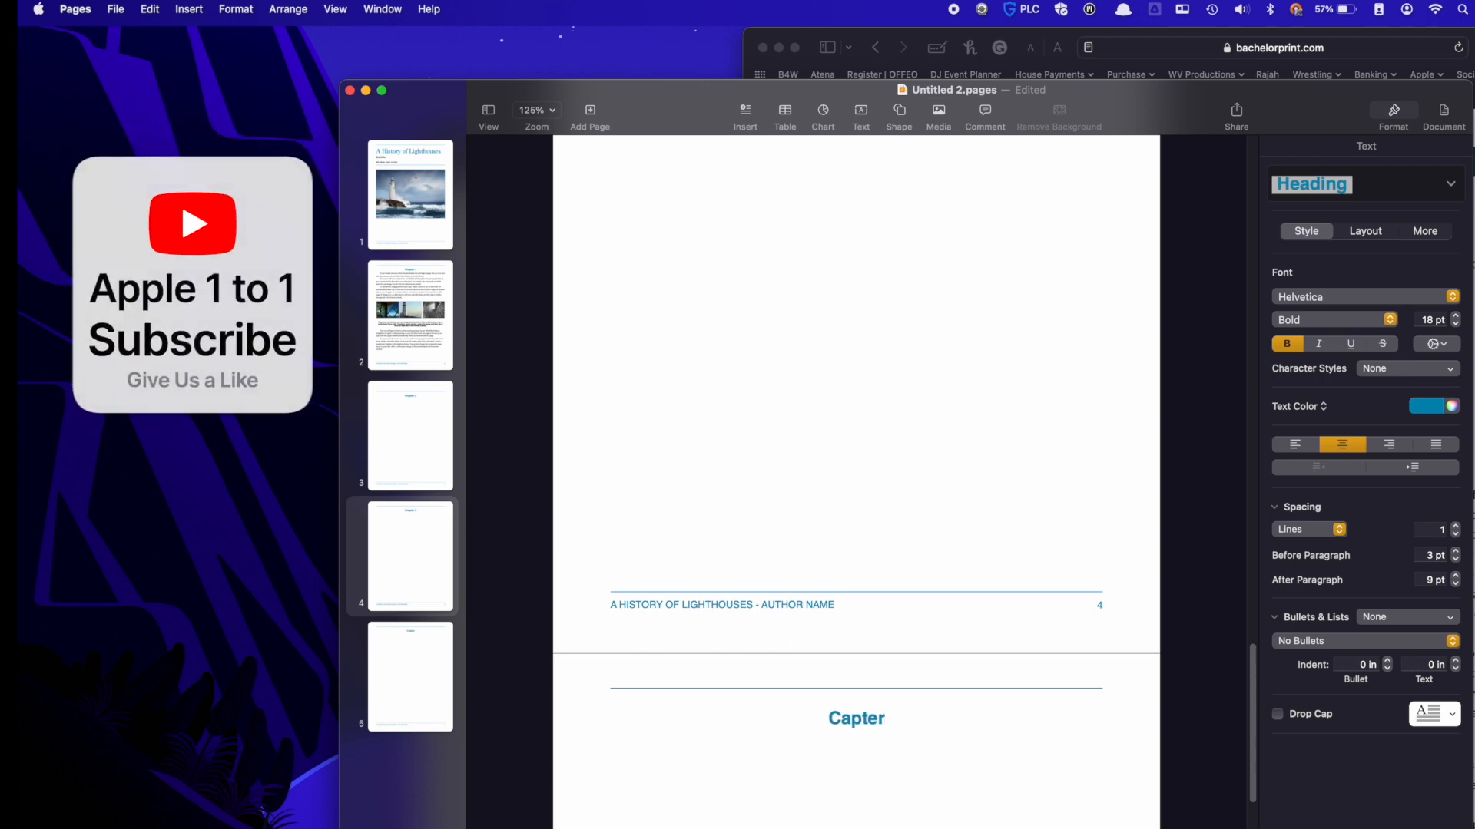
pyautogui.press('Backspace')
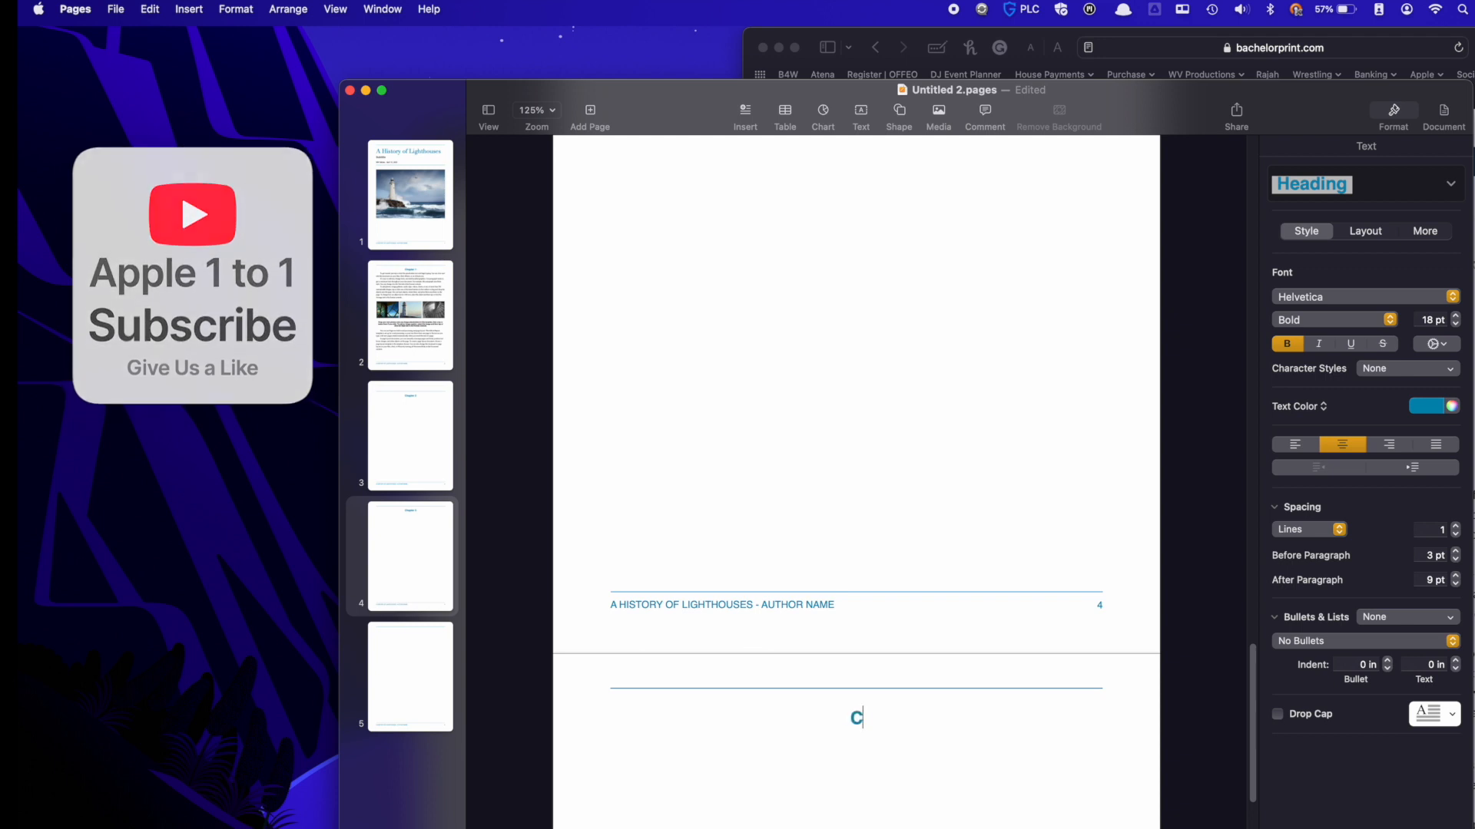
pyautogui.write('hapter 5')
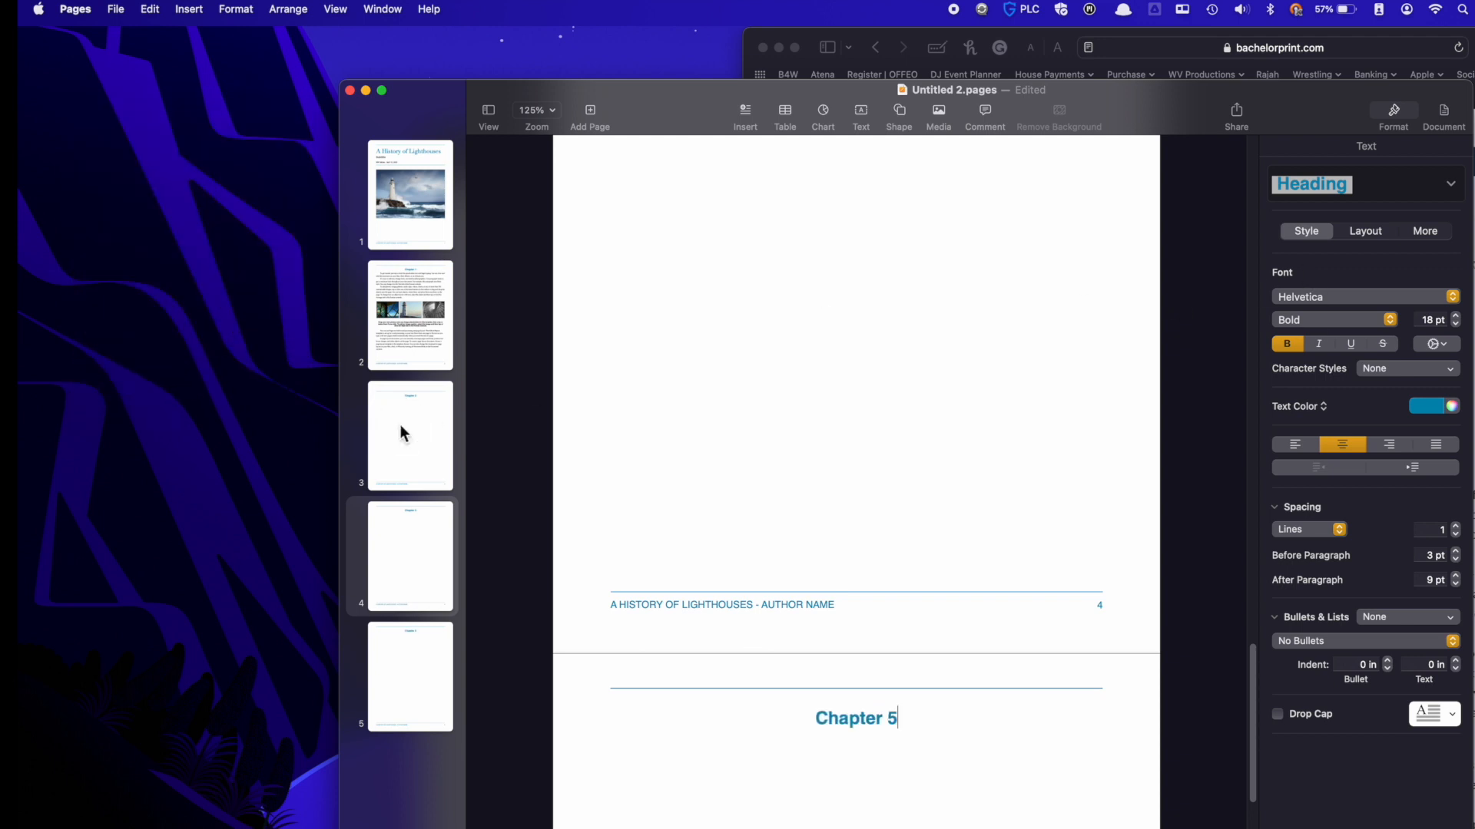
pyautogui.click(409, 555)
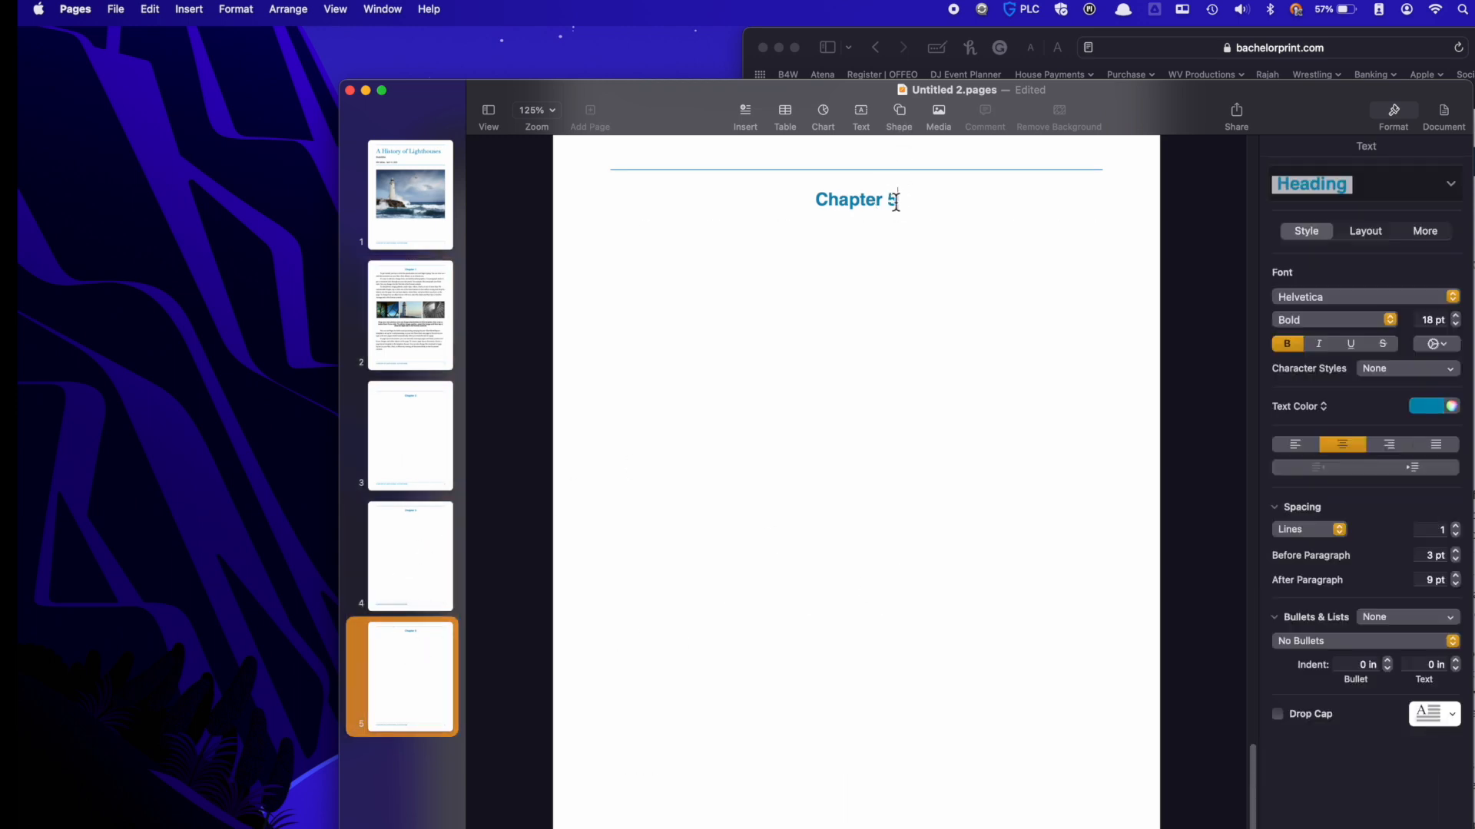
pyautogui.click(408, 554)
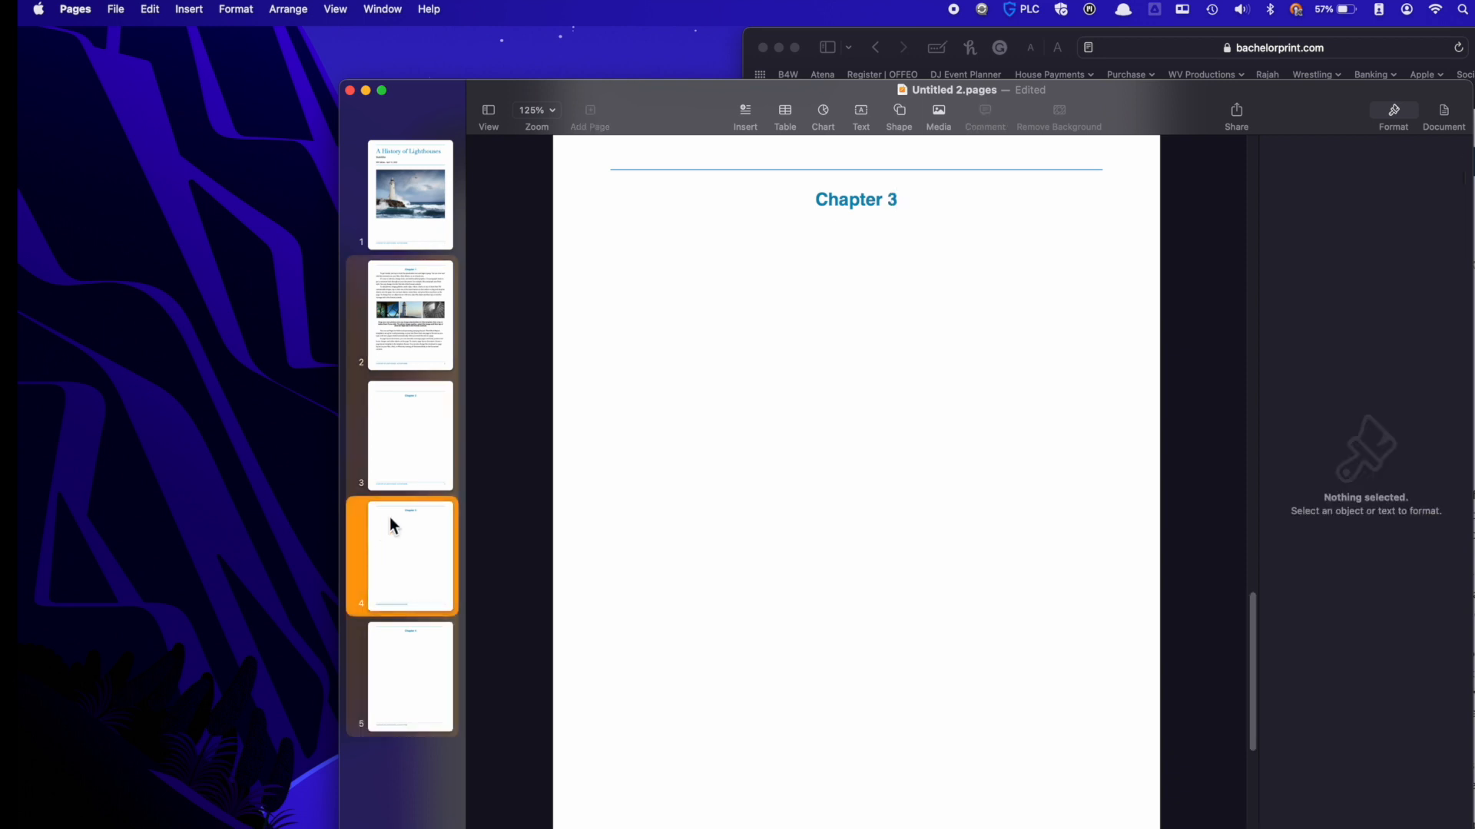
# Add a blank page right after the title page and place the cursor on it
pyautogui.click(410, 195)
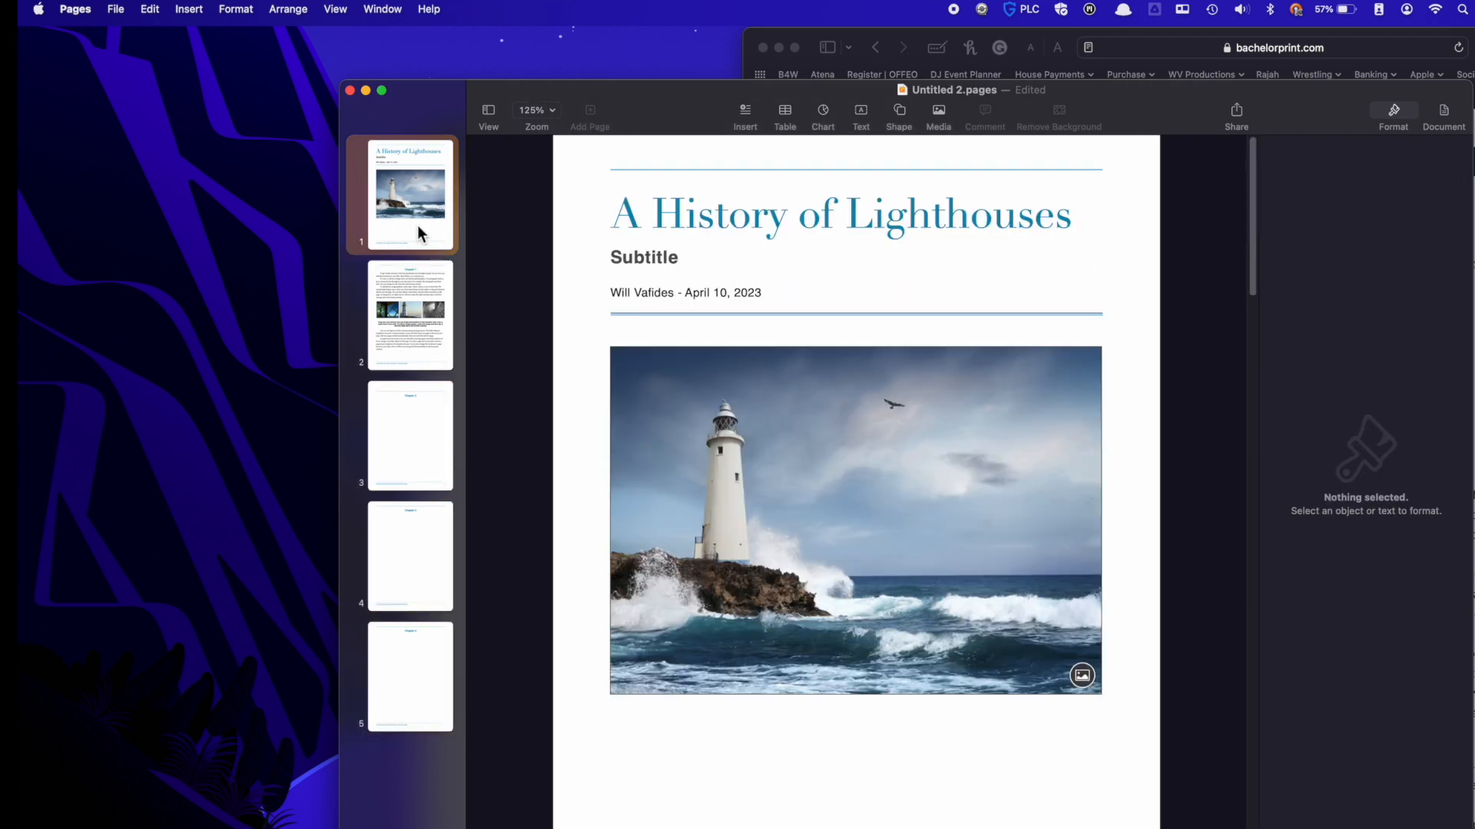
pyautogui.click(410, 194)
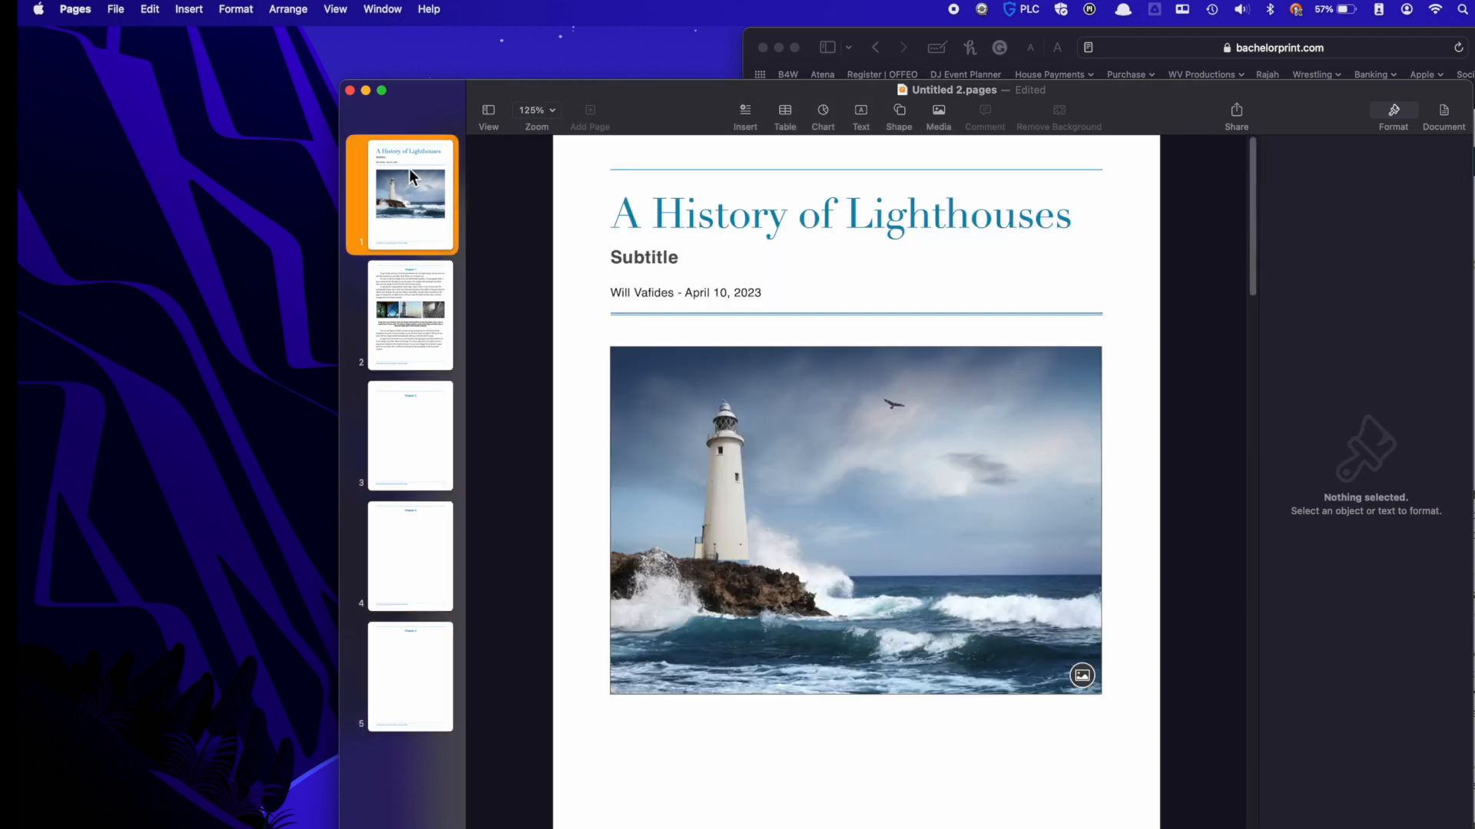
pyautogui.click(410, 313)
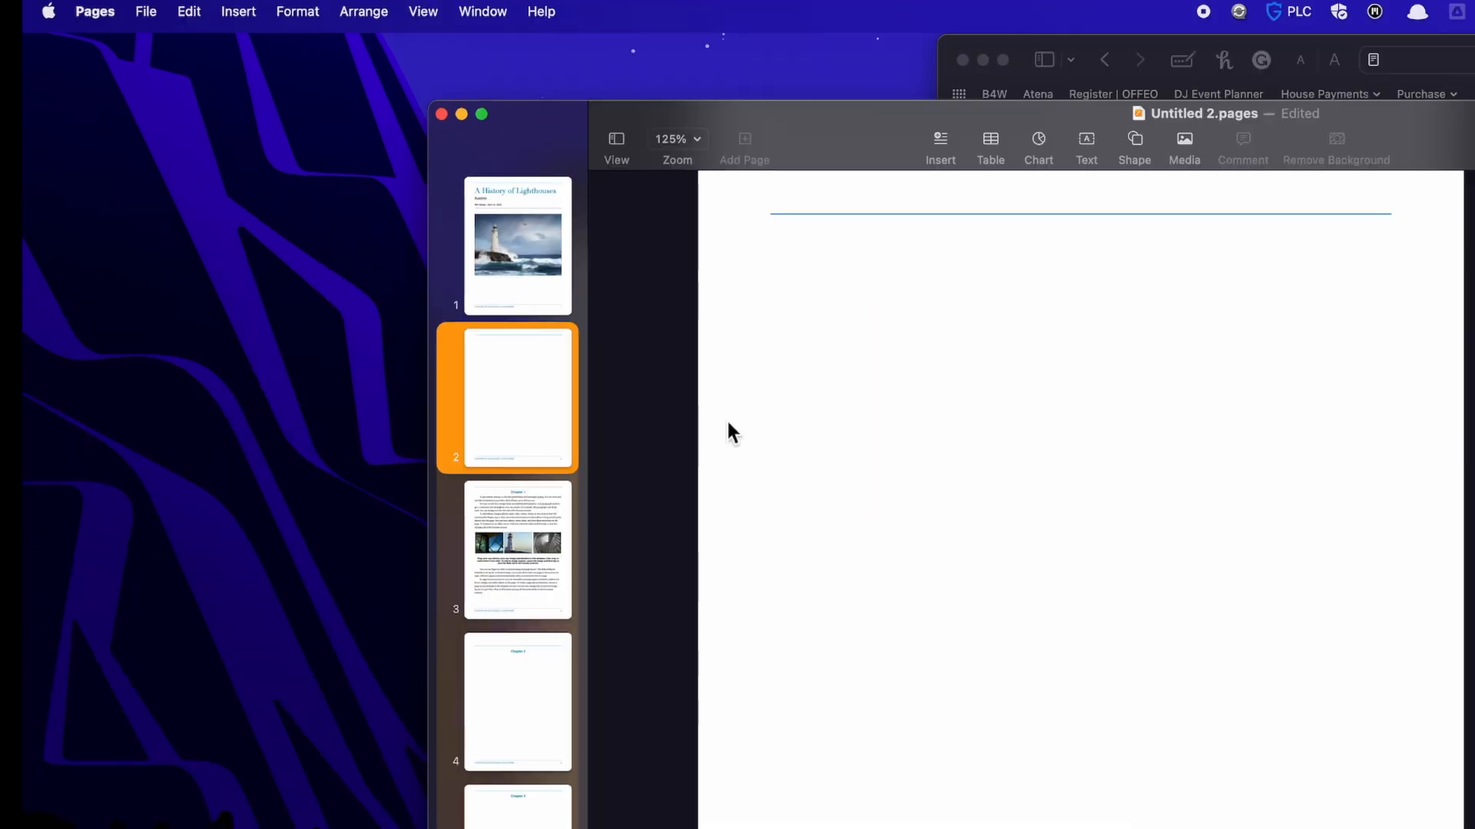
pyautogui.click(238, 11)
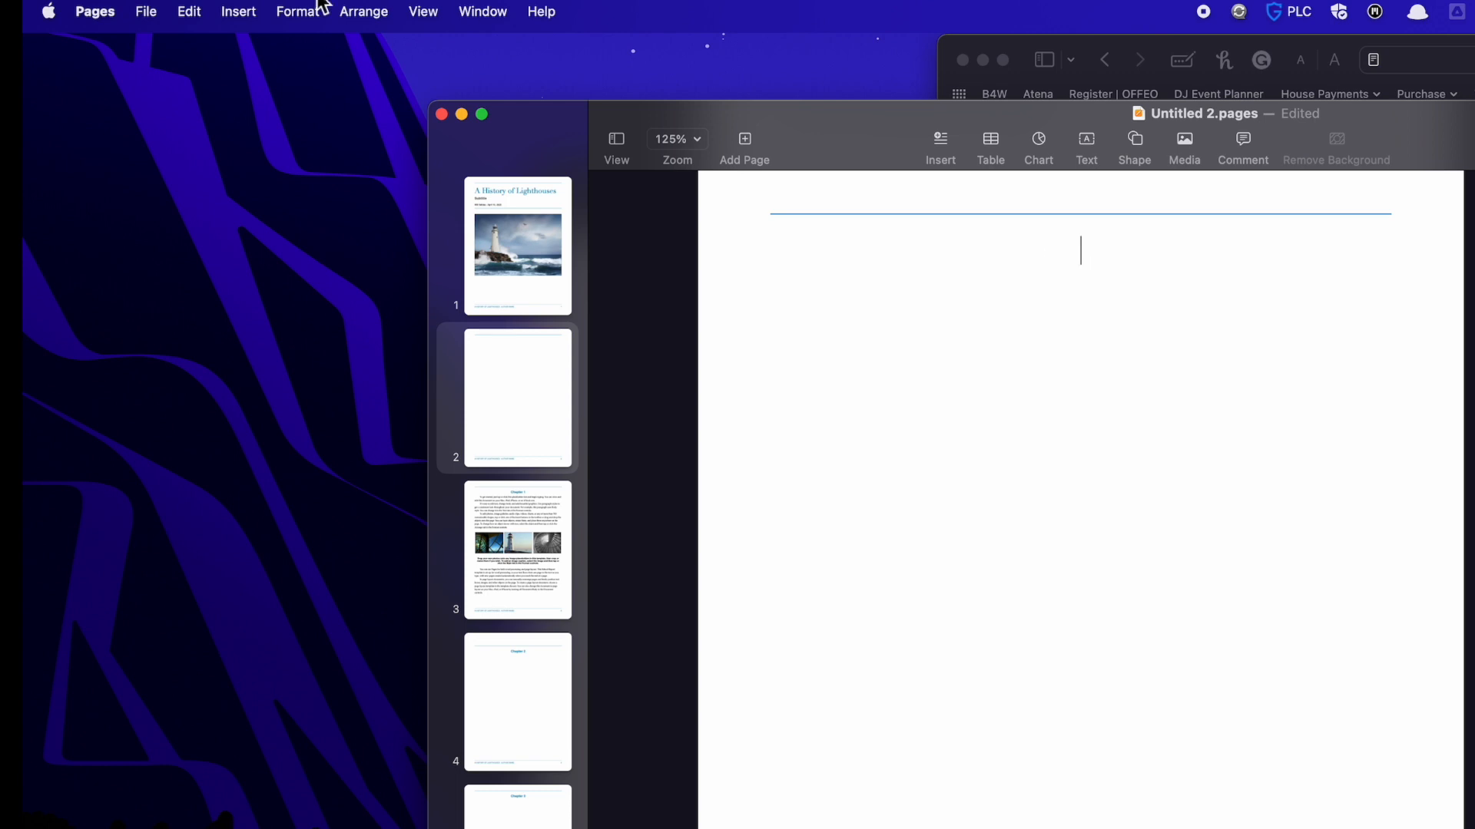
# Insert a table of contents for the whole document on the new second page
pyautogui.click(239, 11)
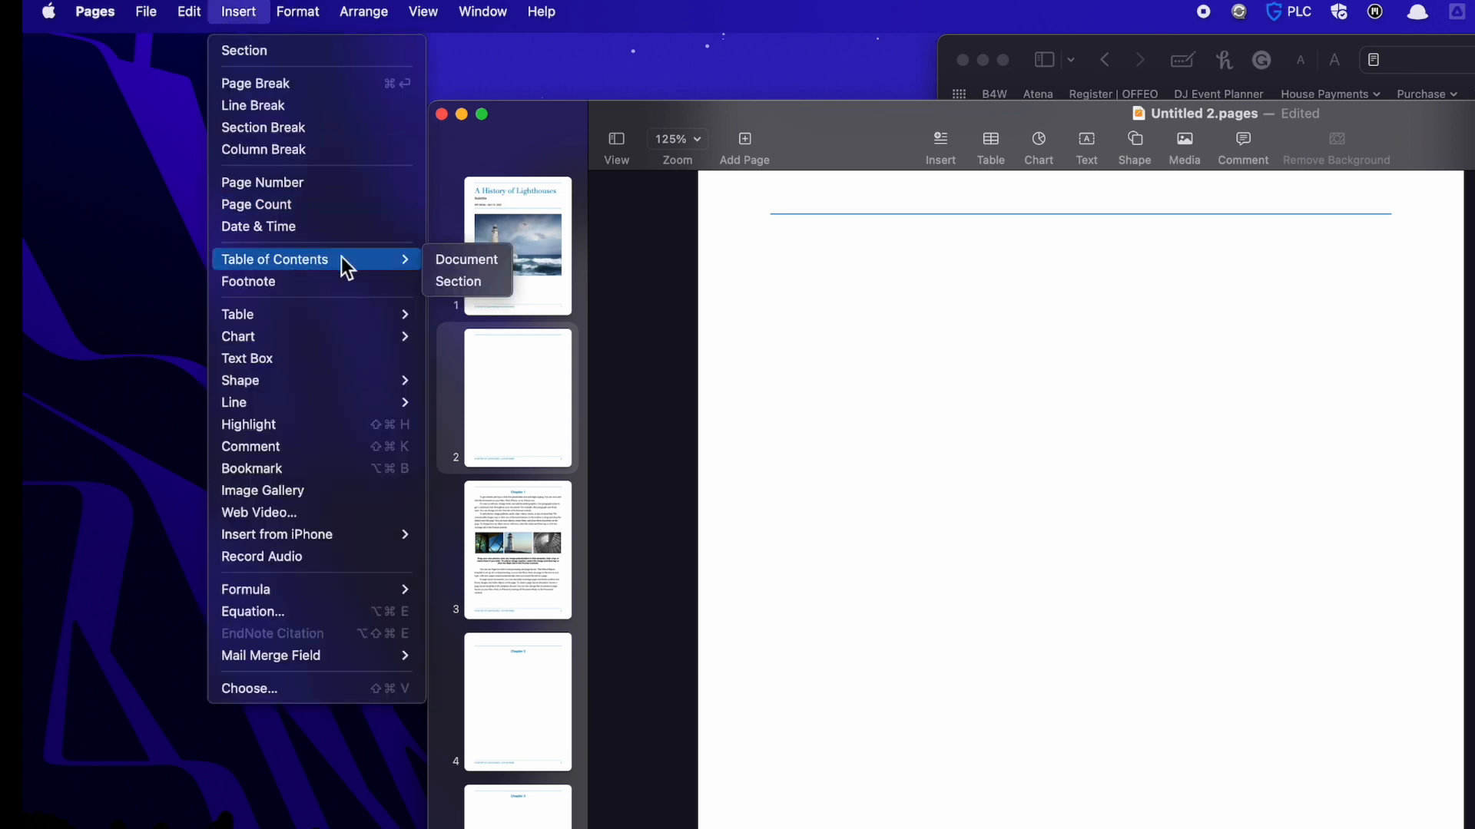
pyautogui.click(467, 260)
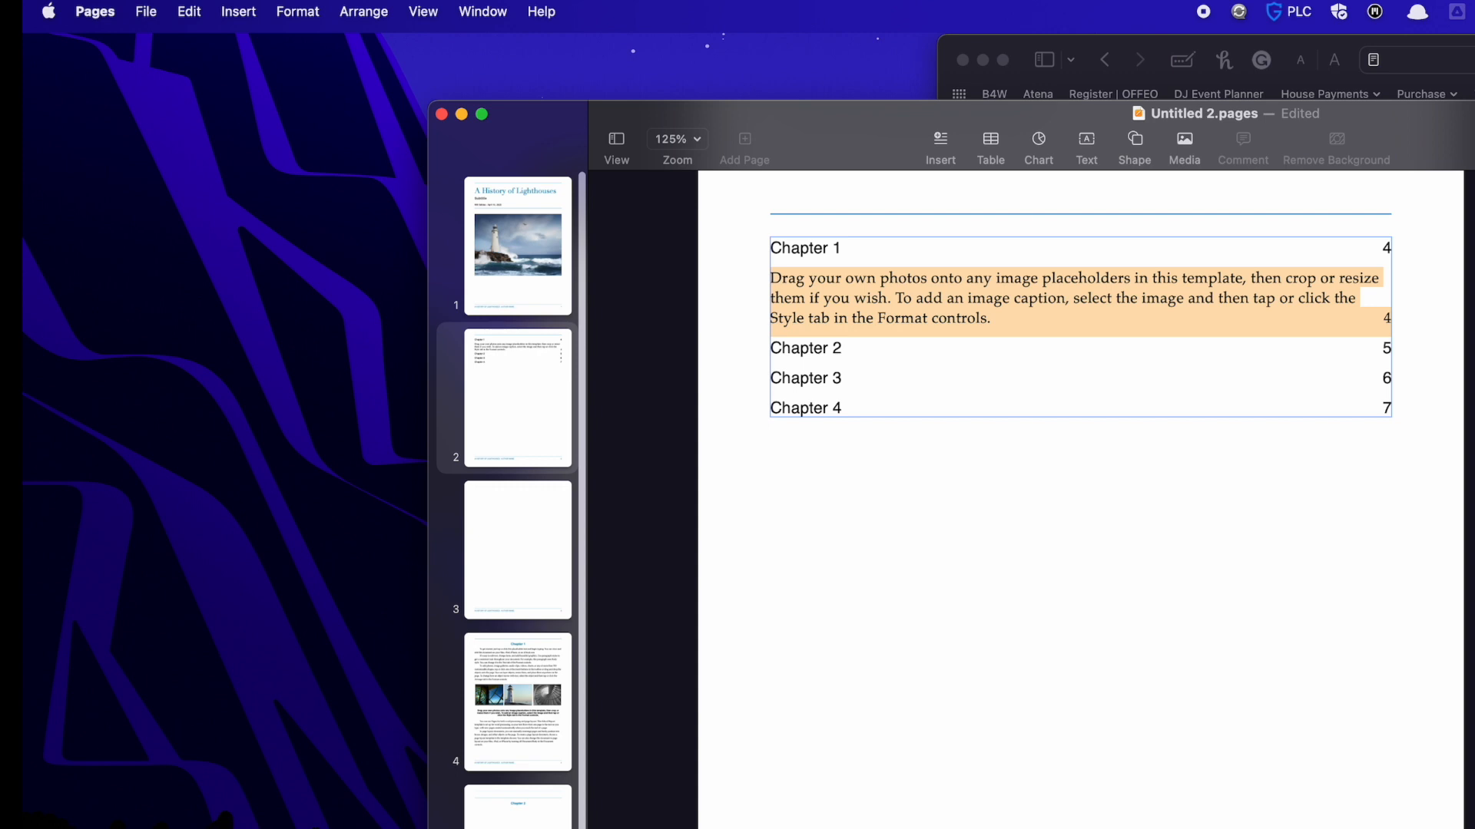
pyautogui.click(518, 700)
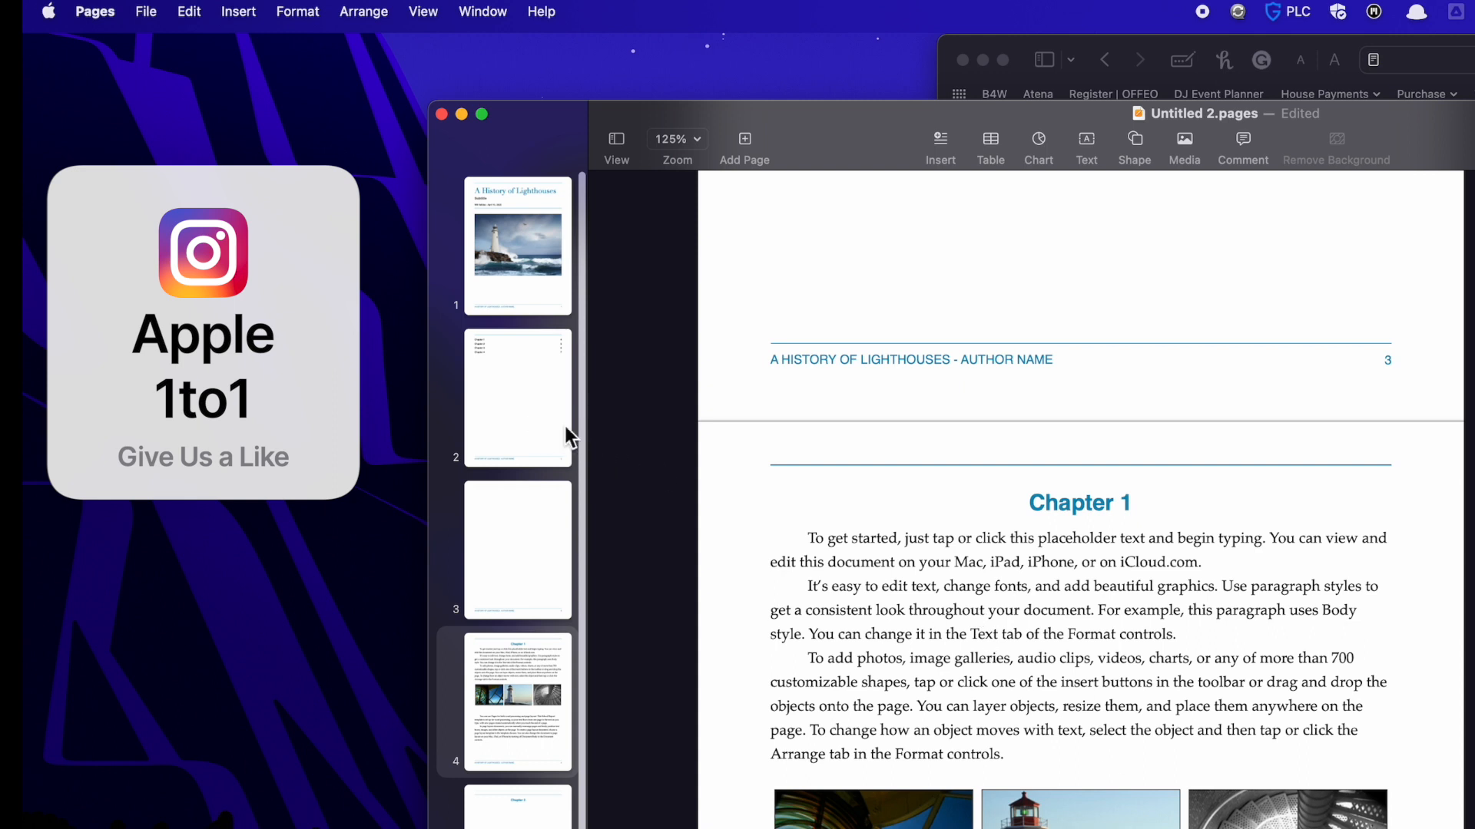
# Set the contents entries in Helvetica Neue Medium and bring up the Table of Contents settings
pyautogui.click(518, 395)
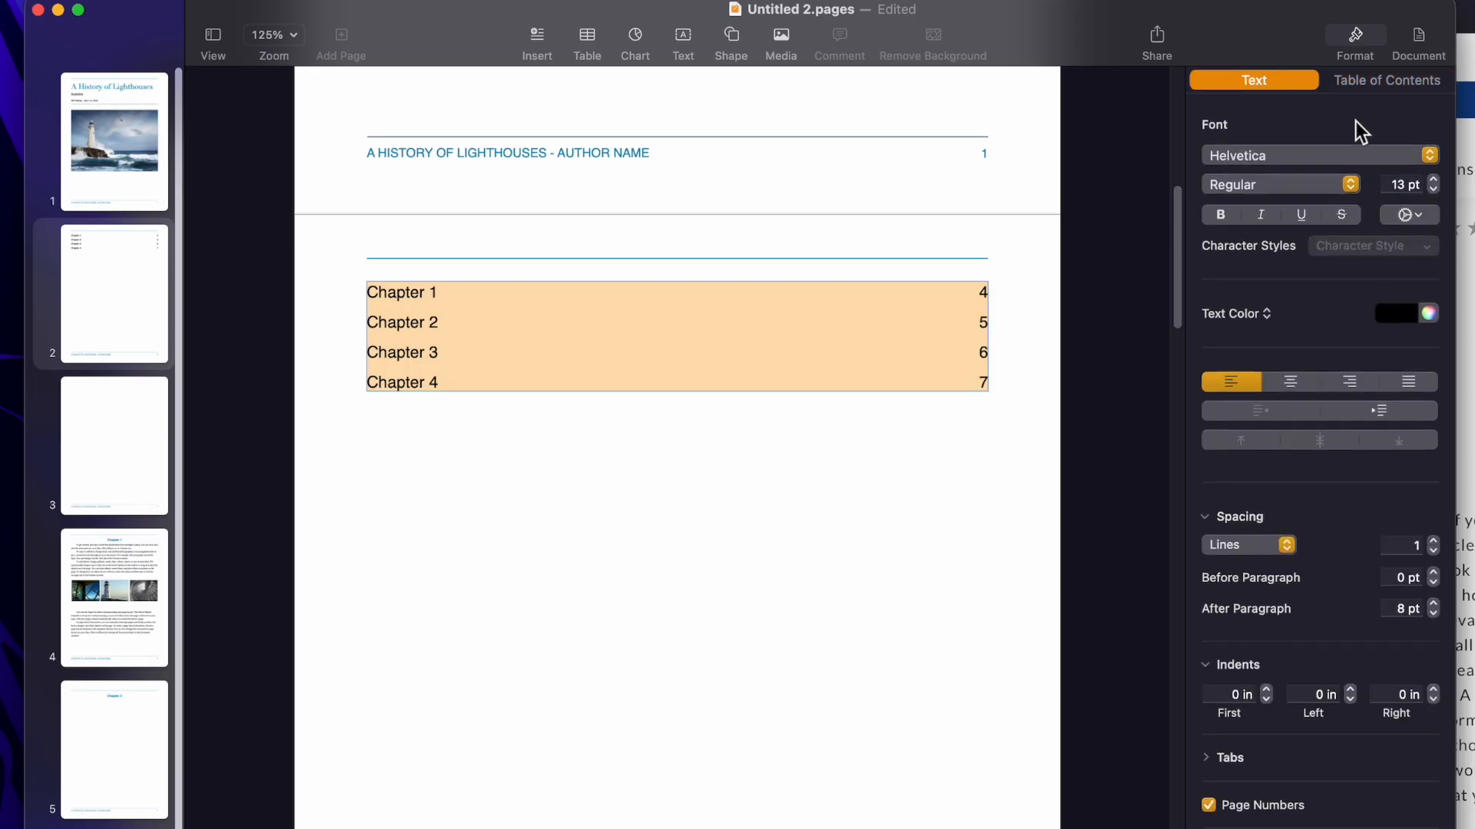
pyautogui.click(1313, 155)
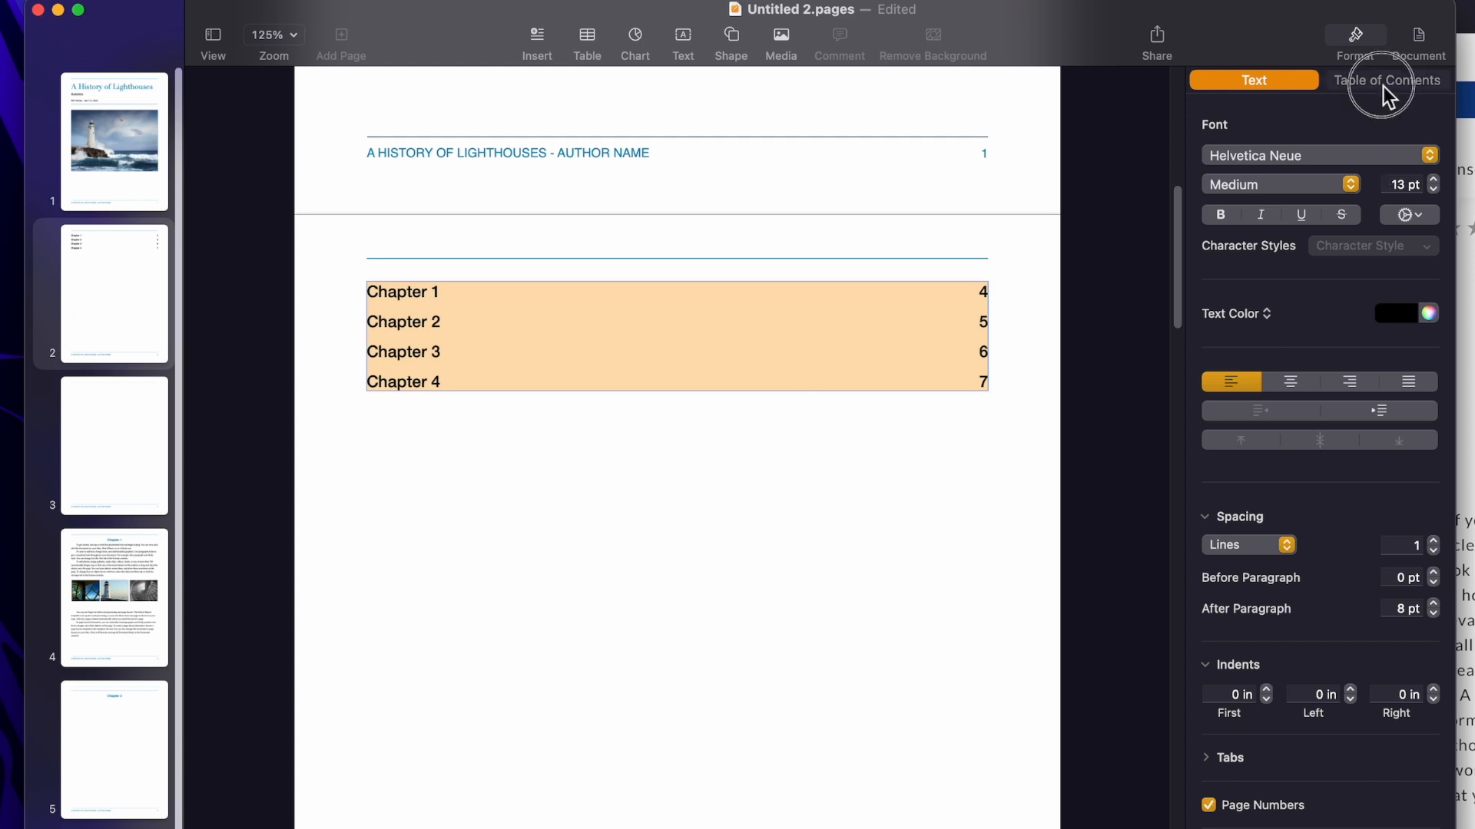
pyautogui.click(1385, 80)
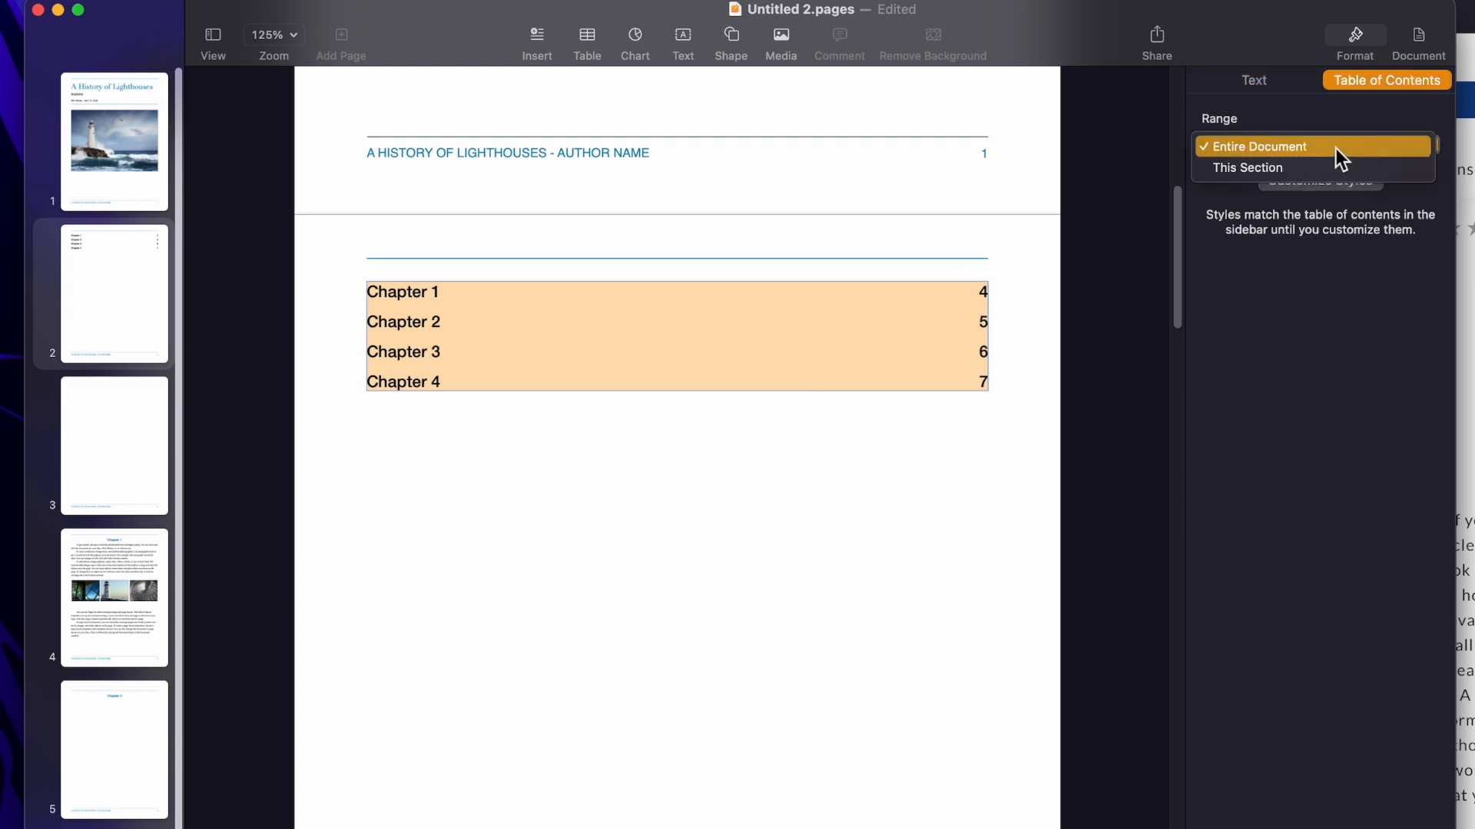
pyautogui.moveTo(1250, 150)
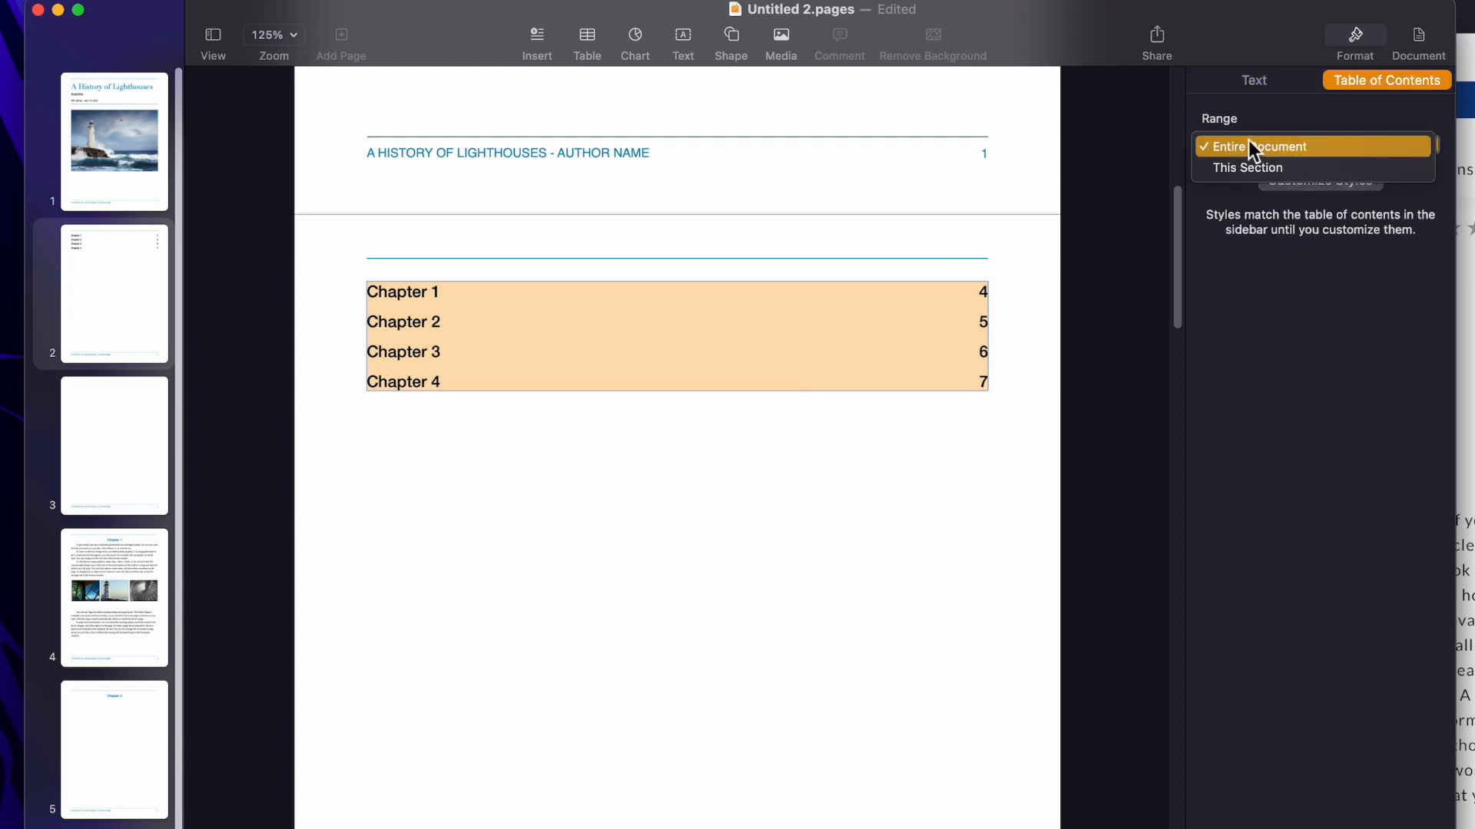
pyautogui.moveTo(1247, 167)
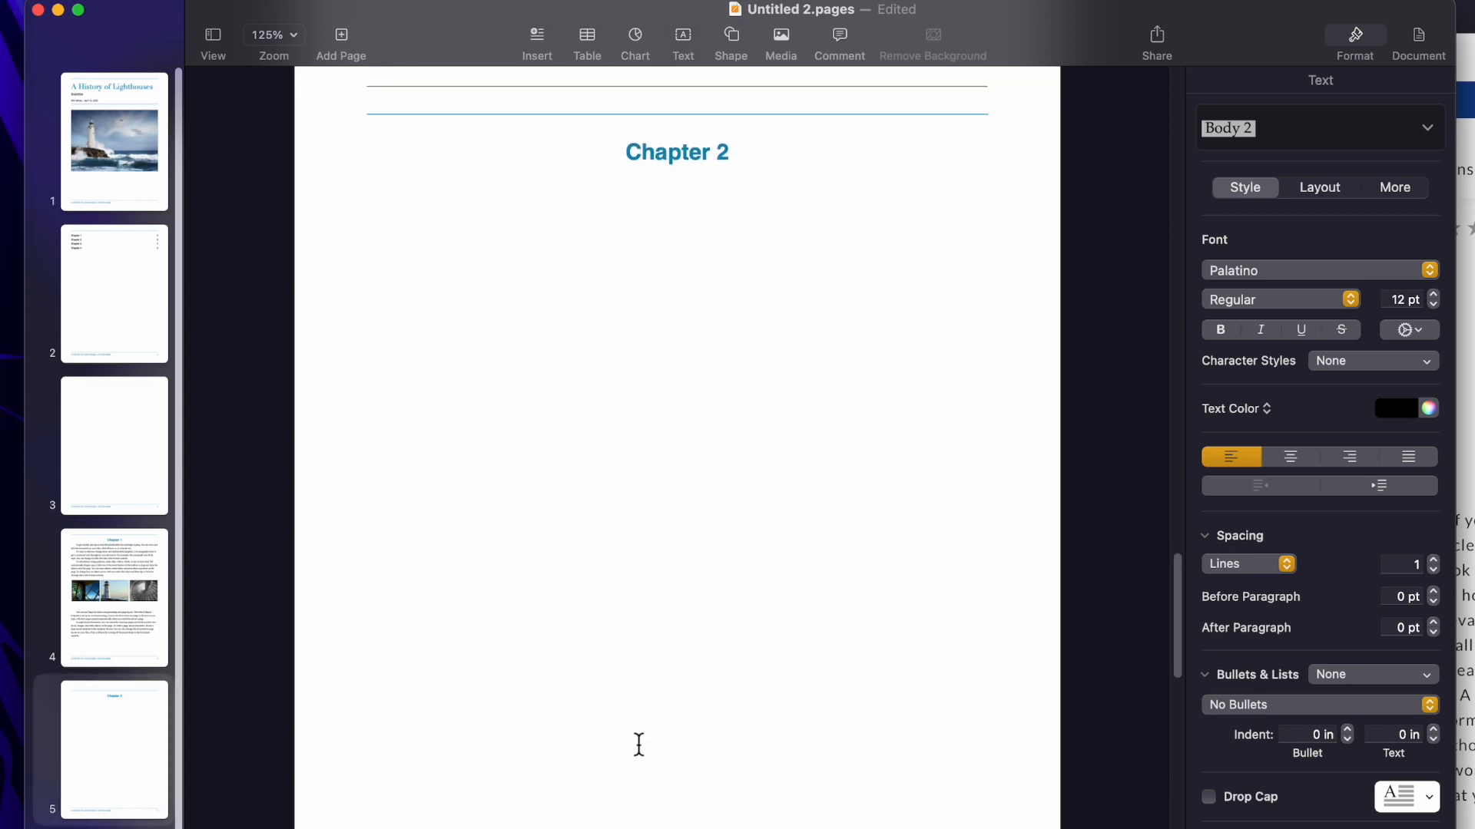
pyautogui.moveTo(139, 292)
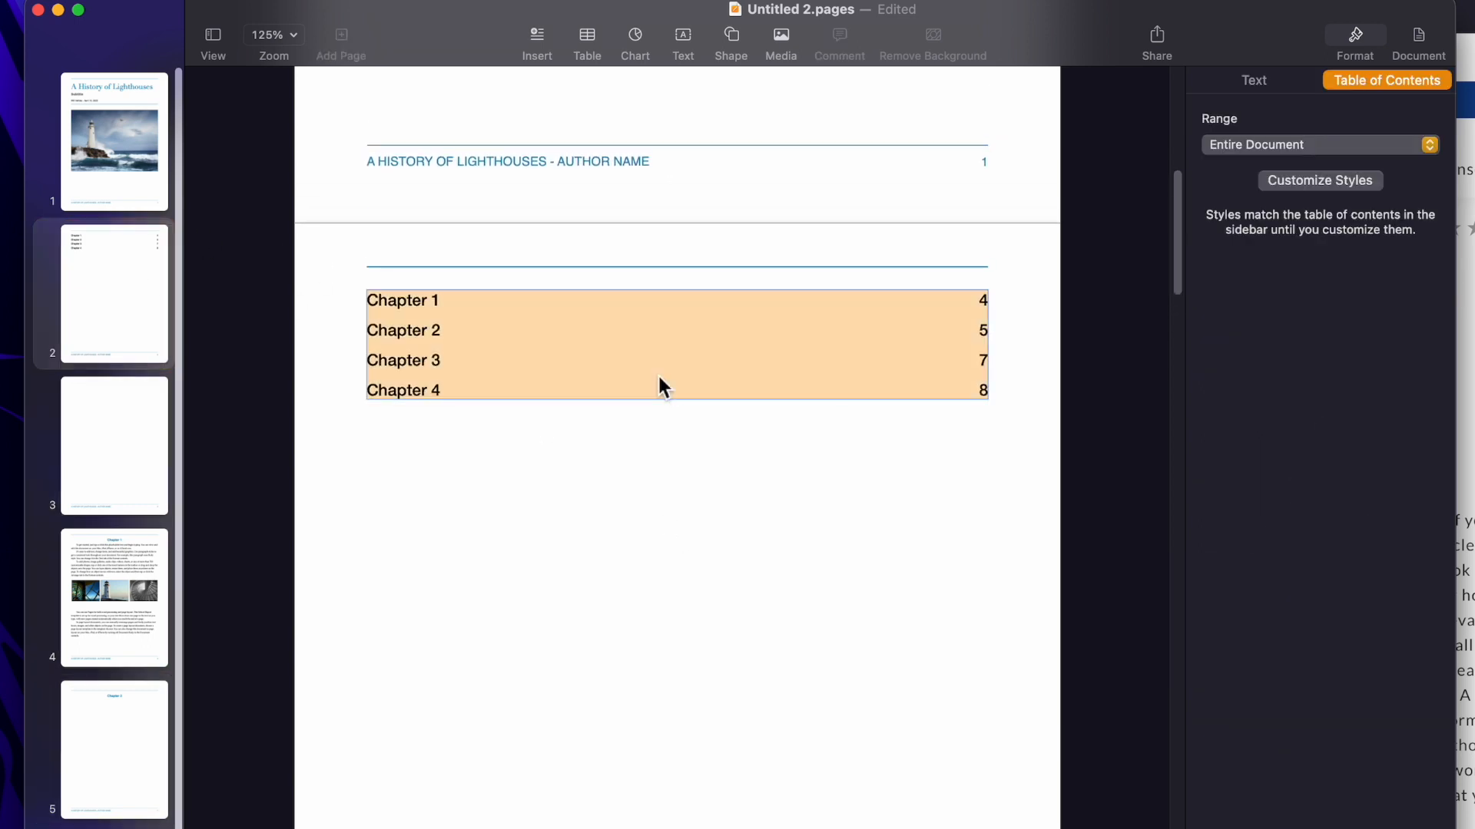
pyautogui.moveTo(274, 392)
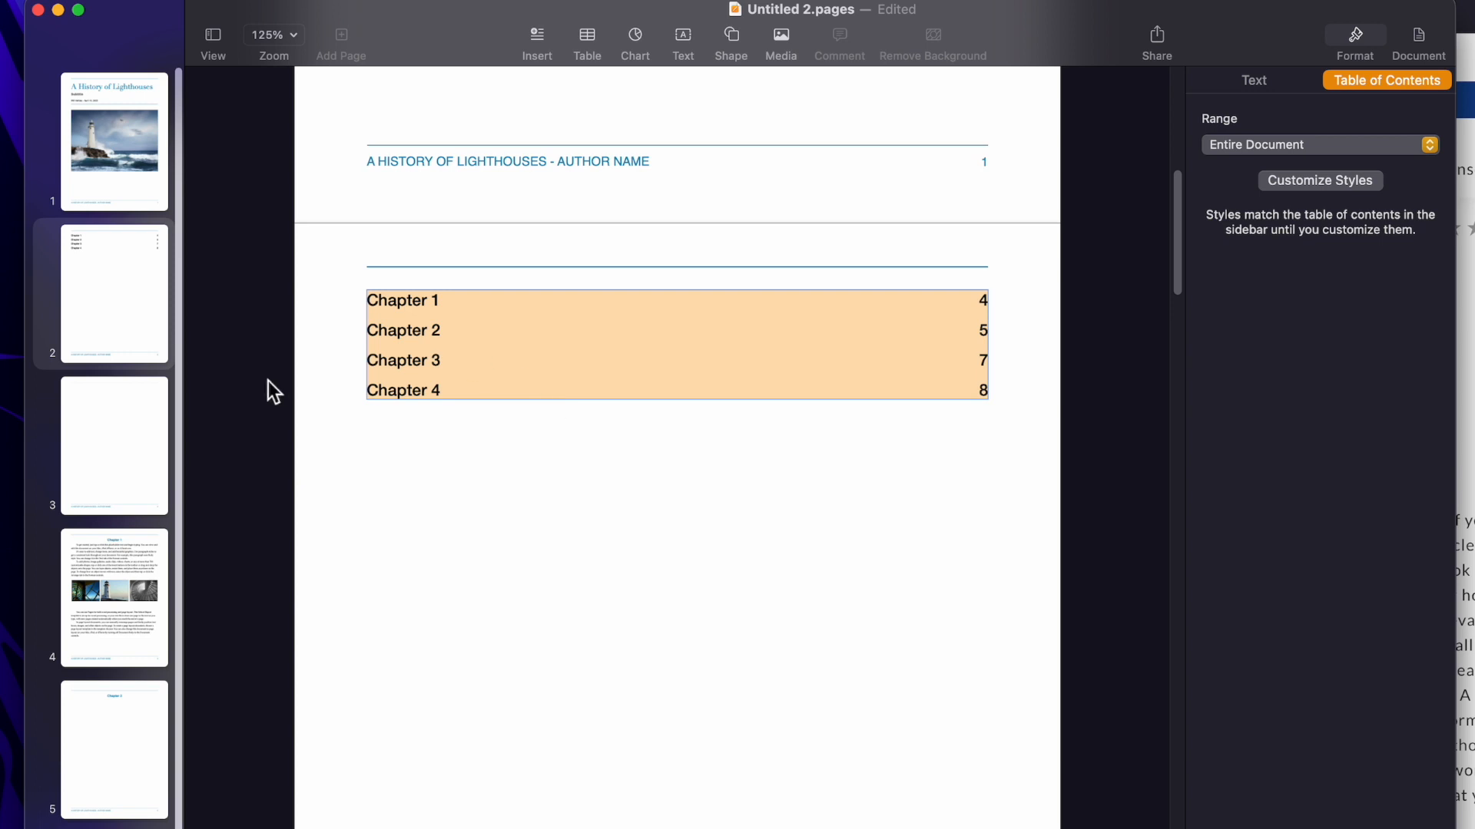
# Set the contents Range to This Section so only Chapters 1 and 2 are listed
pyautogui.click(1318, 144)
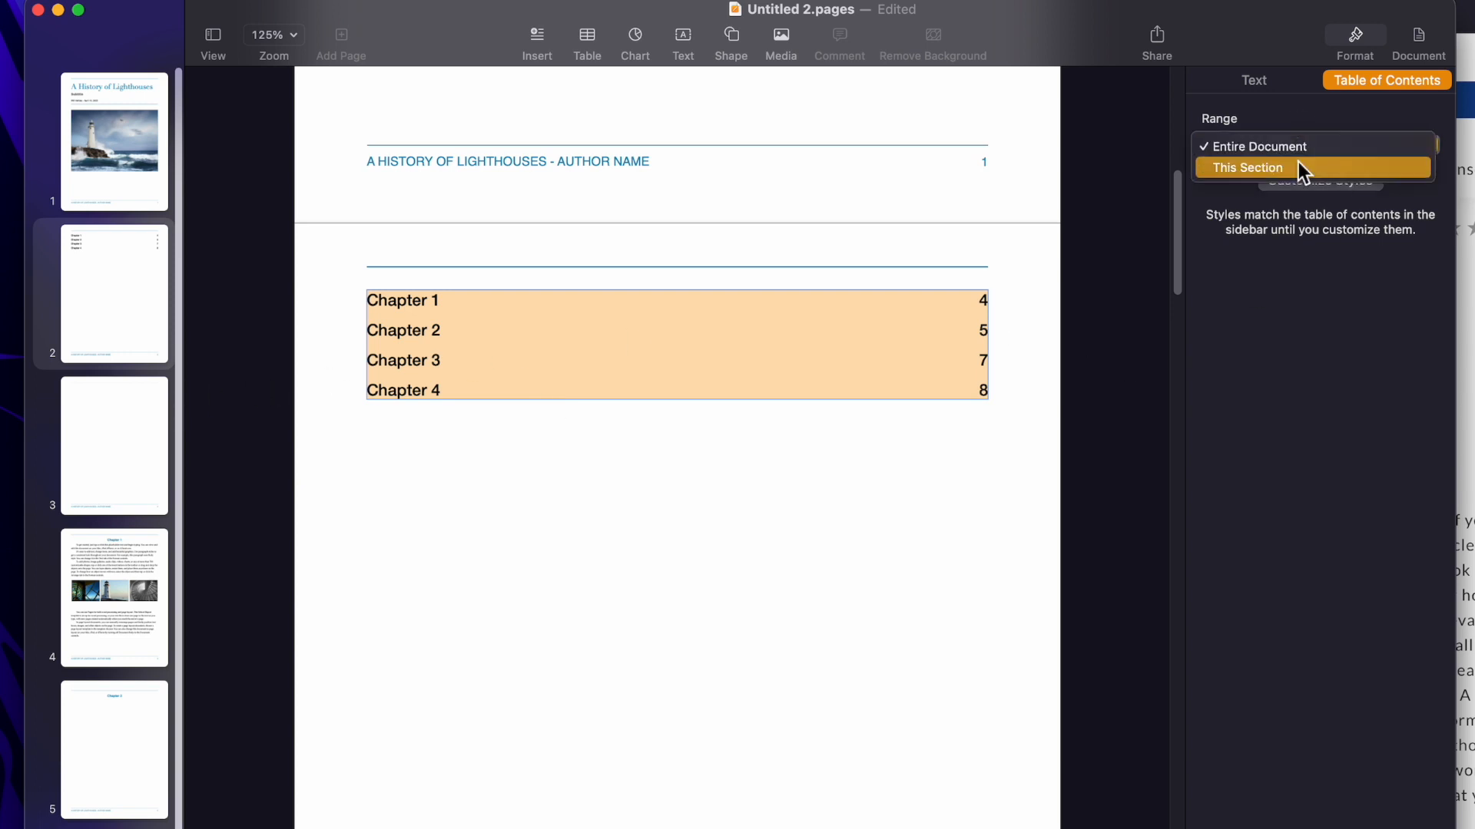
pyautogui.click(1247, 167)
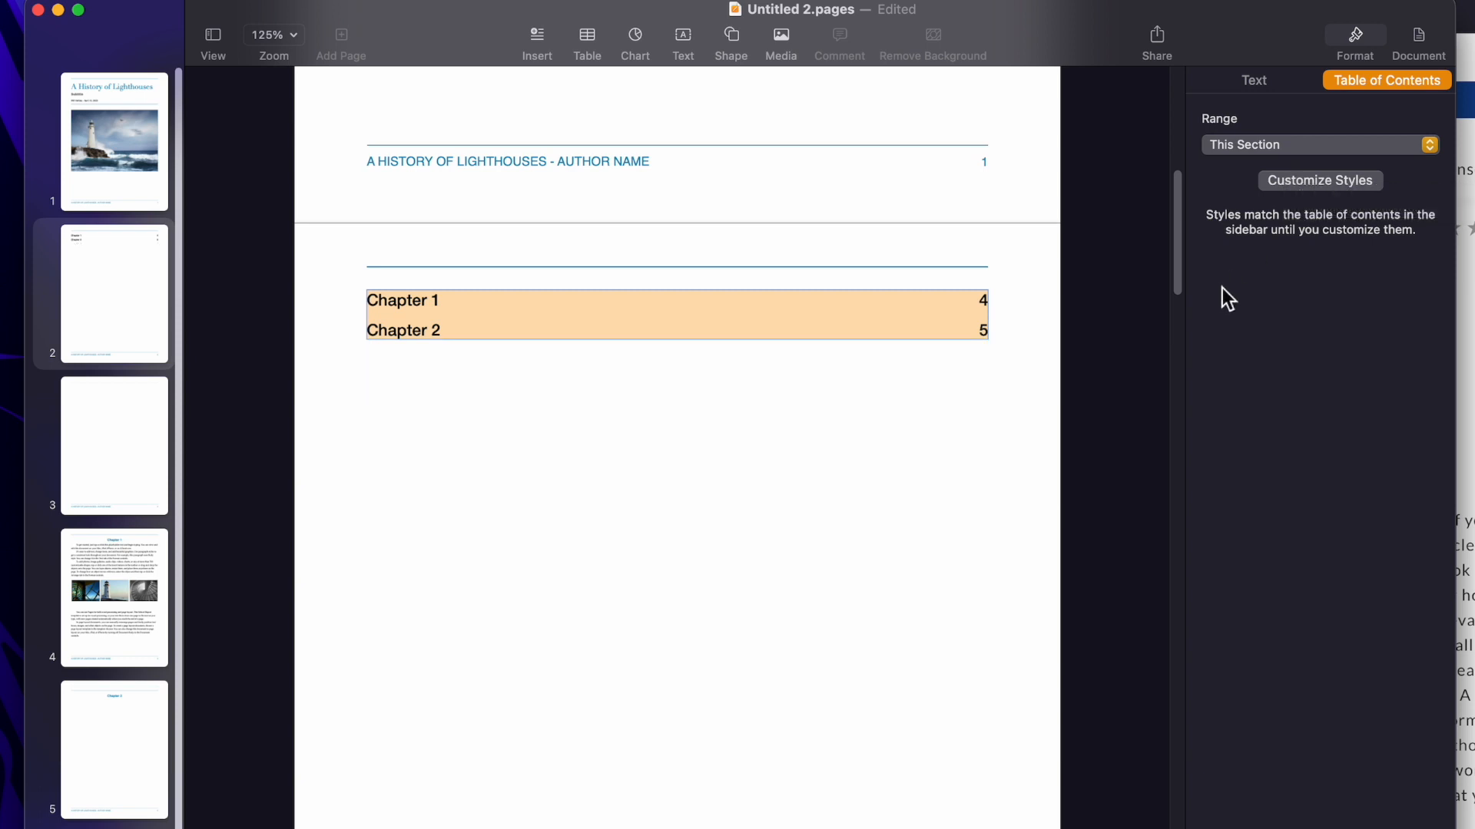
pyautogui.moveTo(250, 404)
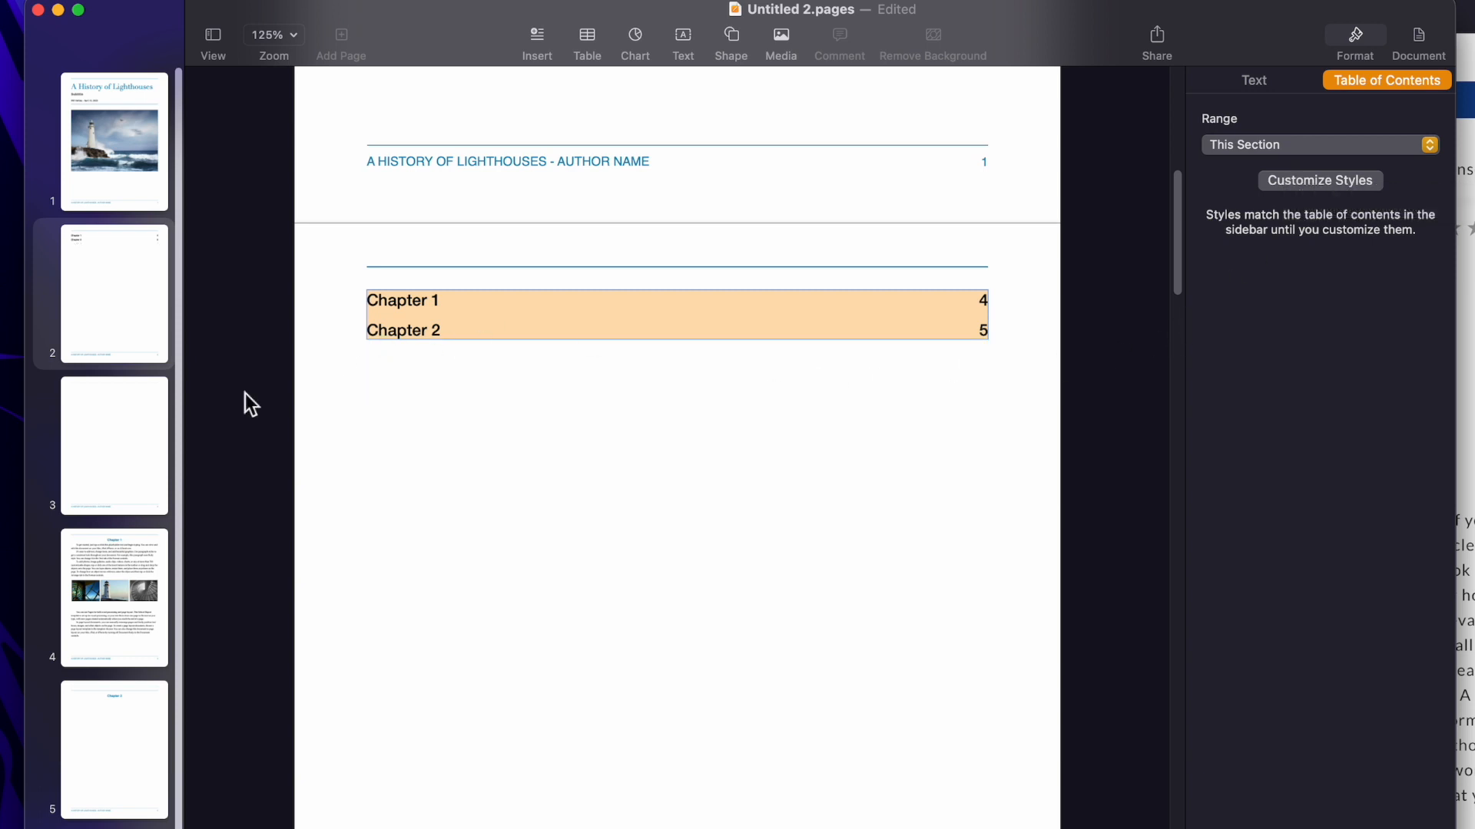
pyautogui.moveTo(129, 483)
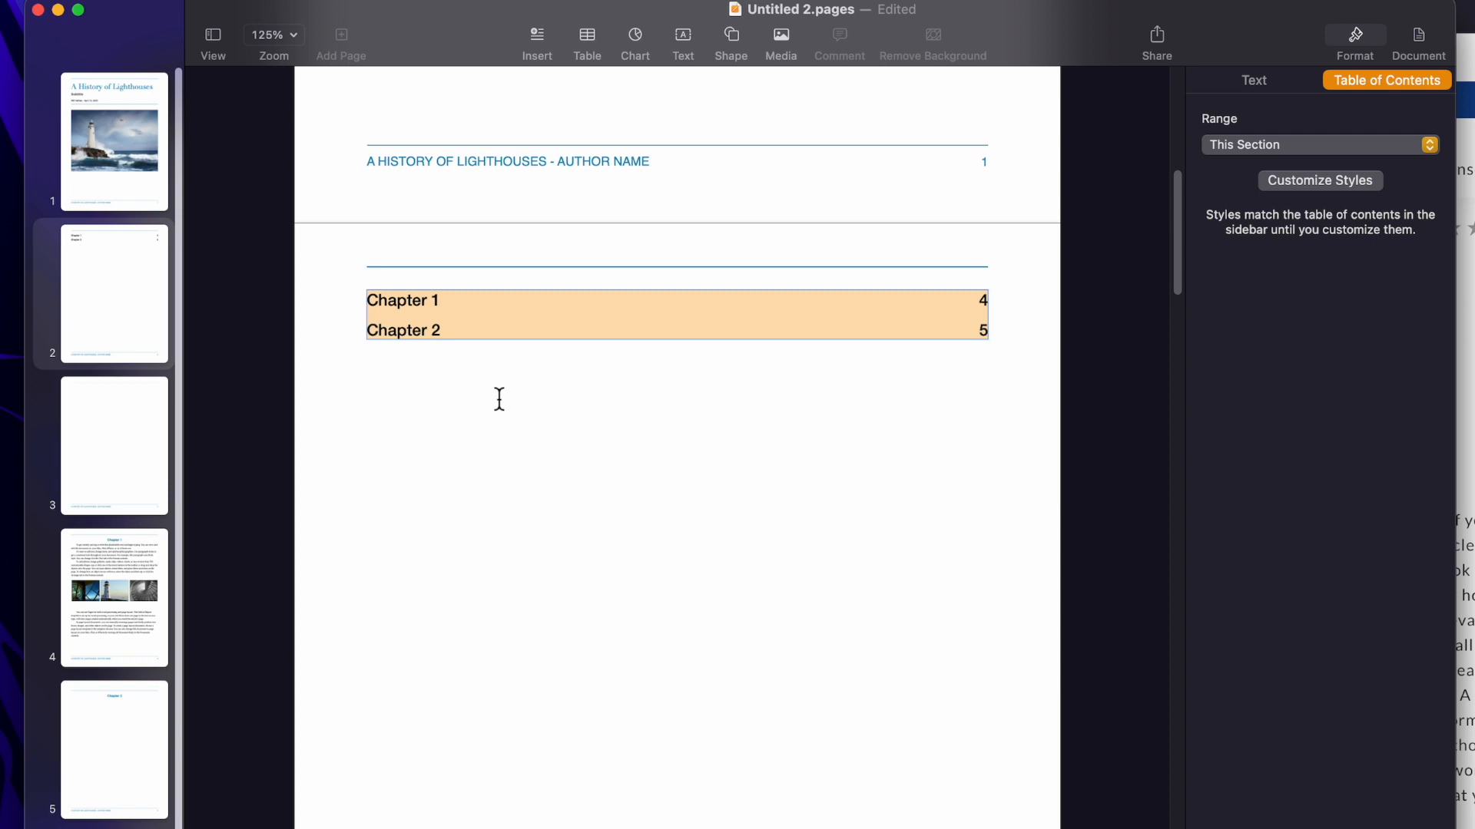
pyautogui.moveTo(591, 498)
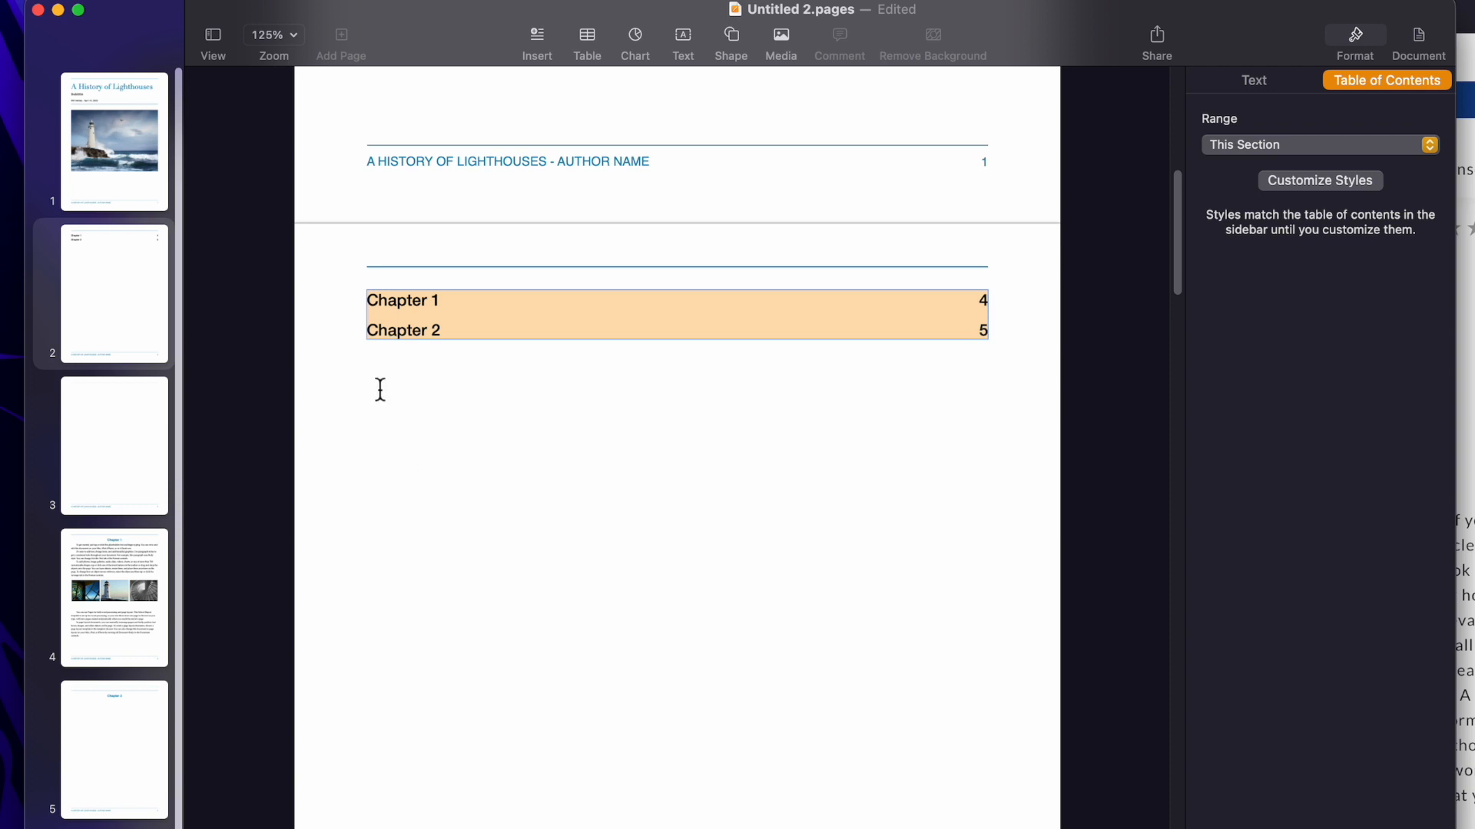
pyautogui.moveTo(1254, 217)
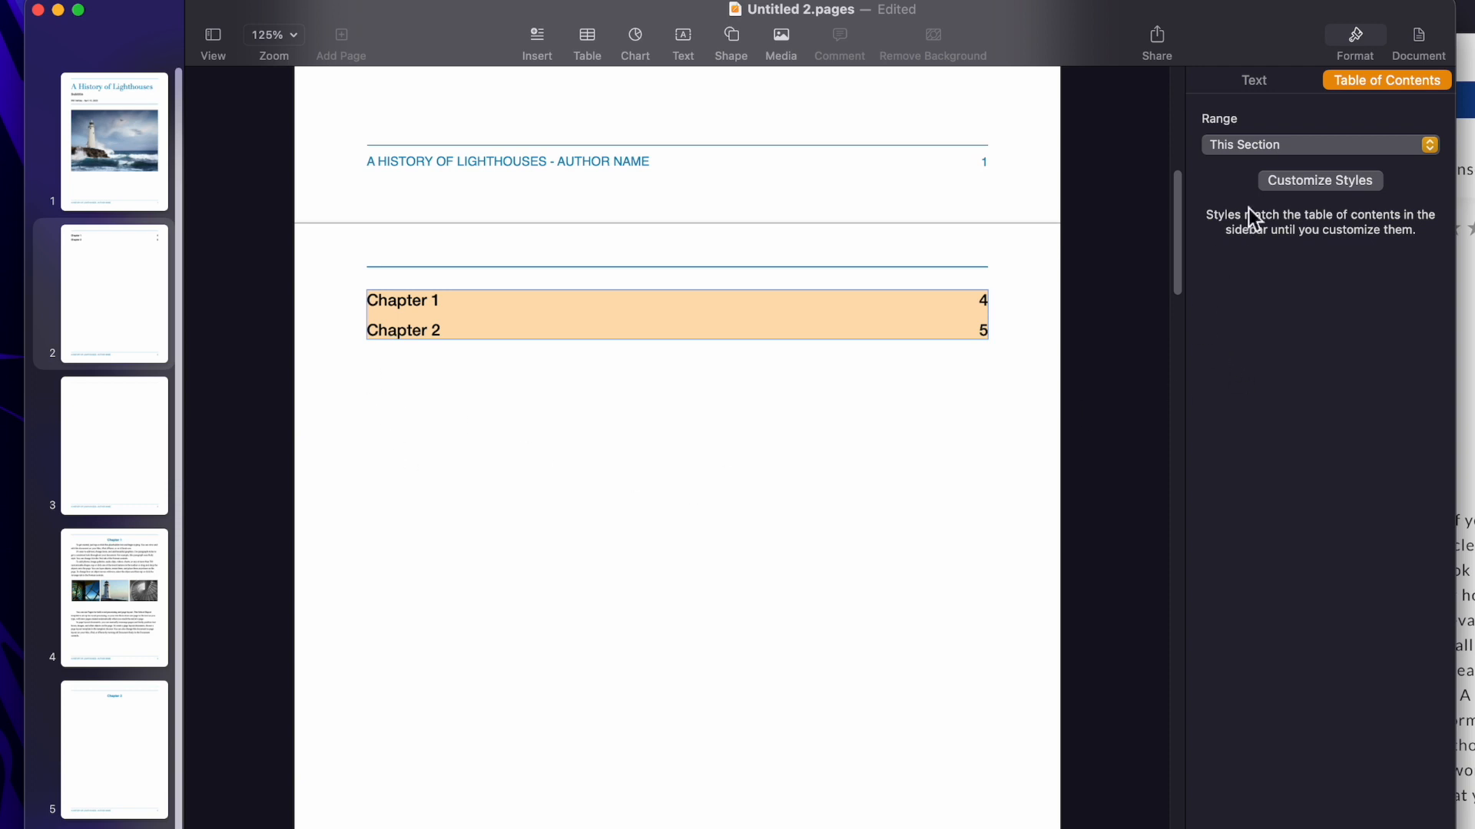
pyautogui.scroll(-3)
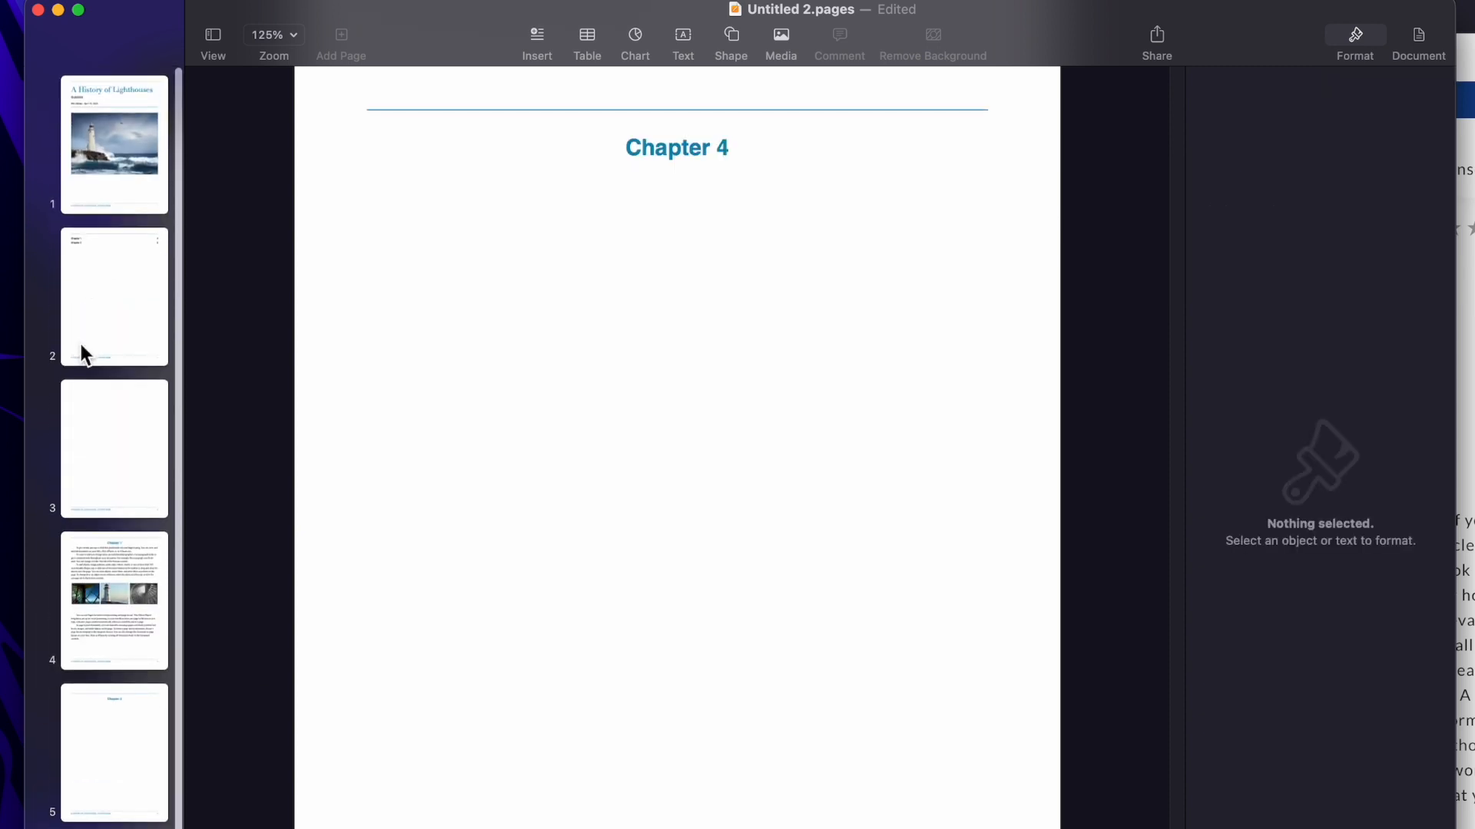
# Set the contents Range back to Entire Document, listing Chapters 1–4 with page numbers
pyautogui.click(112, 295)
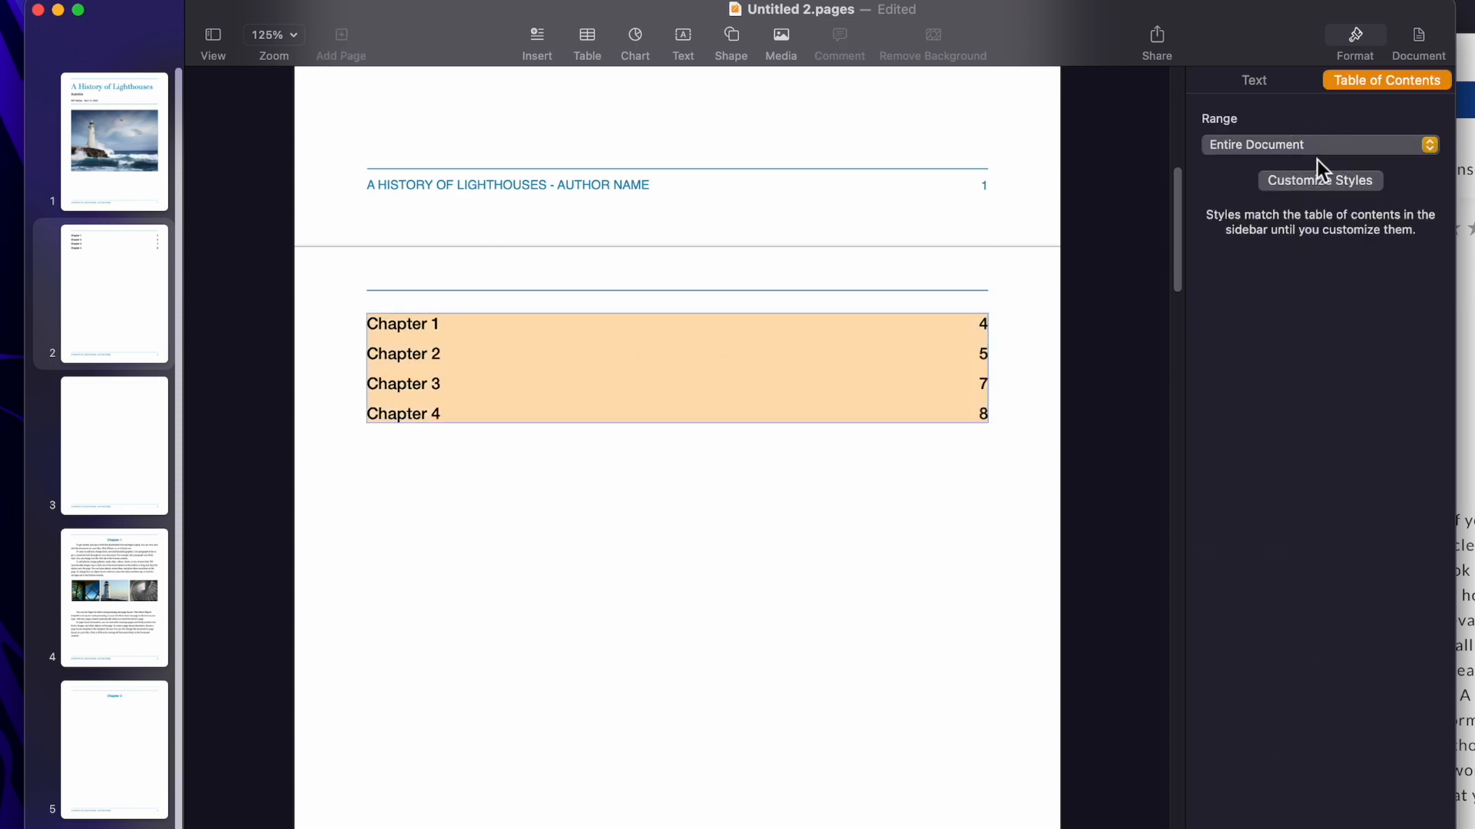
pyautogui.click(1316, 144)
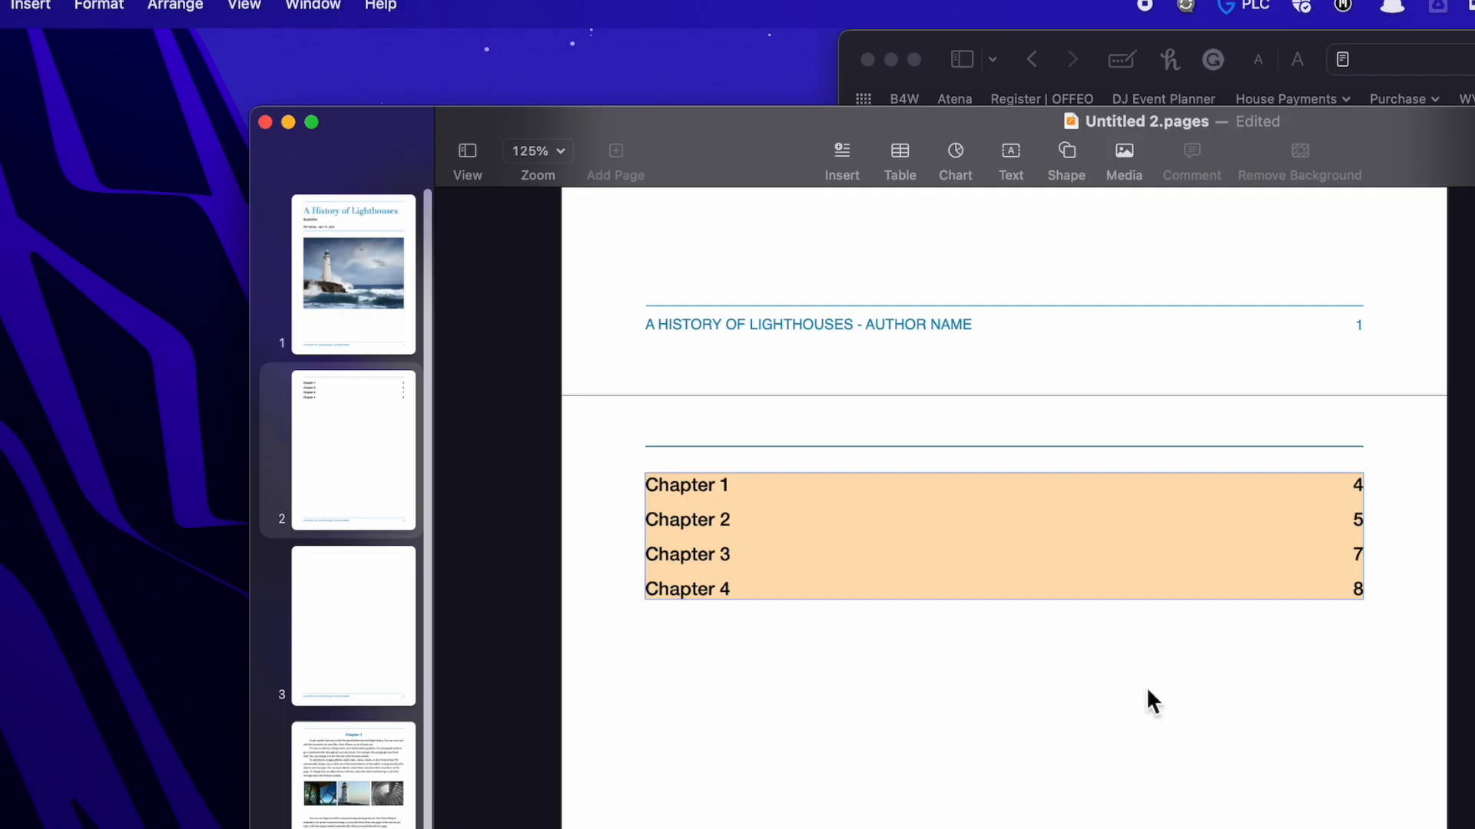
pyautogui.moveTo(499, 435)
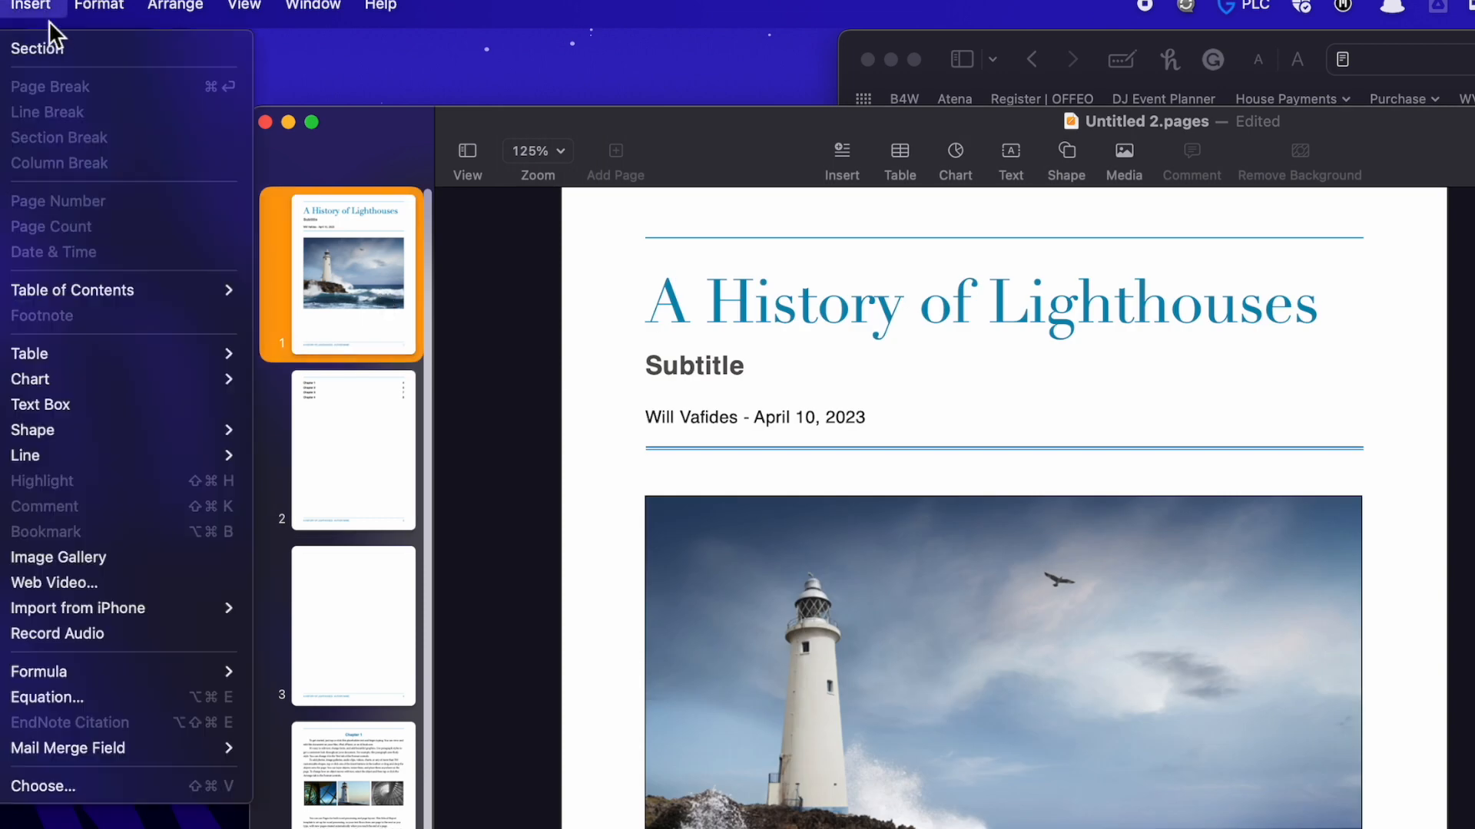
pyautogui.moveTo(74, 101)
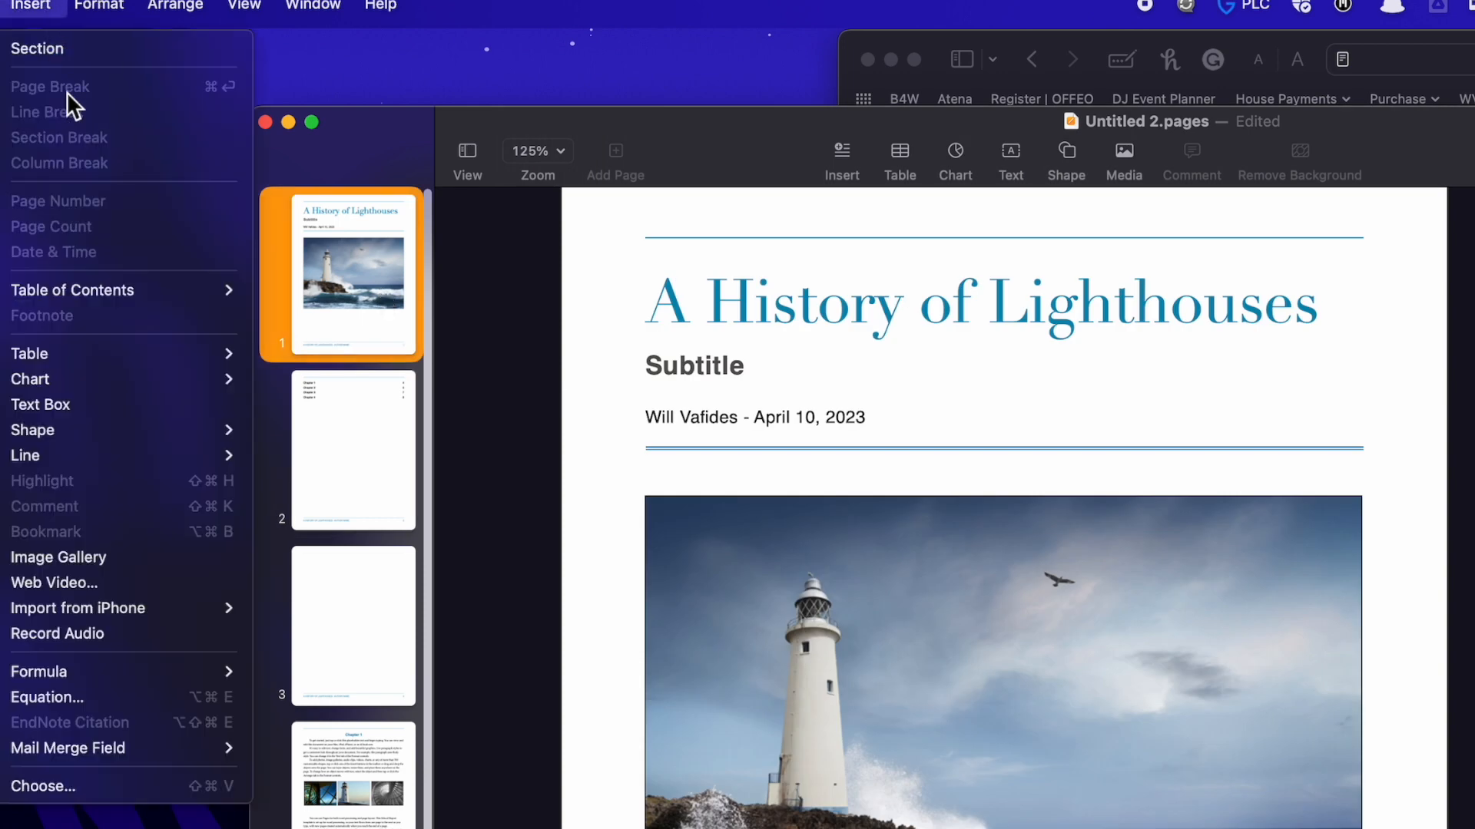
pyautogui.moveTo(848, 549)
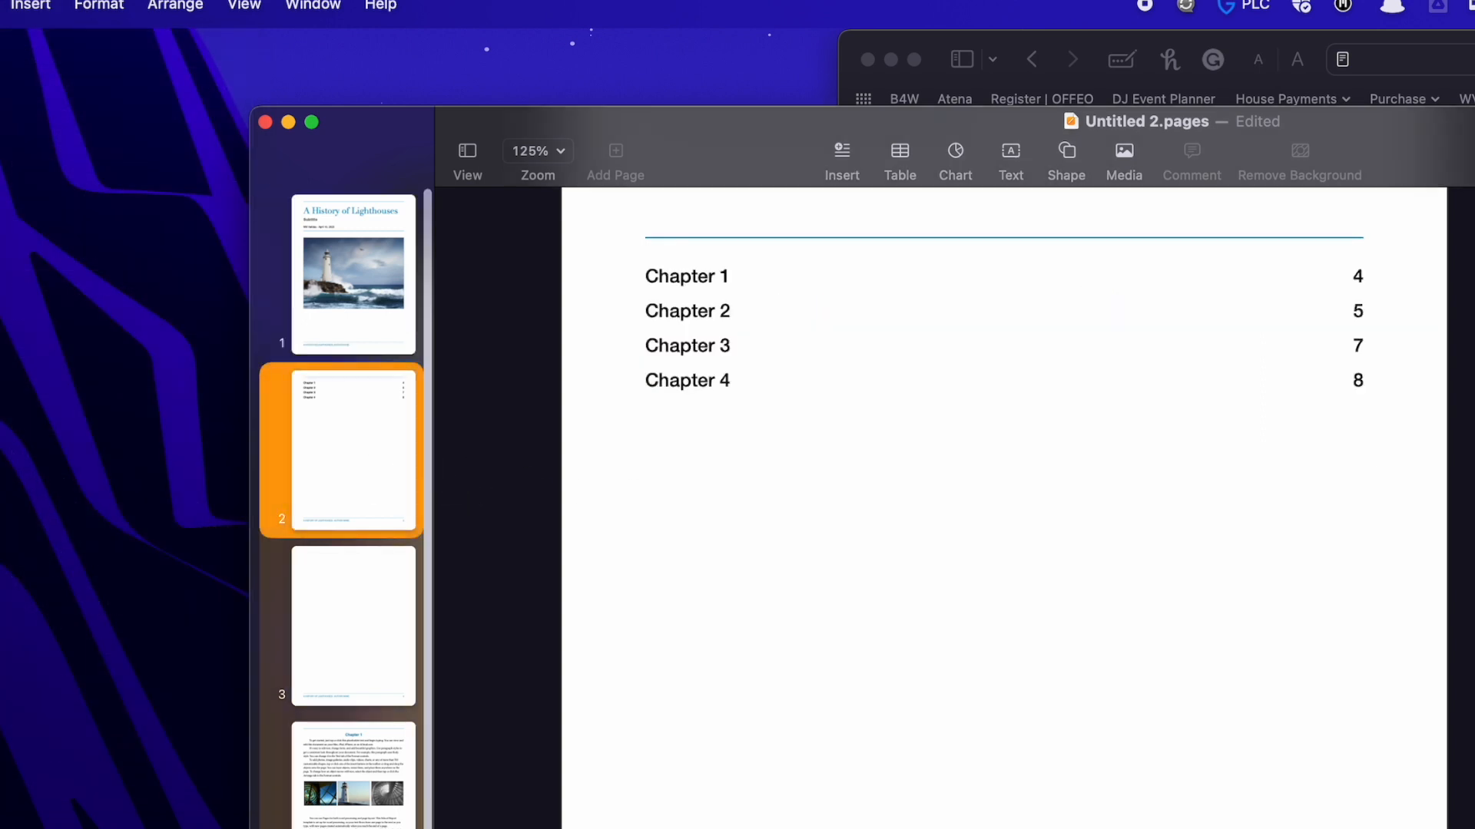
pyautogui.click(354, 776)
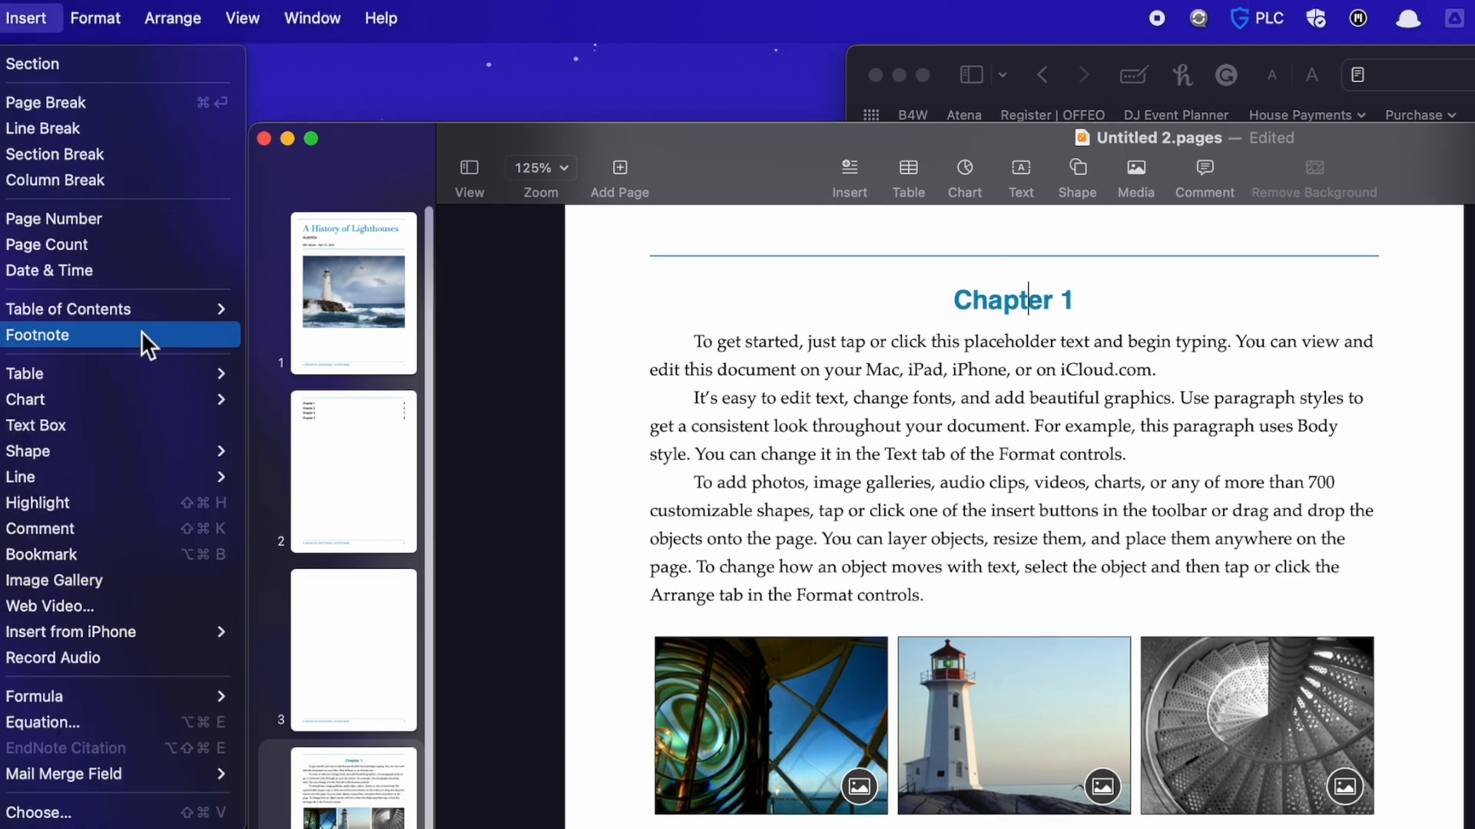
pyautogui.moveTo(127, 354)
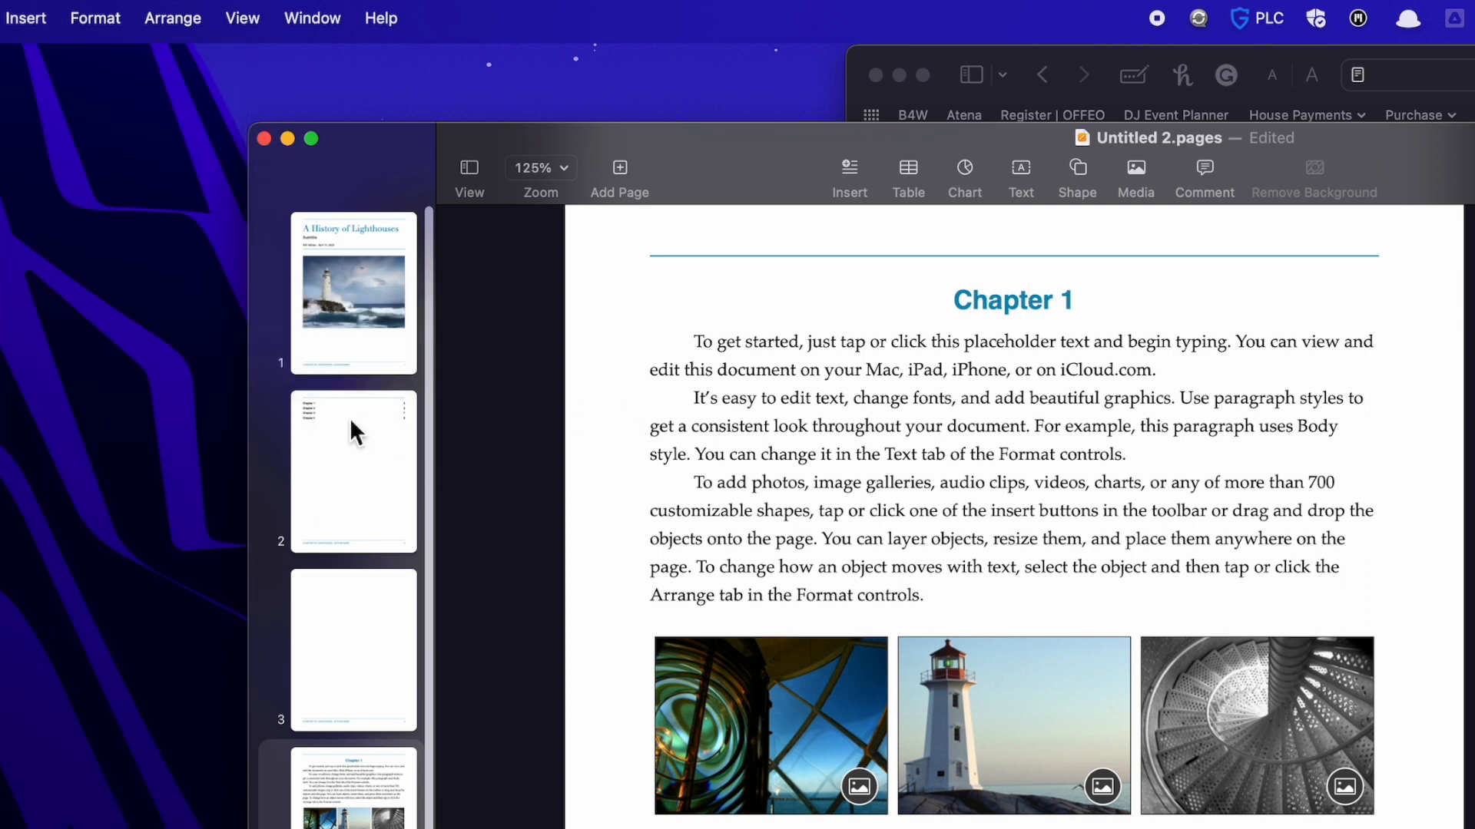
pyautogui.click(354, 472)
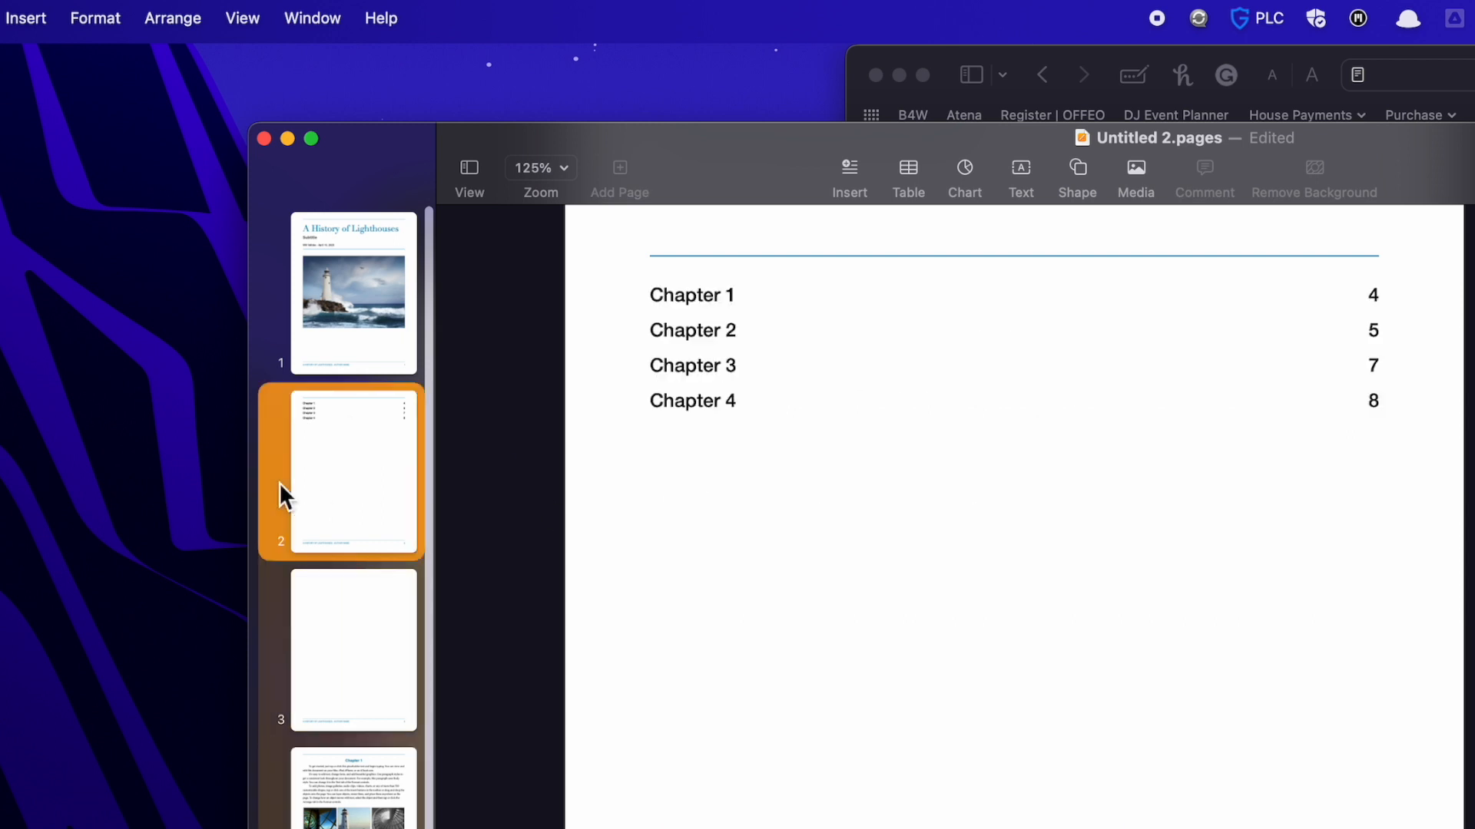
pyautogui.moveTo(779, 430)
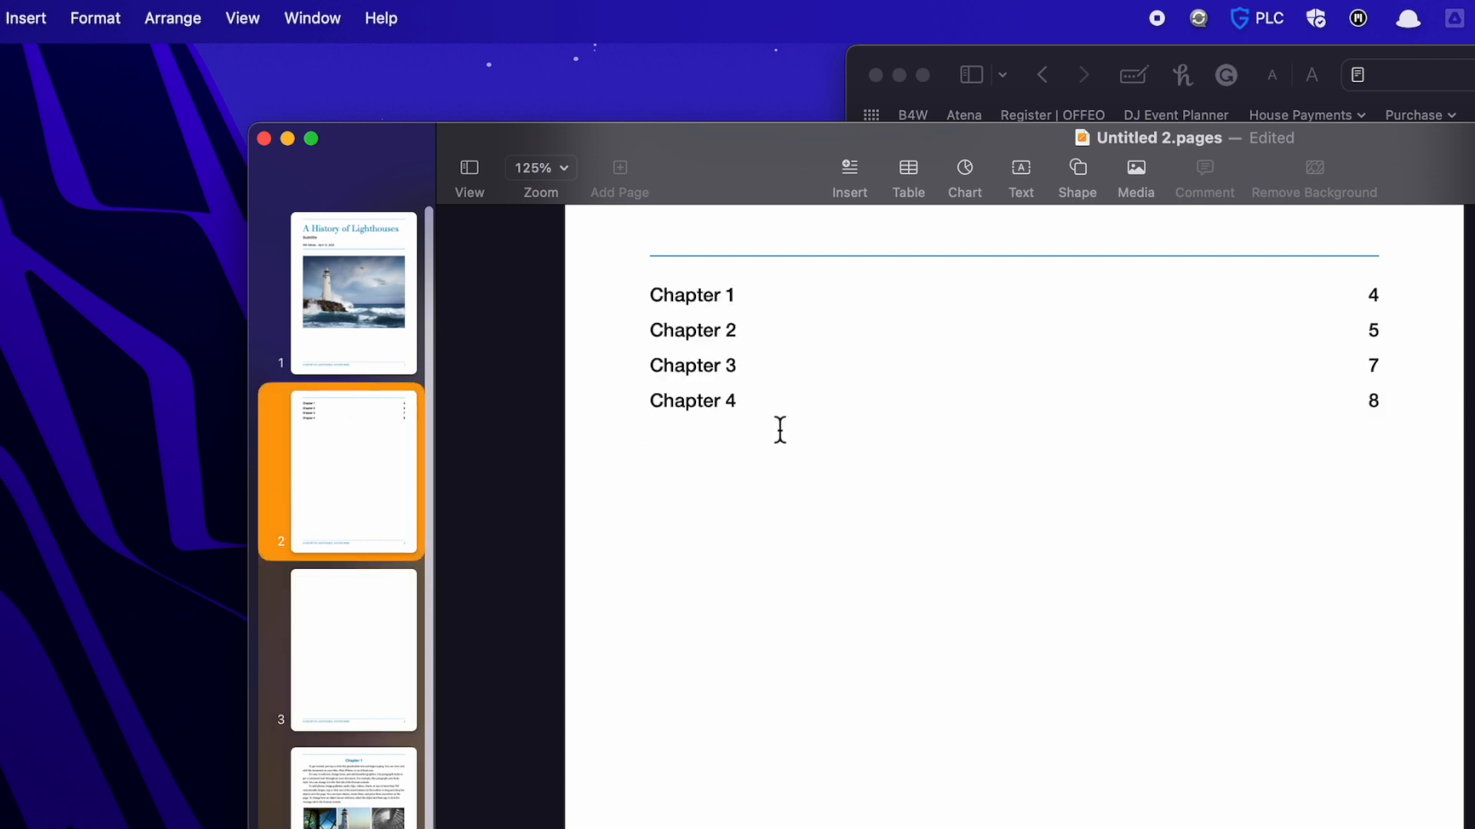